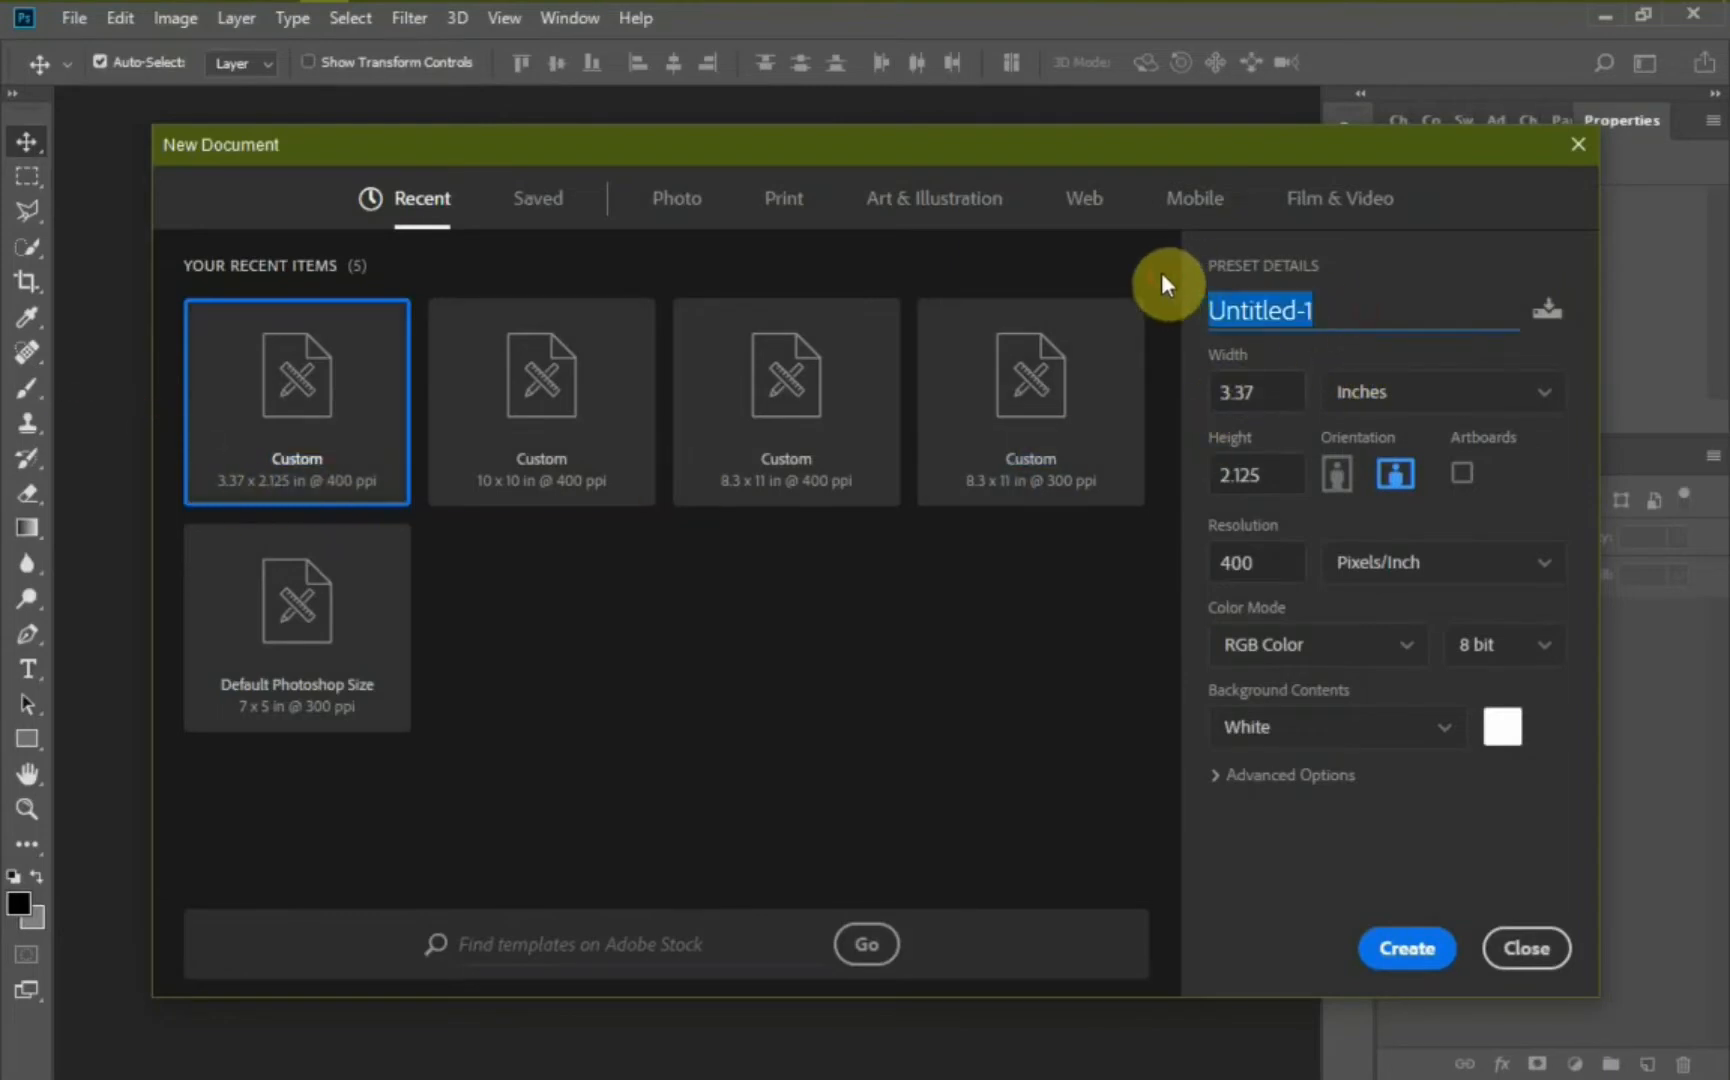
Create a 3.37 × 2.125 in, 400 ppi document and add a dark 1345 × 847 px rounded rectangle with no stroke.
{"action": "left_click", "coordinate": [1406, 948]}
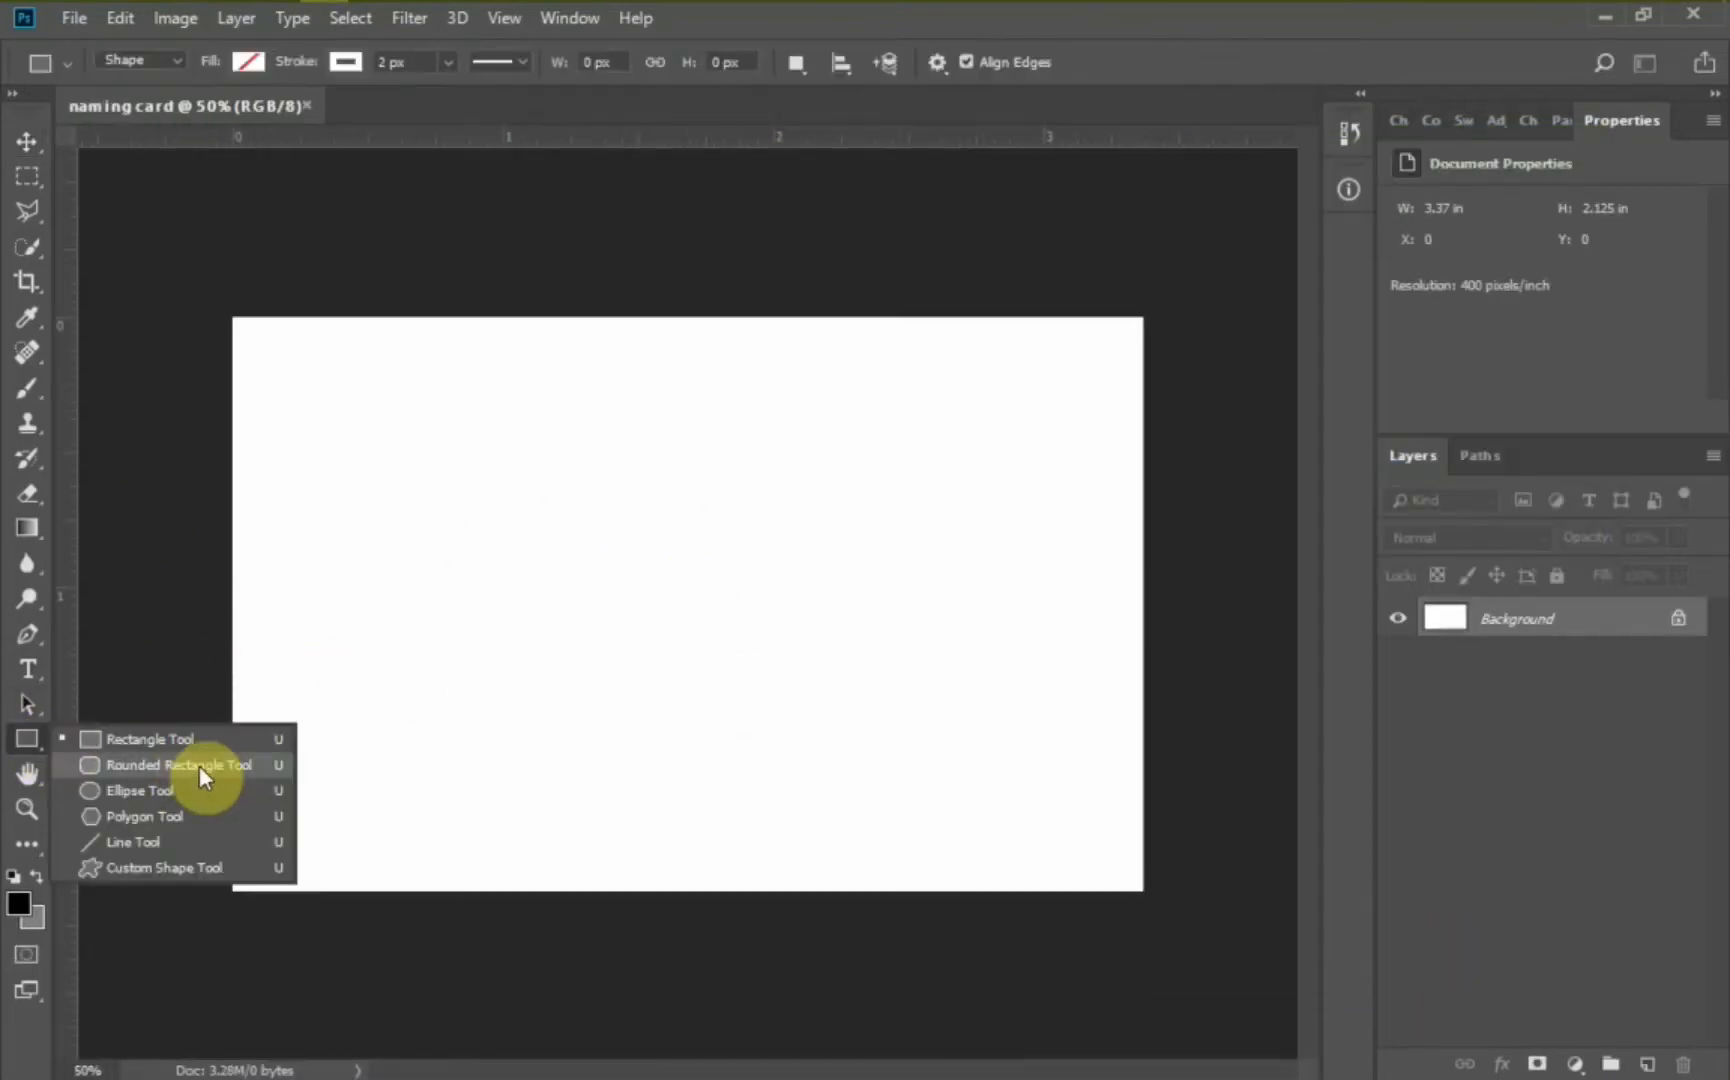
{"action": "left_click", "coordinate": [178, 764]}
{"action": "type", "text": "0"}
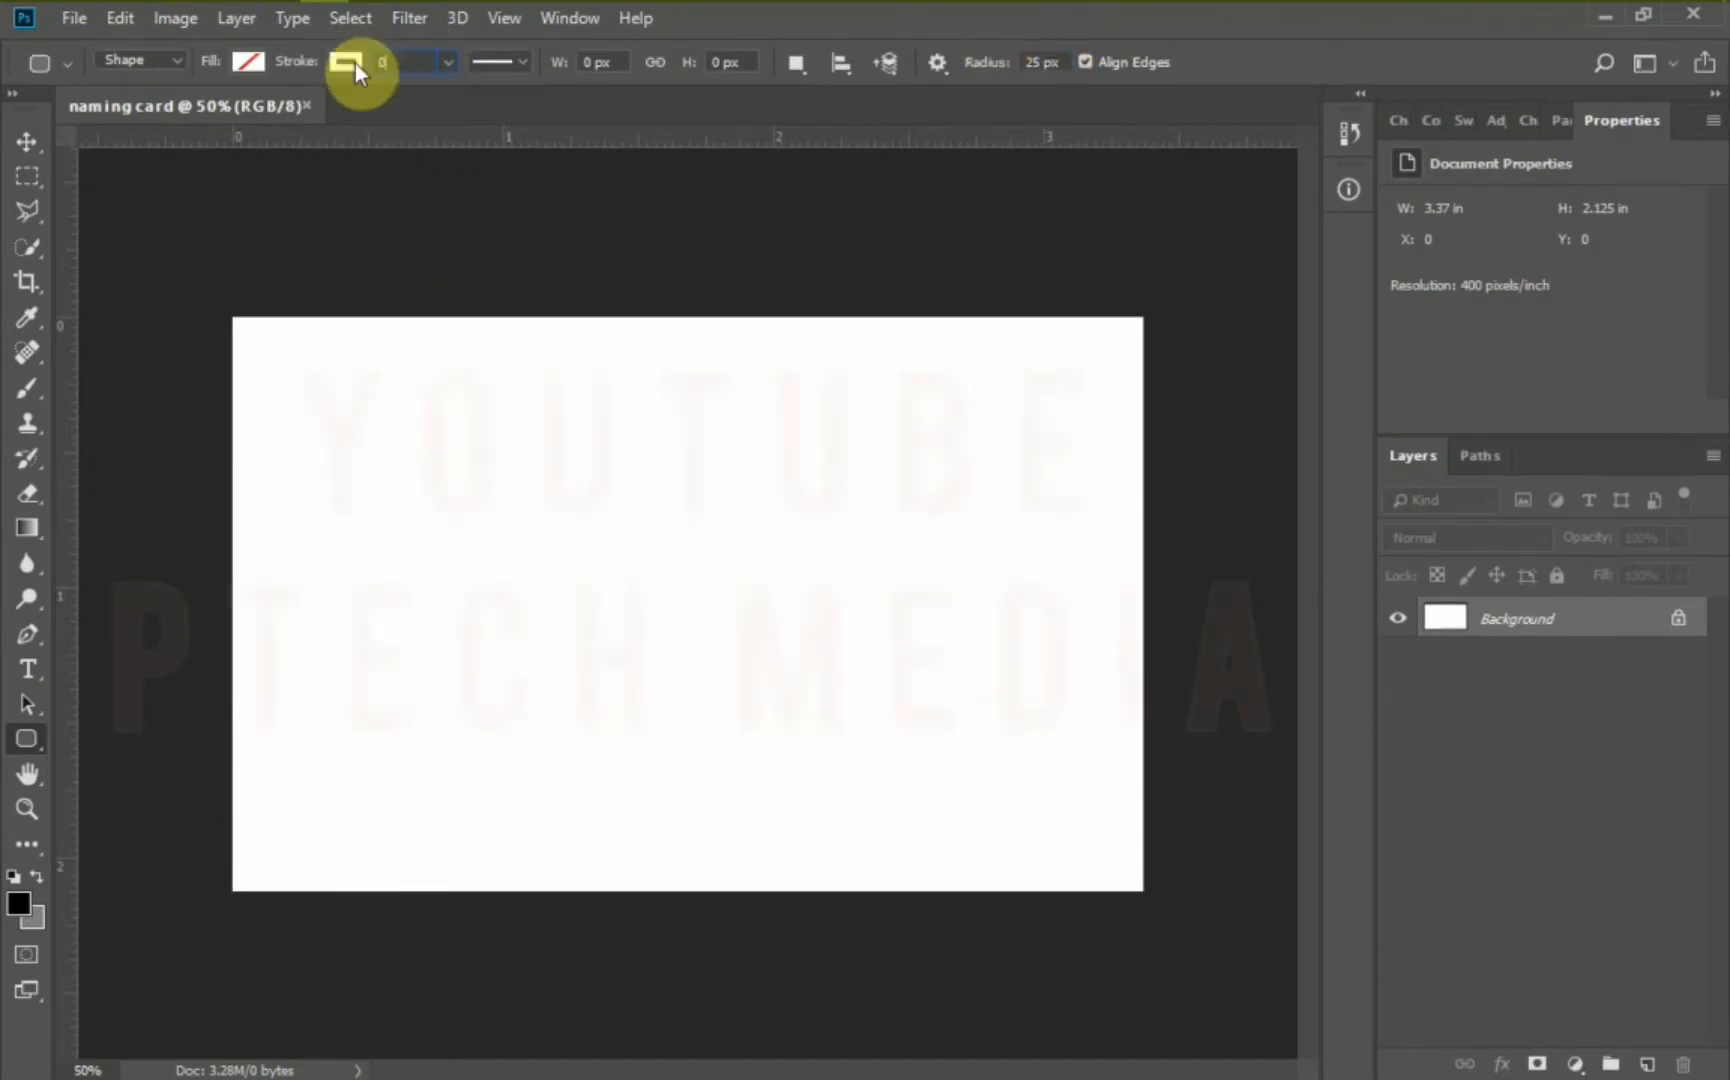
{"action": "left_click", "coordinate": [248, 62]}
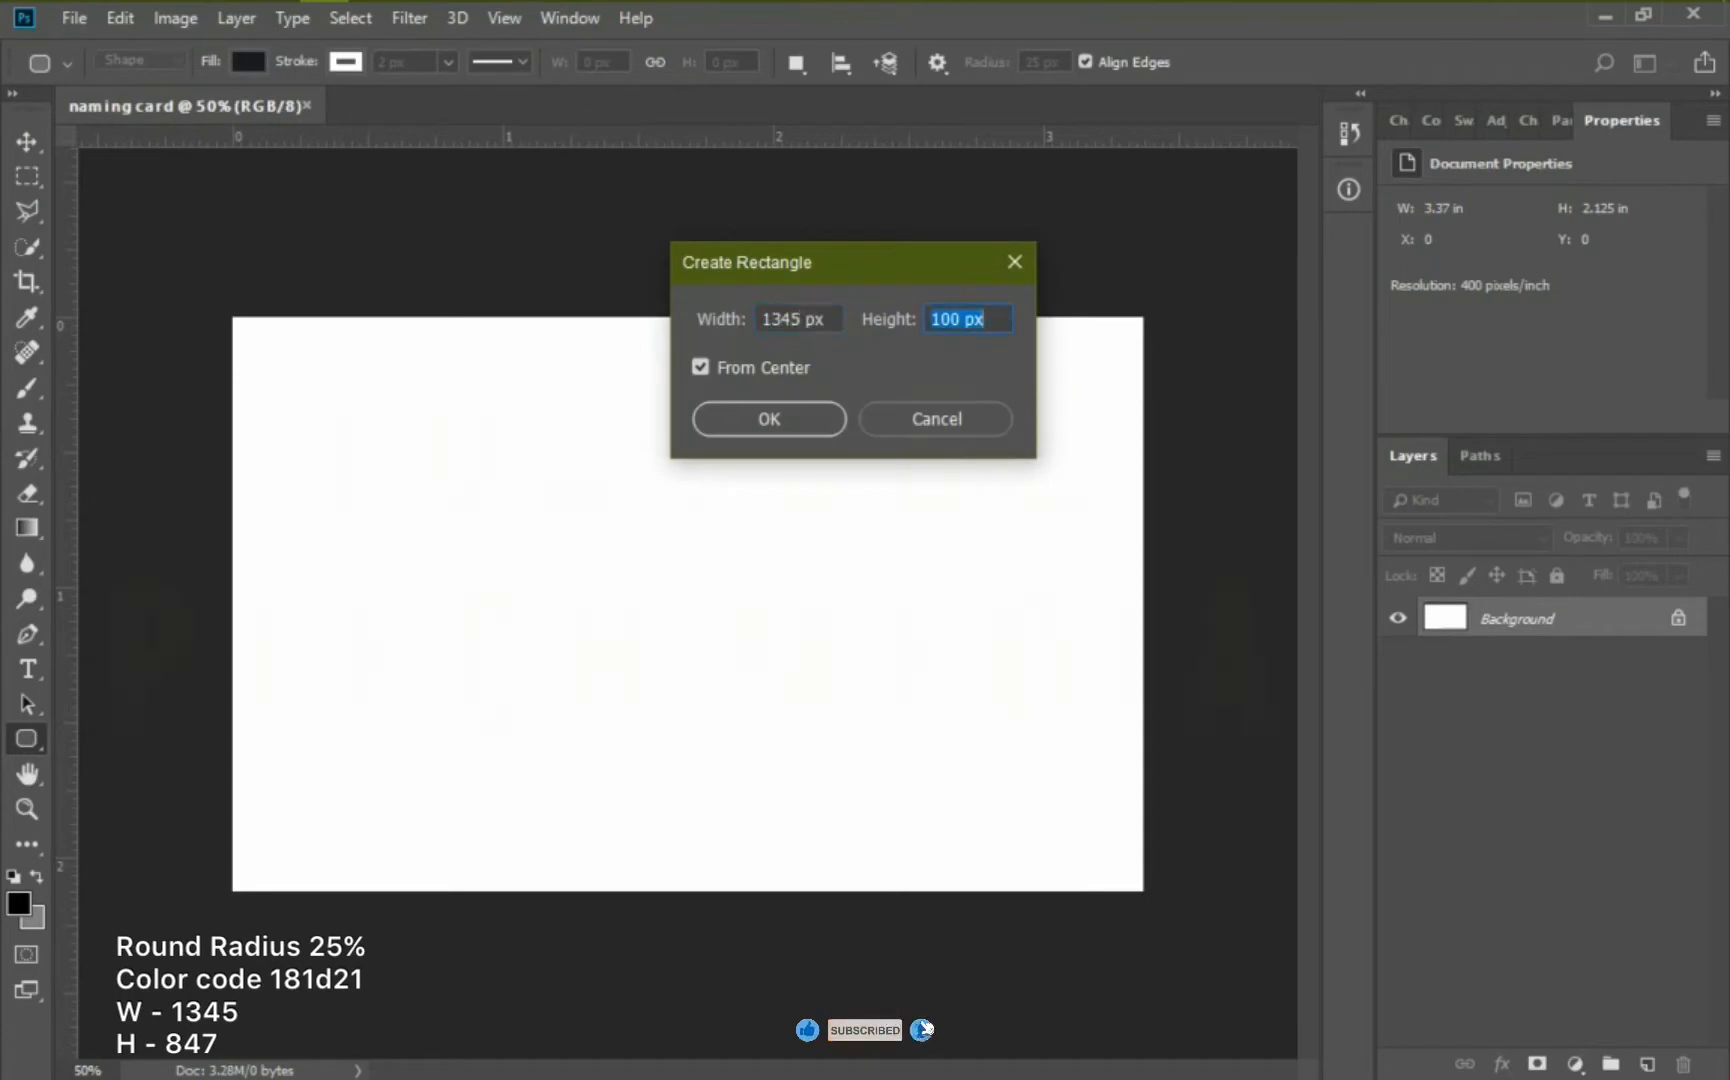
{"action": "left_click", "coordinate": [768, 420]}
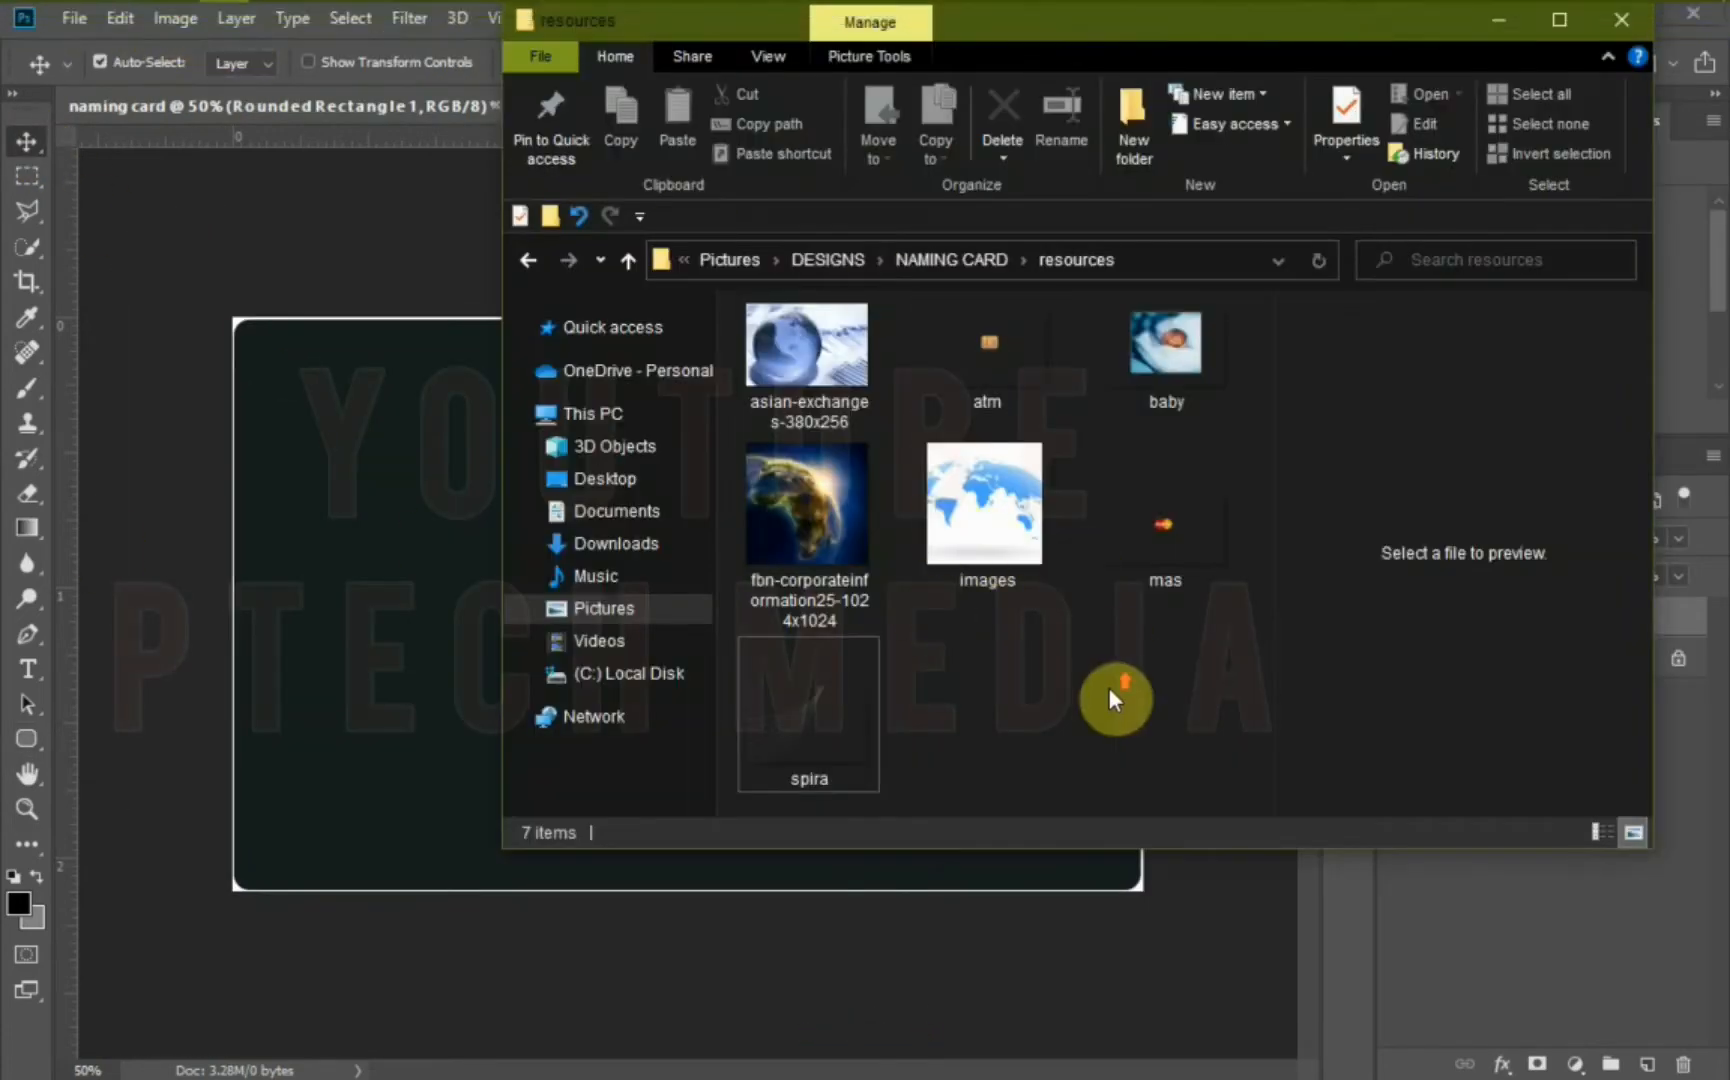
Clip the asian-exchanges globe to the card, then place fbn-corporateinformation, mask part of it and fade it to 20%.
{"action": "left_click", "coordinate": [806, 346]}
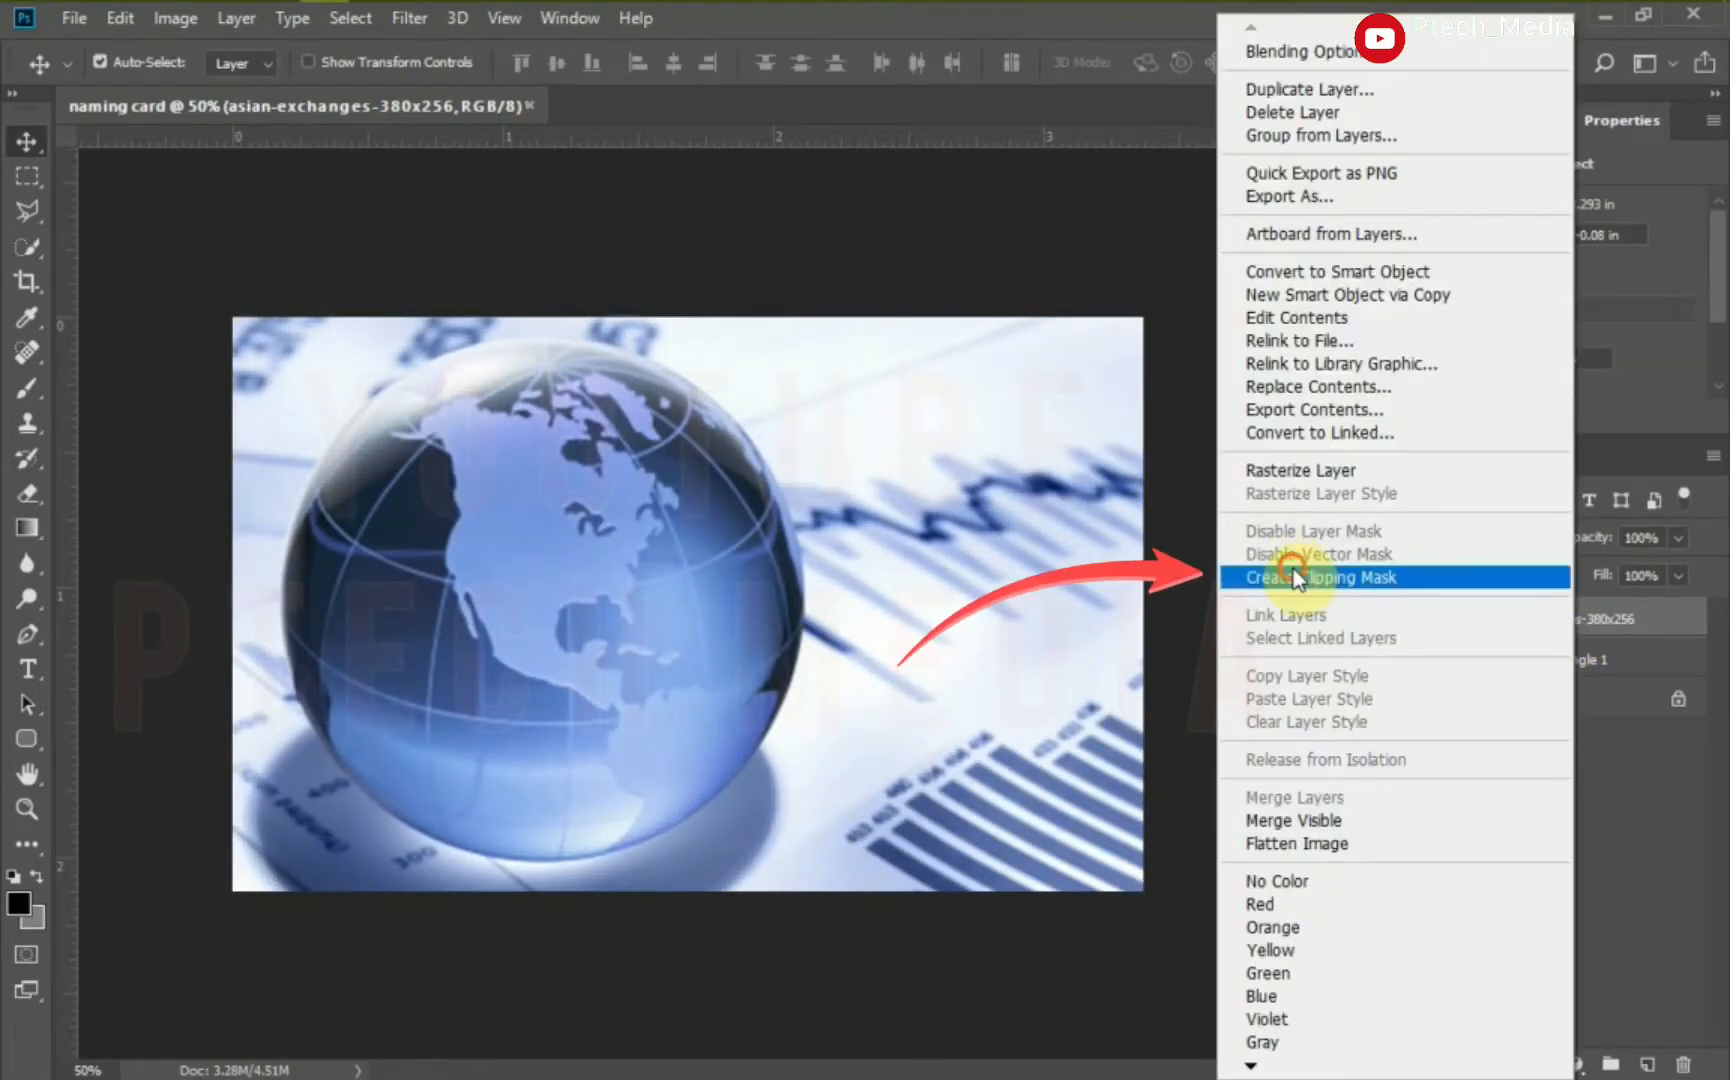
{"action": "left_click", "coordinate": [1328, 576]}
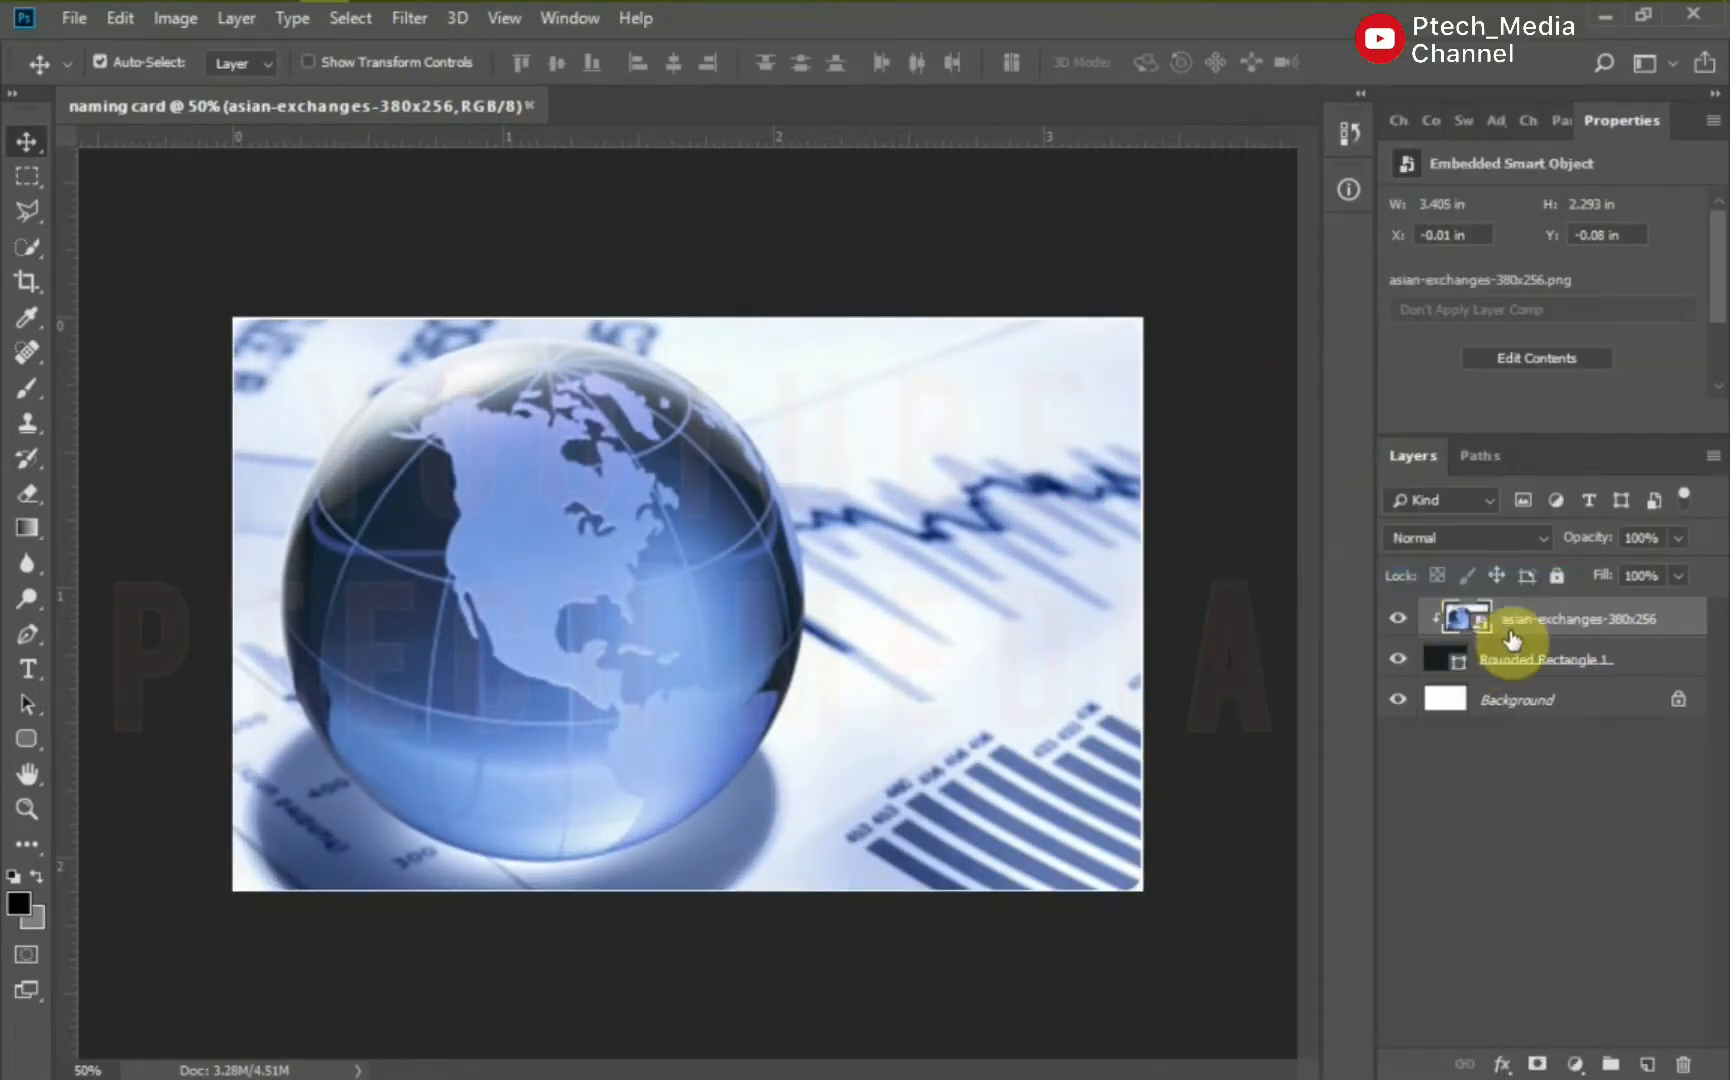
{"action": "left_click", "coordinate": [1468, 538]}
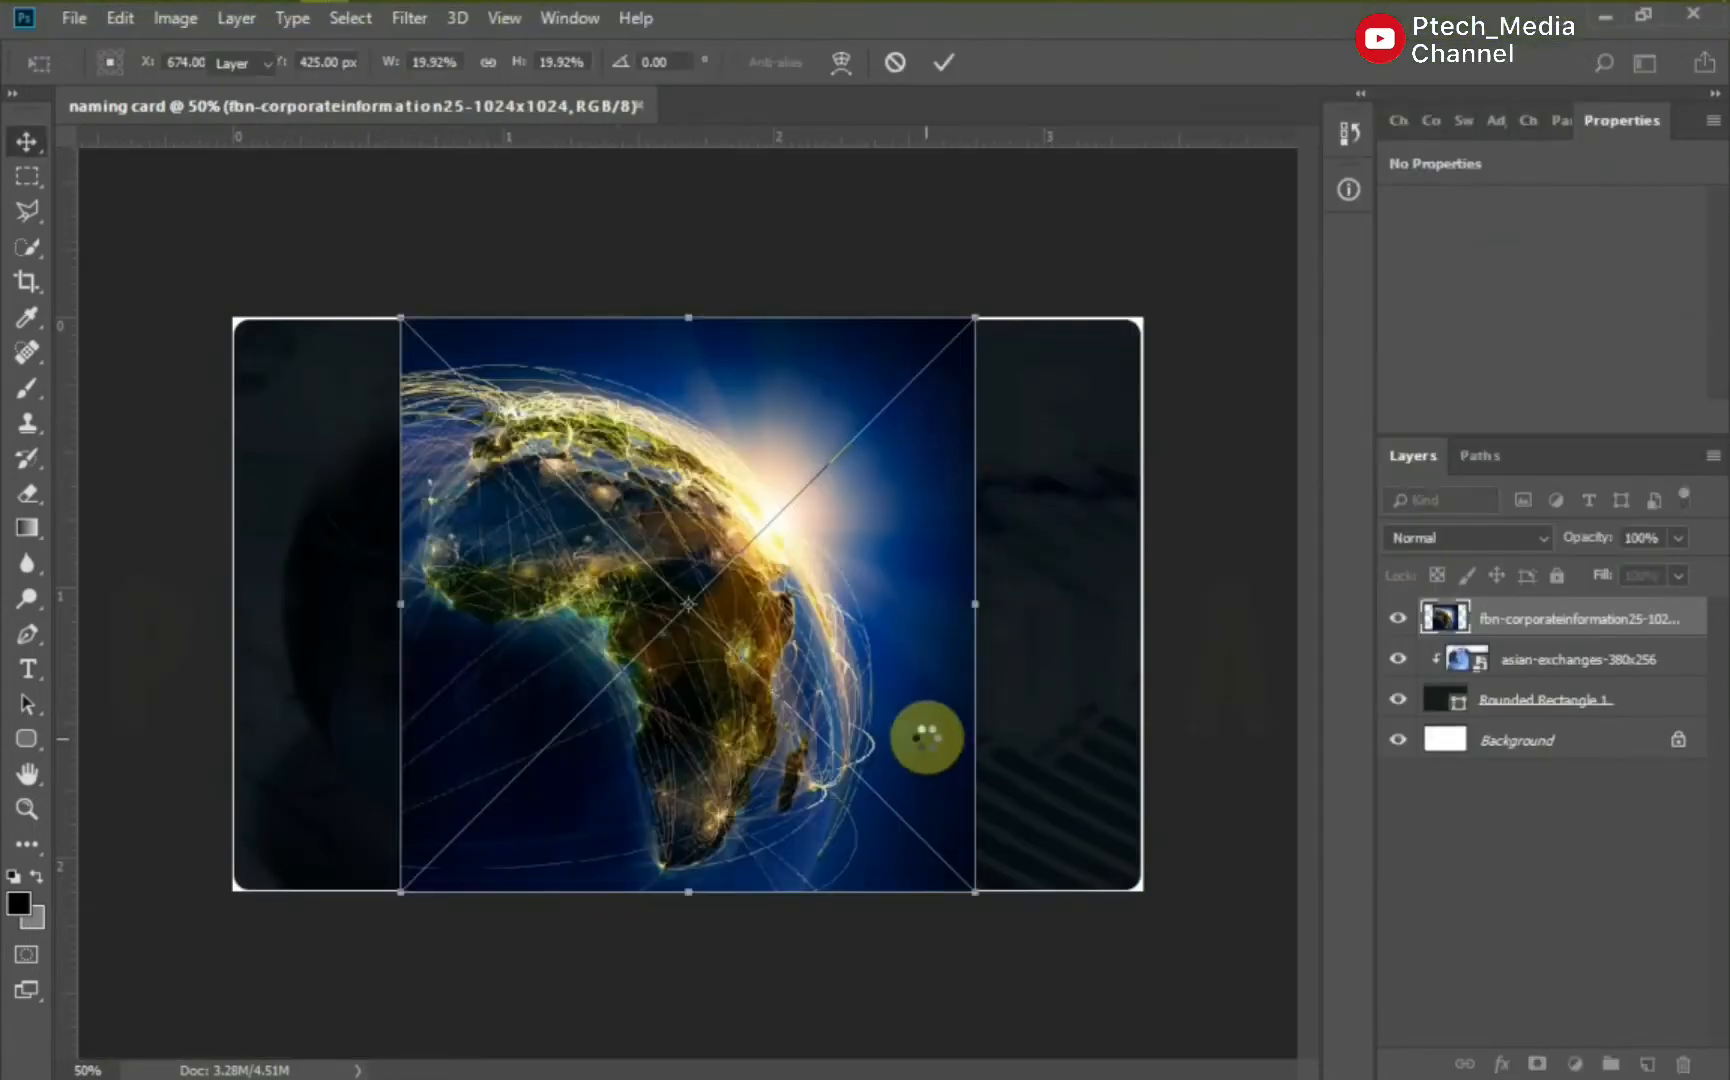
{"action": "left_click", "coordinate": [942, 62]}
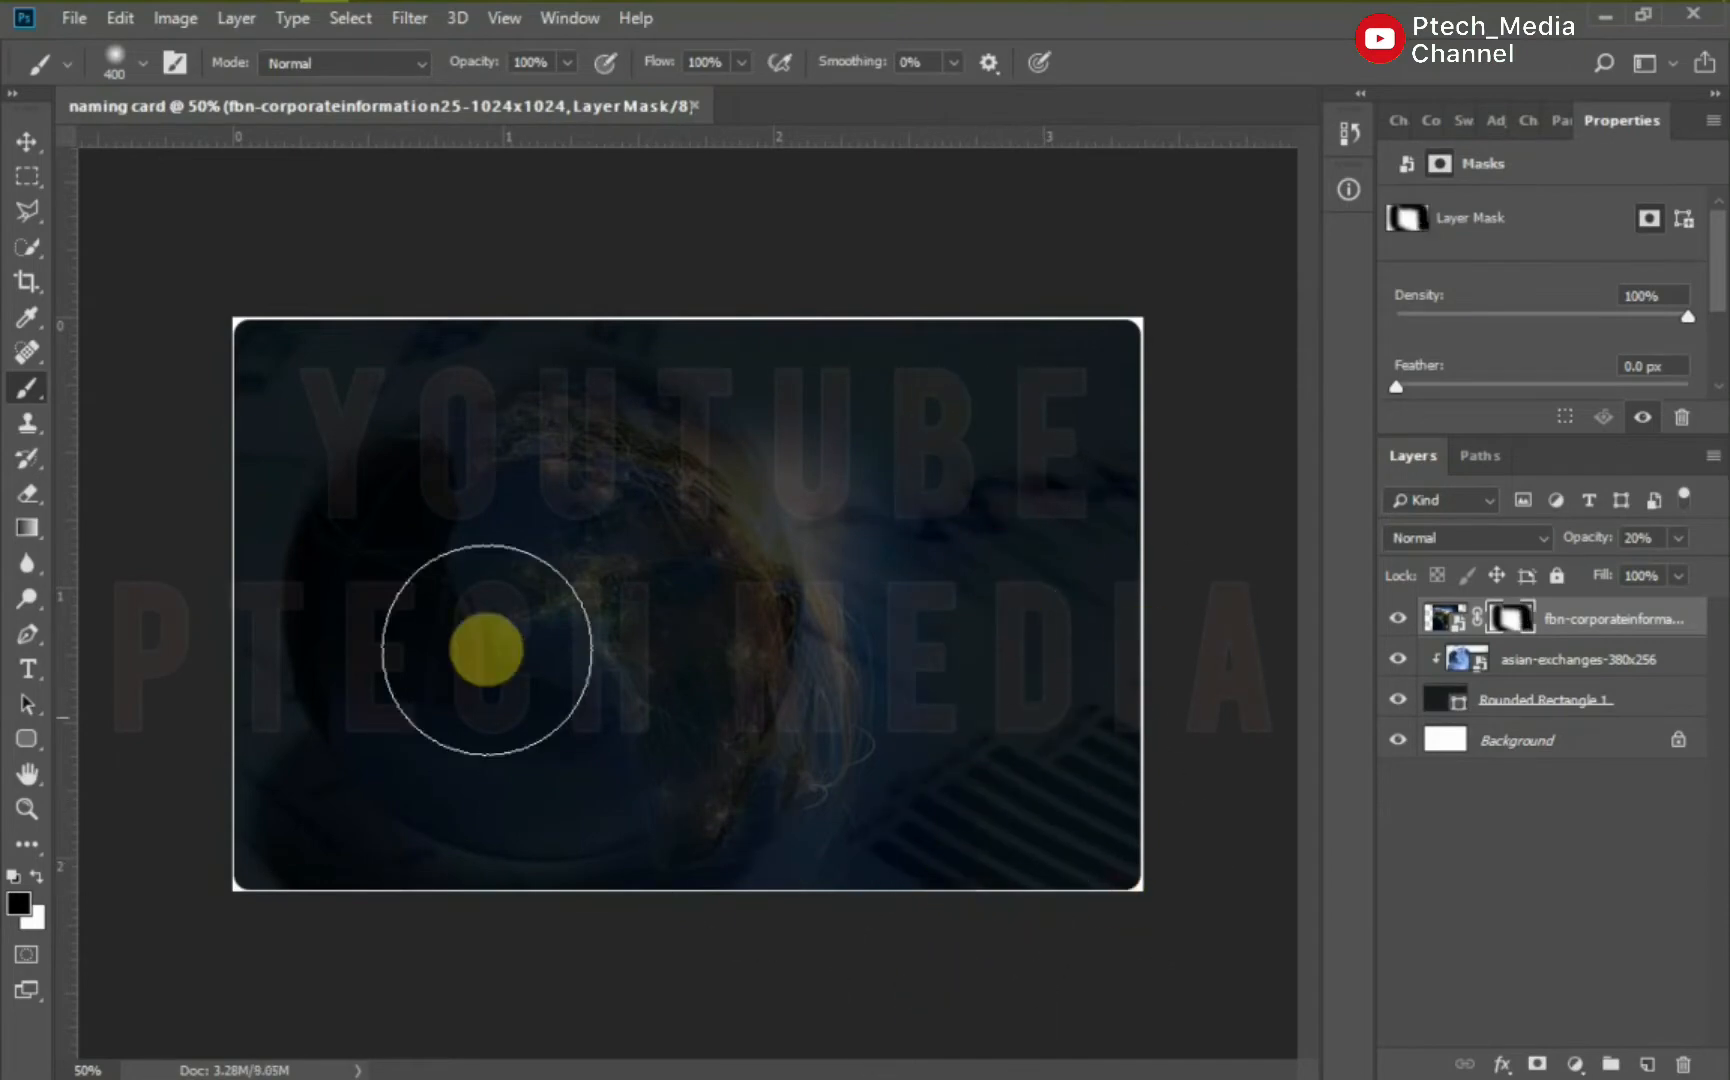
{"action": "left_click", "coordinate": [26, 142]}
{"action": "type", "text": "735"}
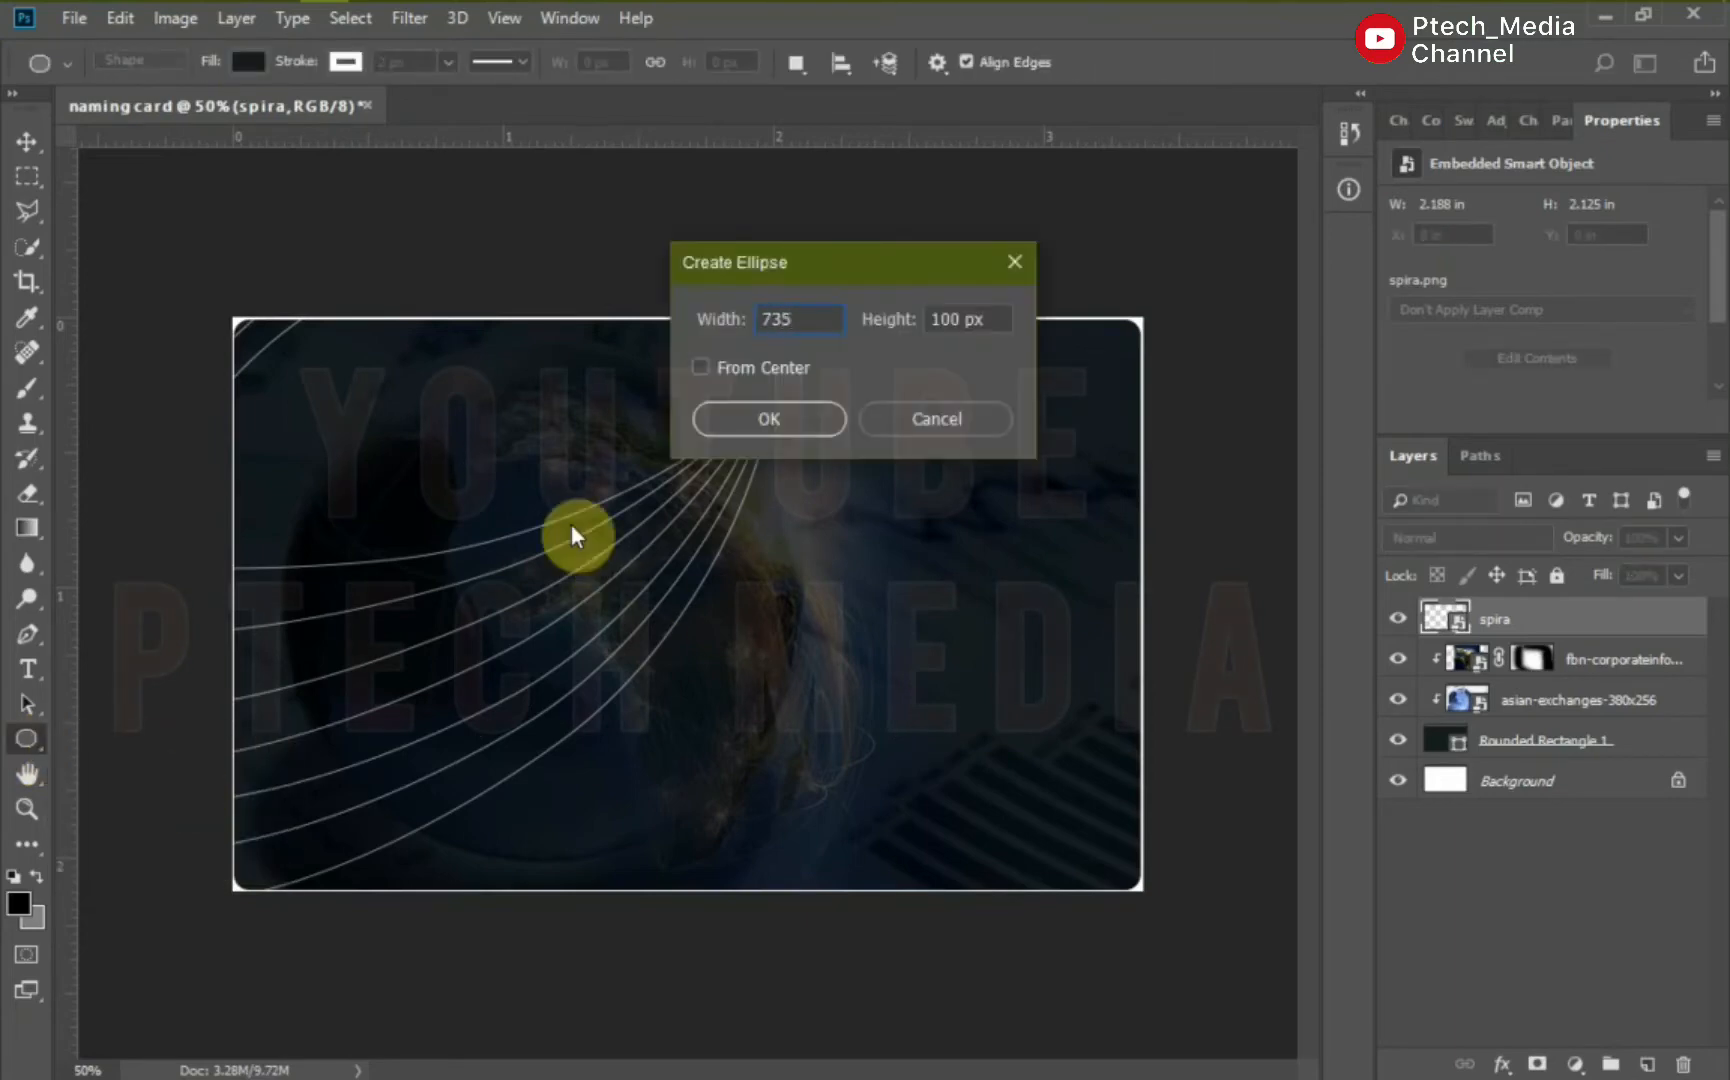
Draw two large white ellipses forming curved white areas across the card's top.
{"action": "left_click", "coordinate": [768, 420]}
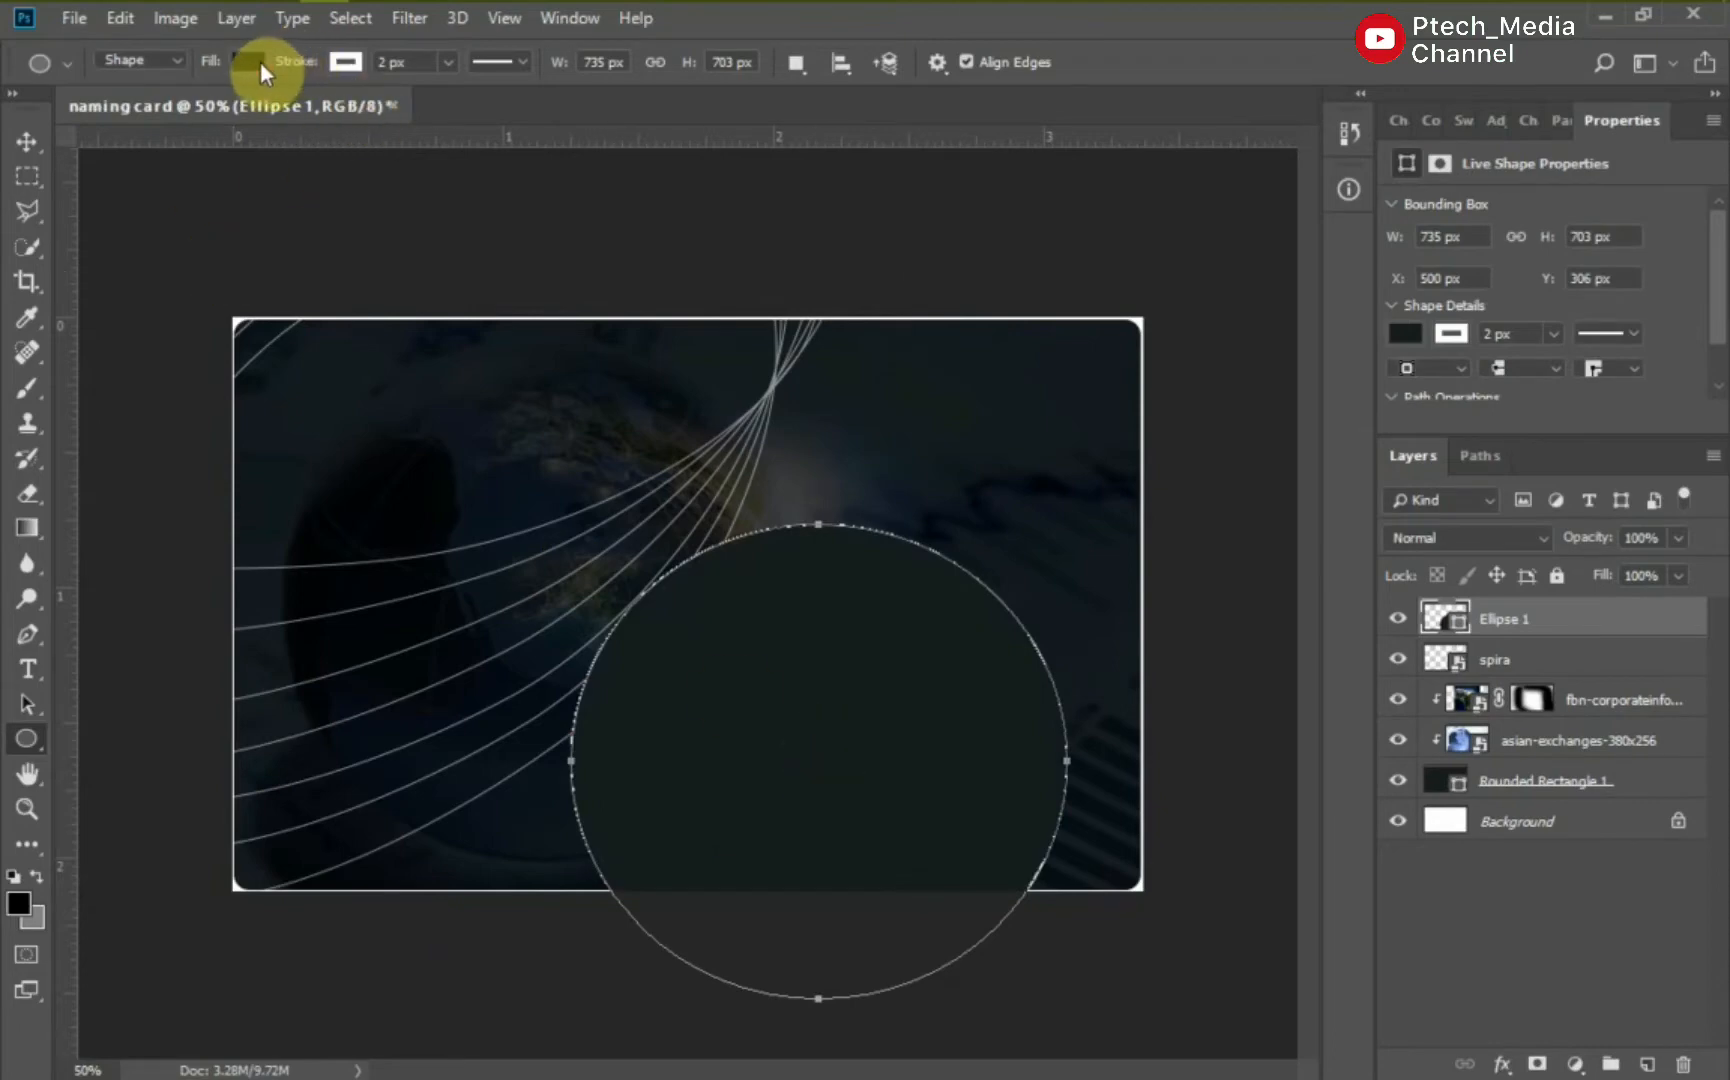
{"action": "left_click", "coordinate": [240, 60]}
{"action": "type", "text": "148"}
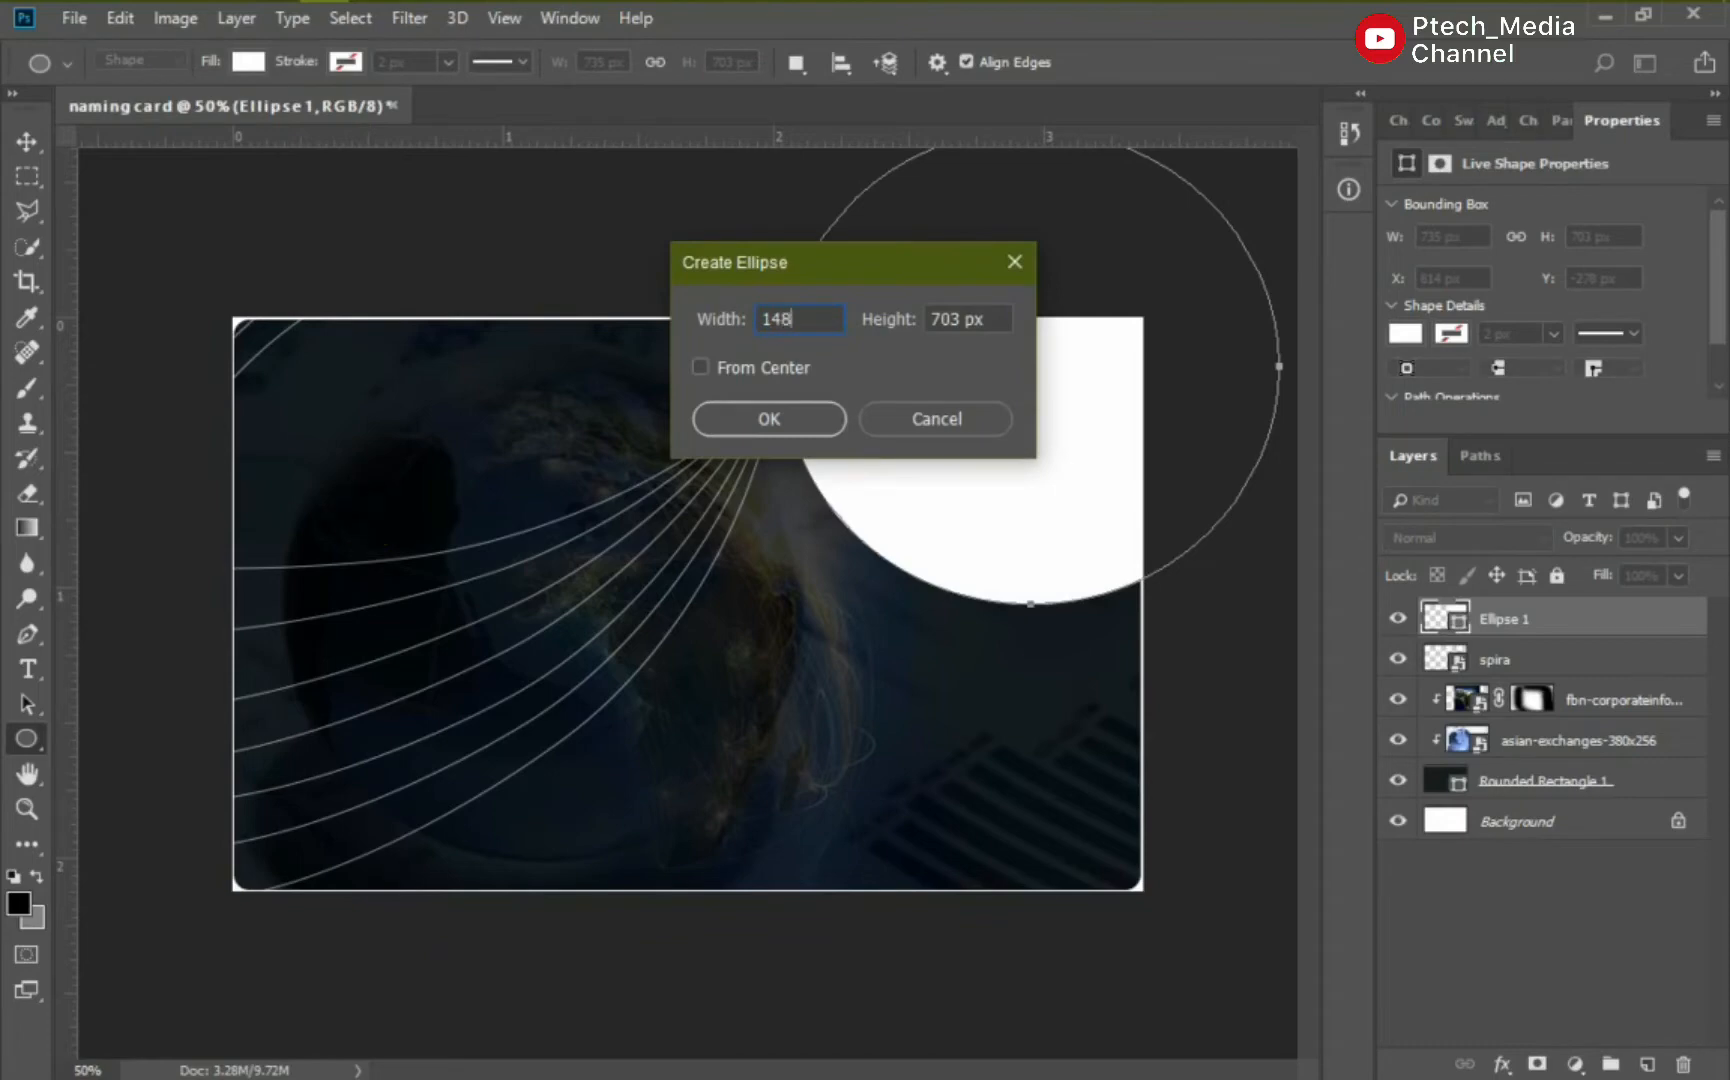
{"action": "left_click", "coordinate": [768, 420]}
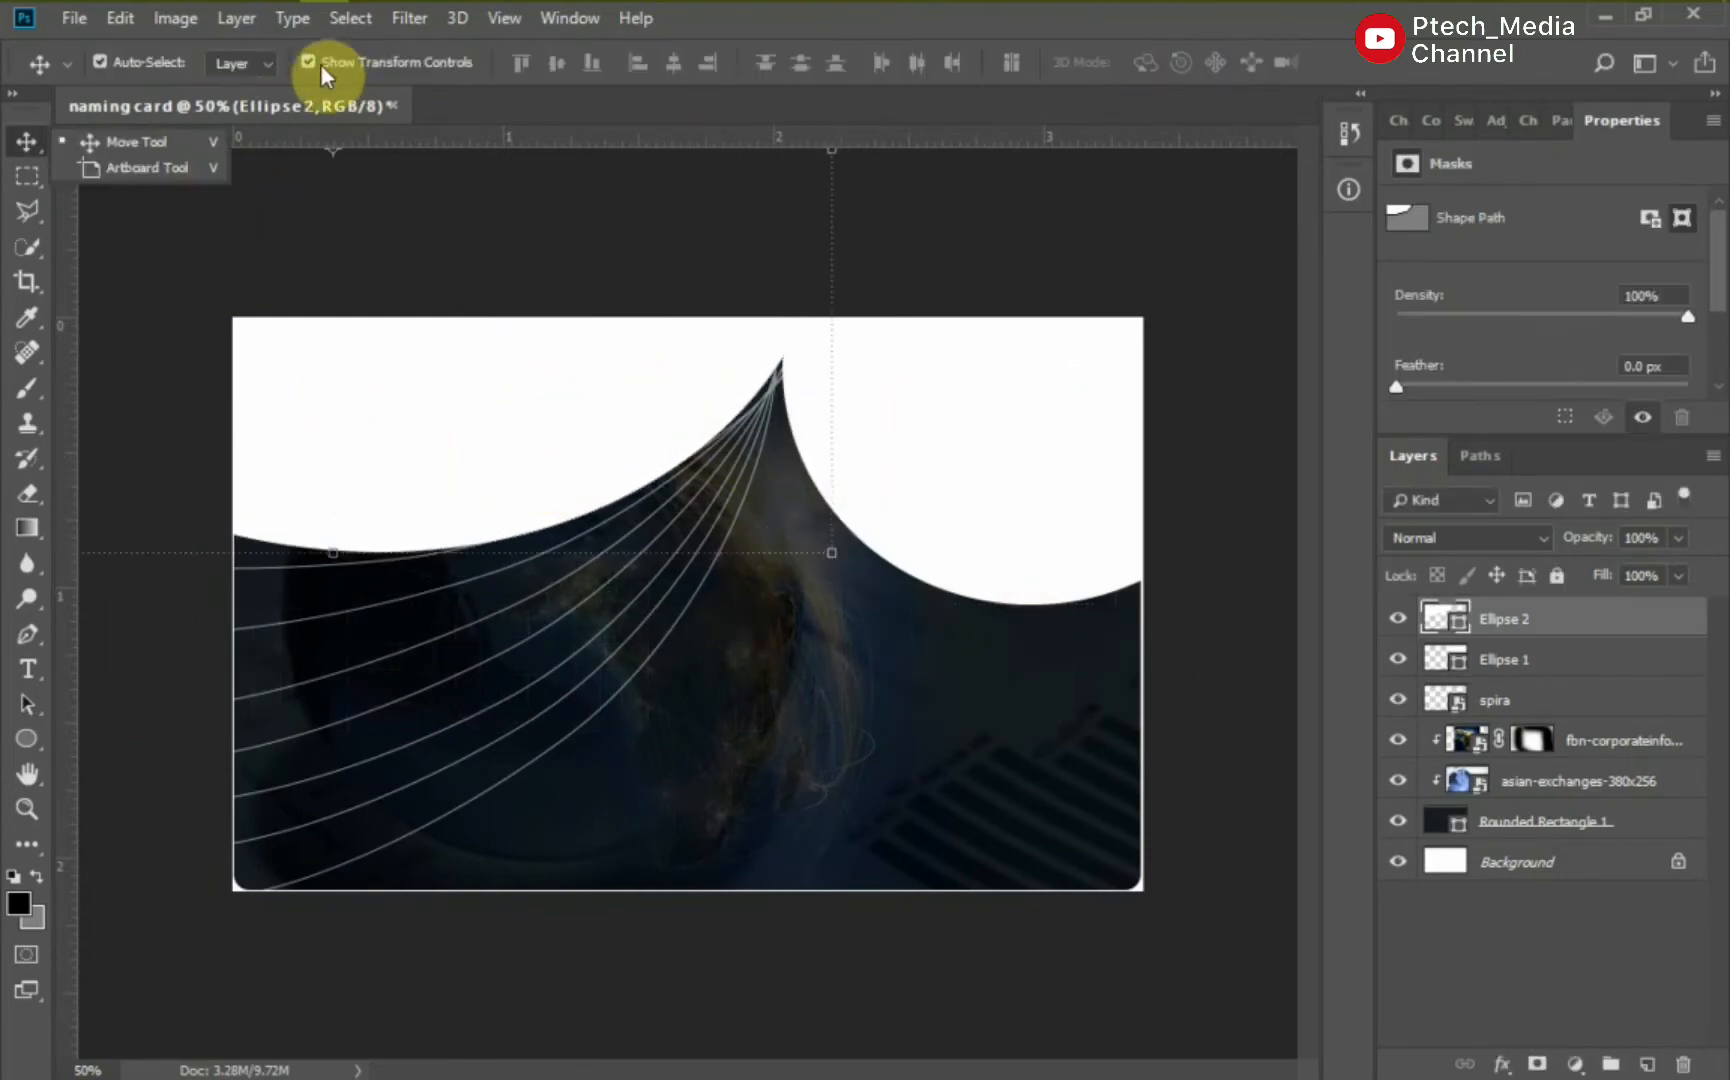
{"action": "left_click", "coordinate": [308, 62]}
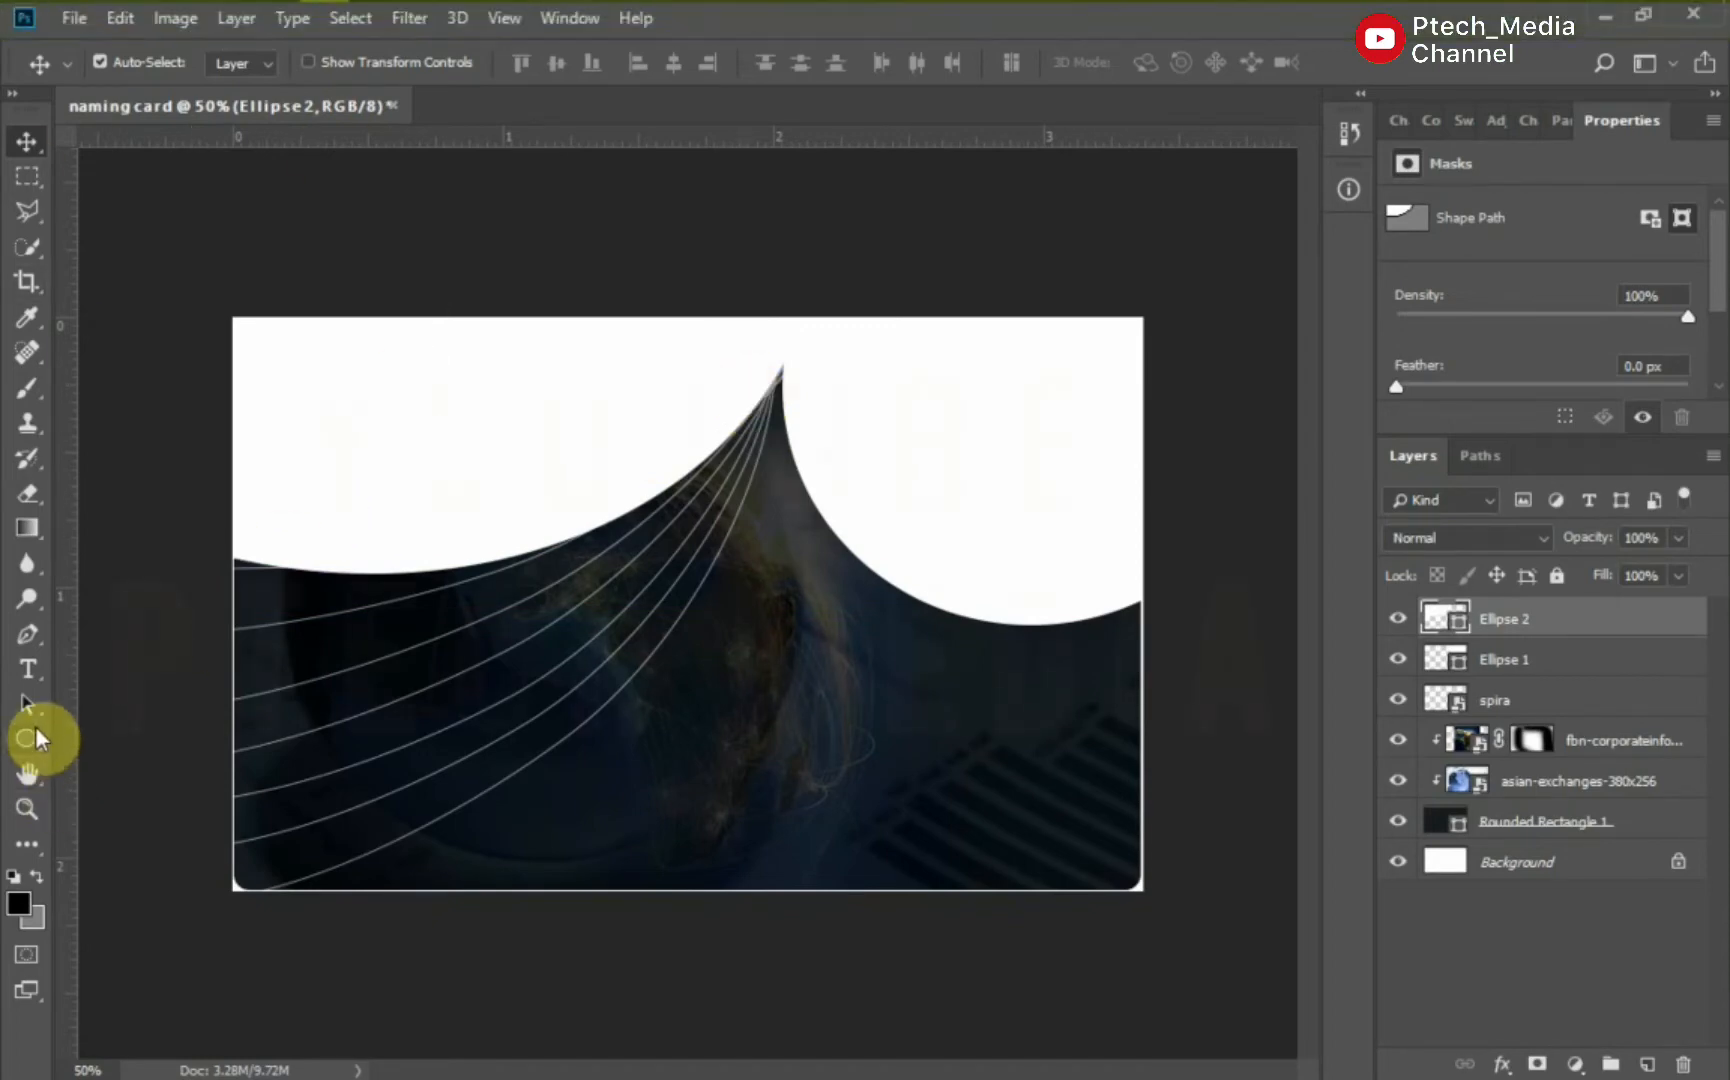
Add a small white 204 × 346 px rounded rectangle at the card's lower right.
{"action": "left_click", "coordinate": [28, 738]}
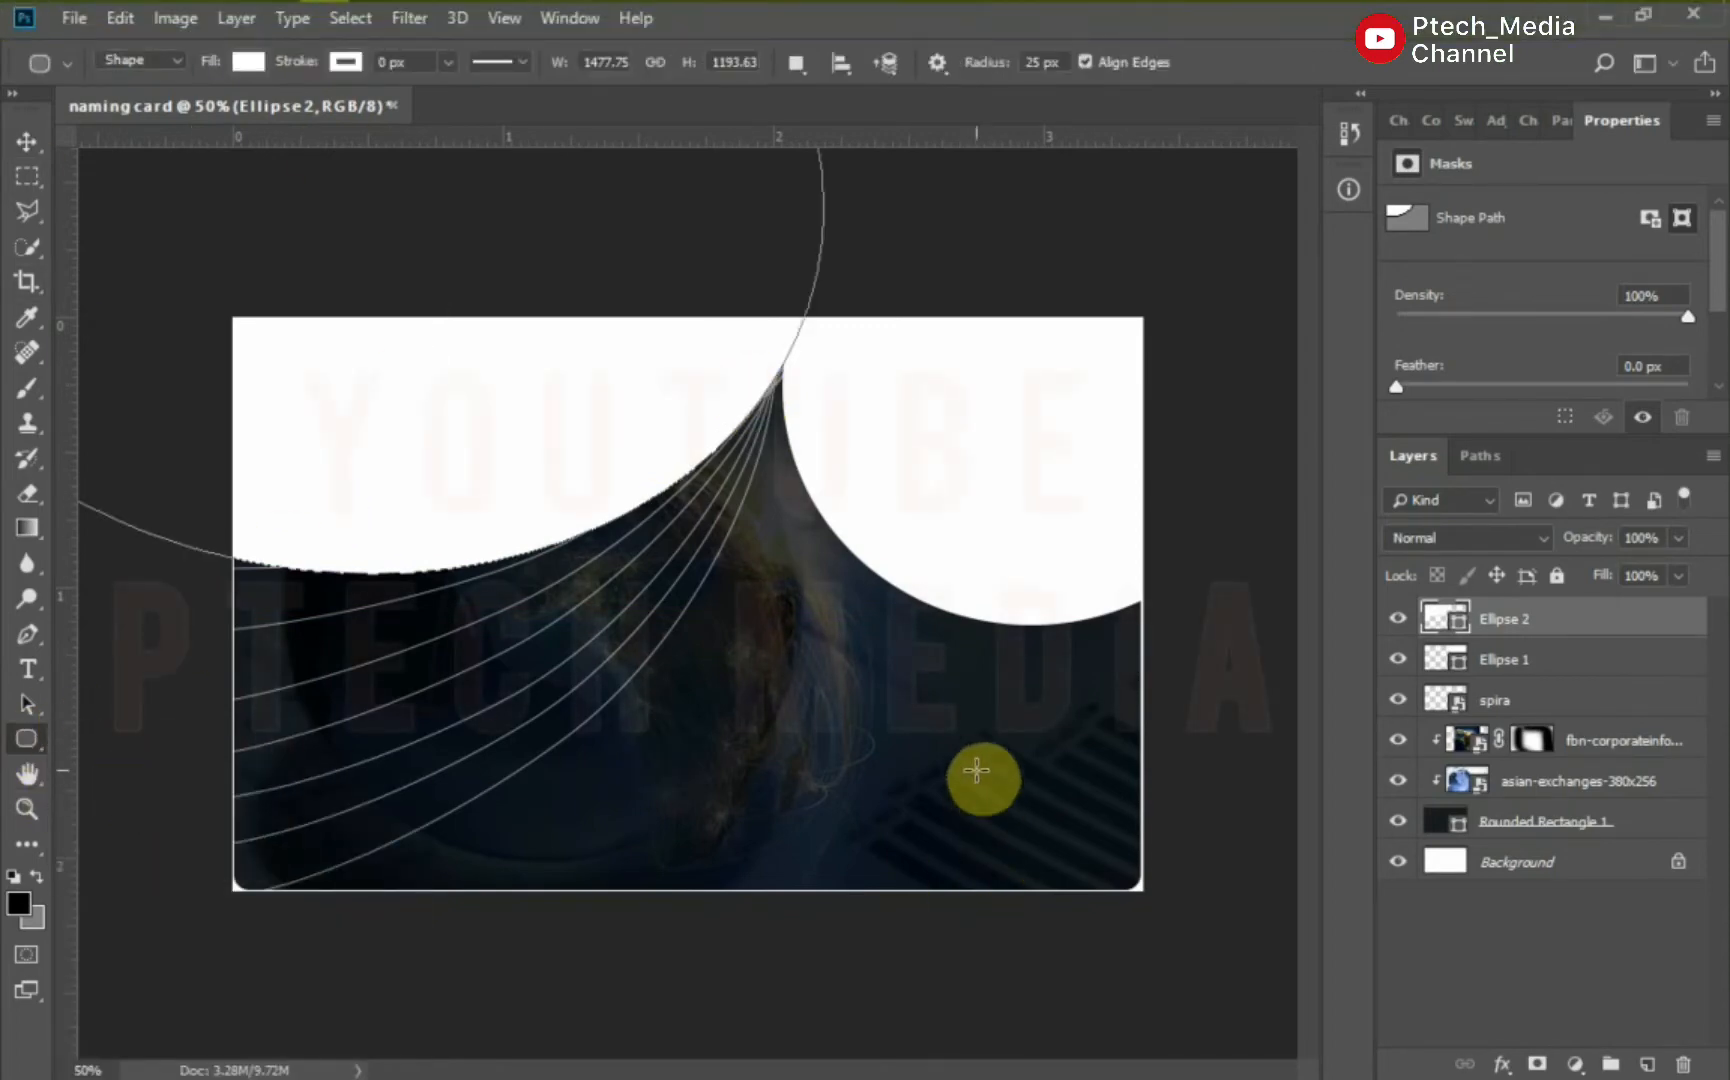
{"action": "left_click", "coordinate": [986, 776]}
{"action": "type", "text": "346"}
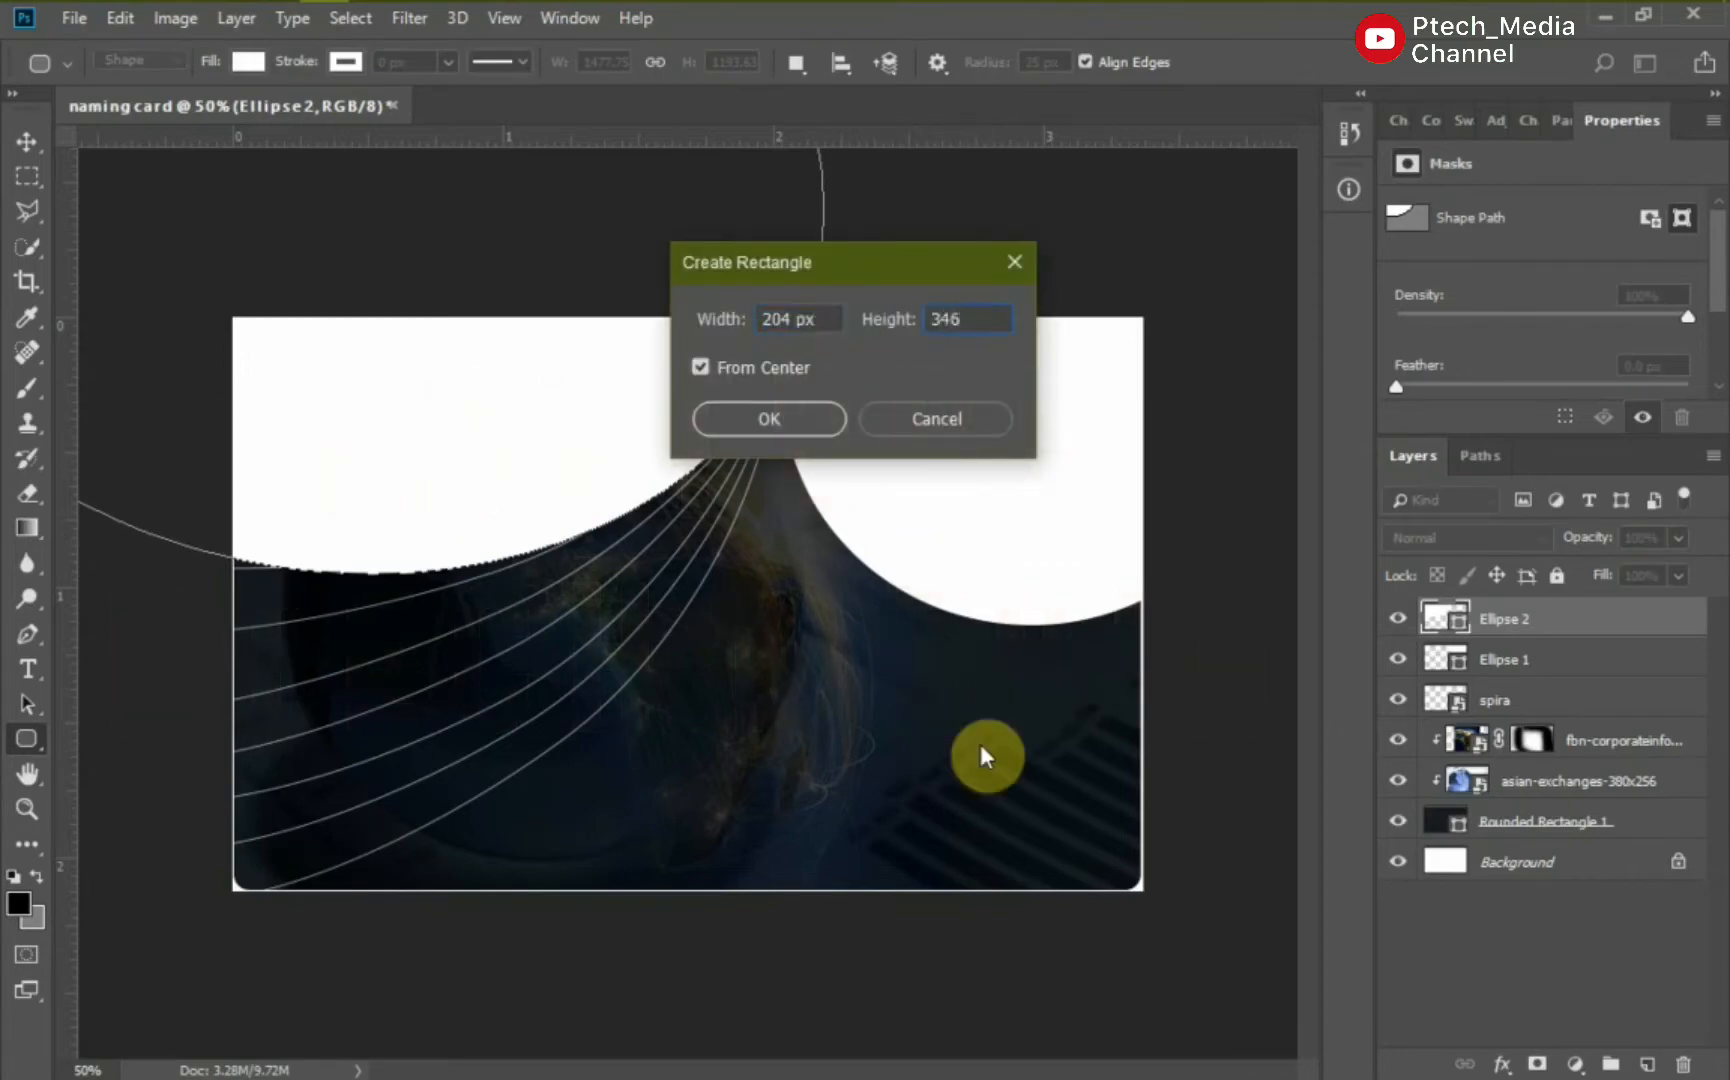
{"action": "left_click", "coordinate": [768, 420]}
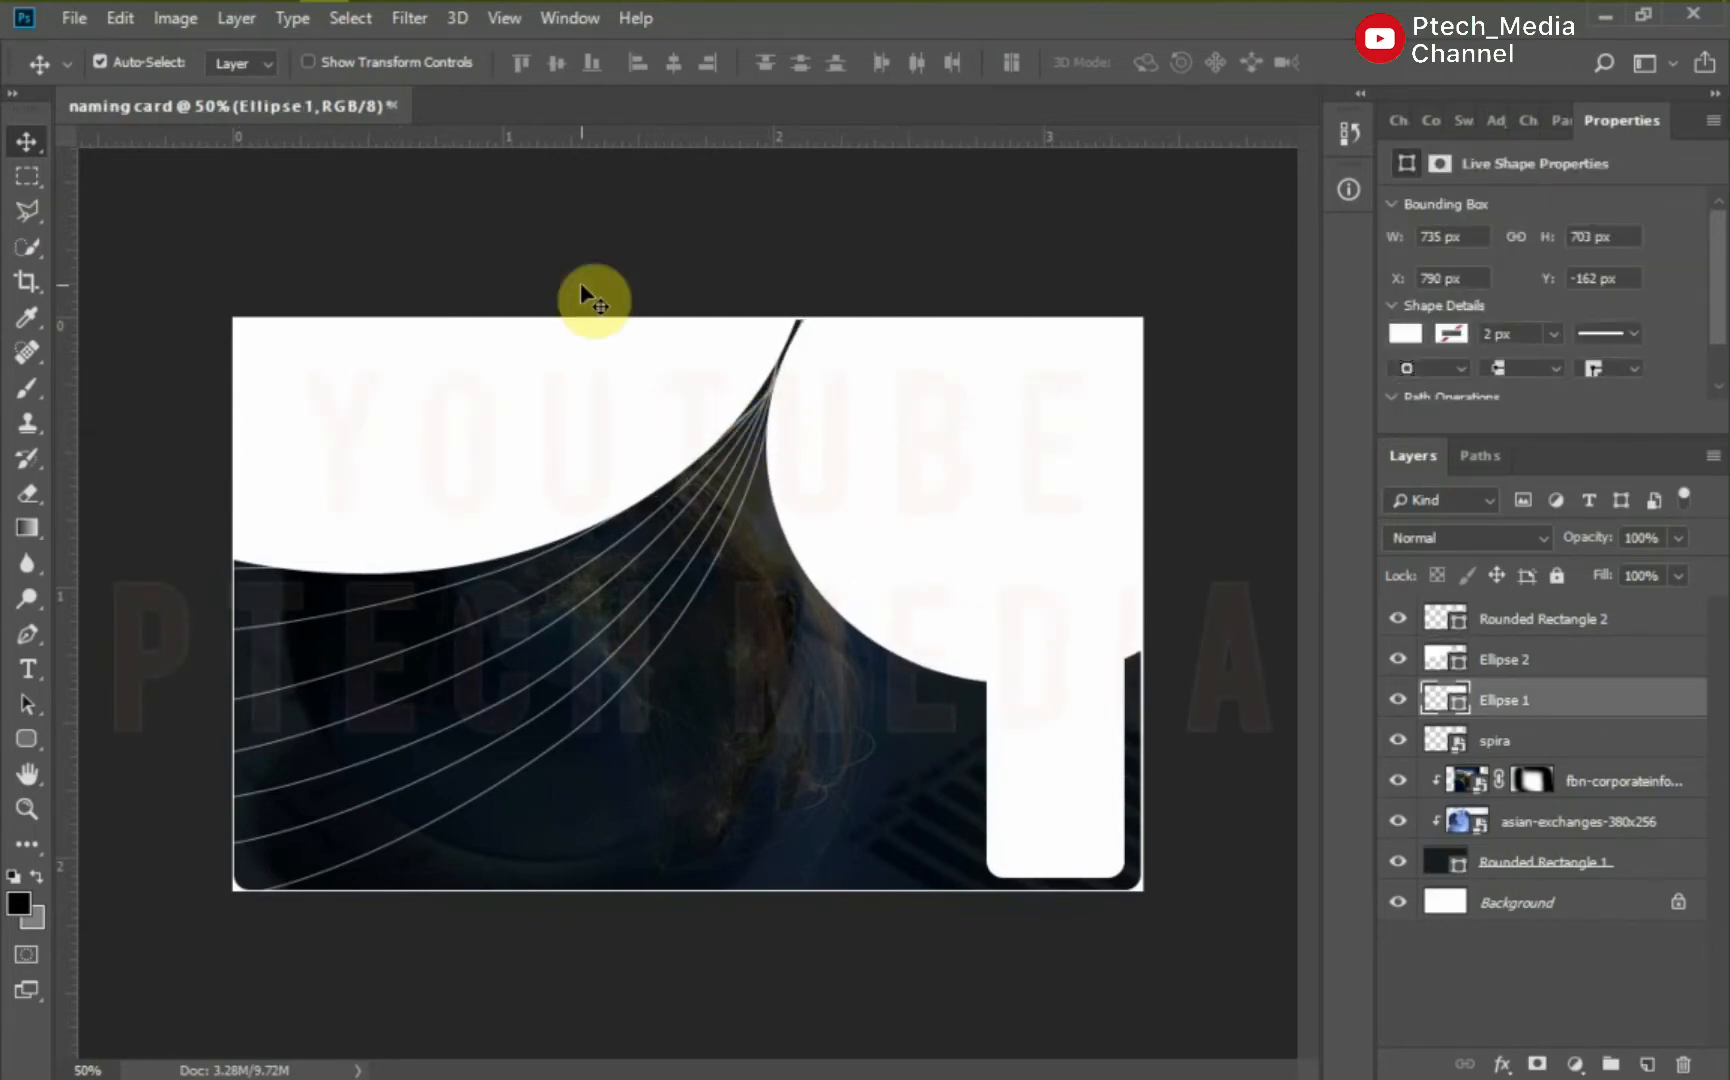
Clip the baby photo to the right circle, reorder the spiral lines and convert photo and circle to a Smart Object.
{"action": "left_click", "coordinate": [1502, 658]}
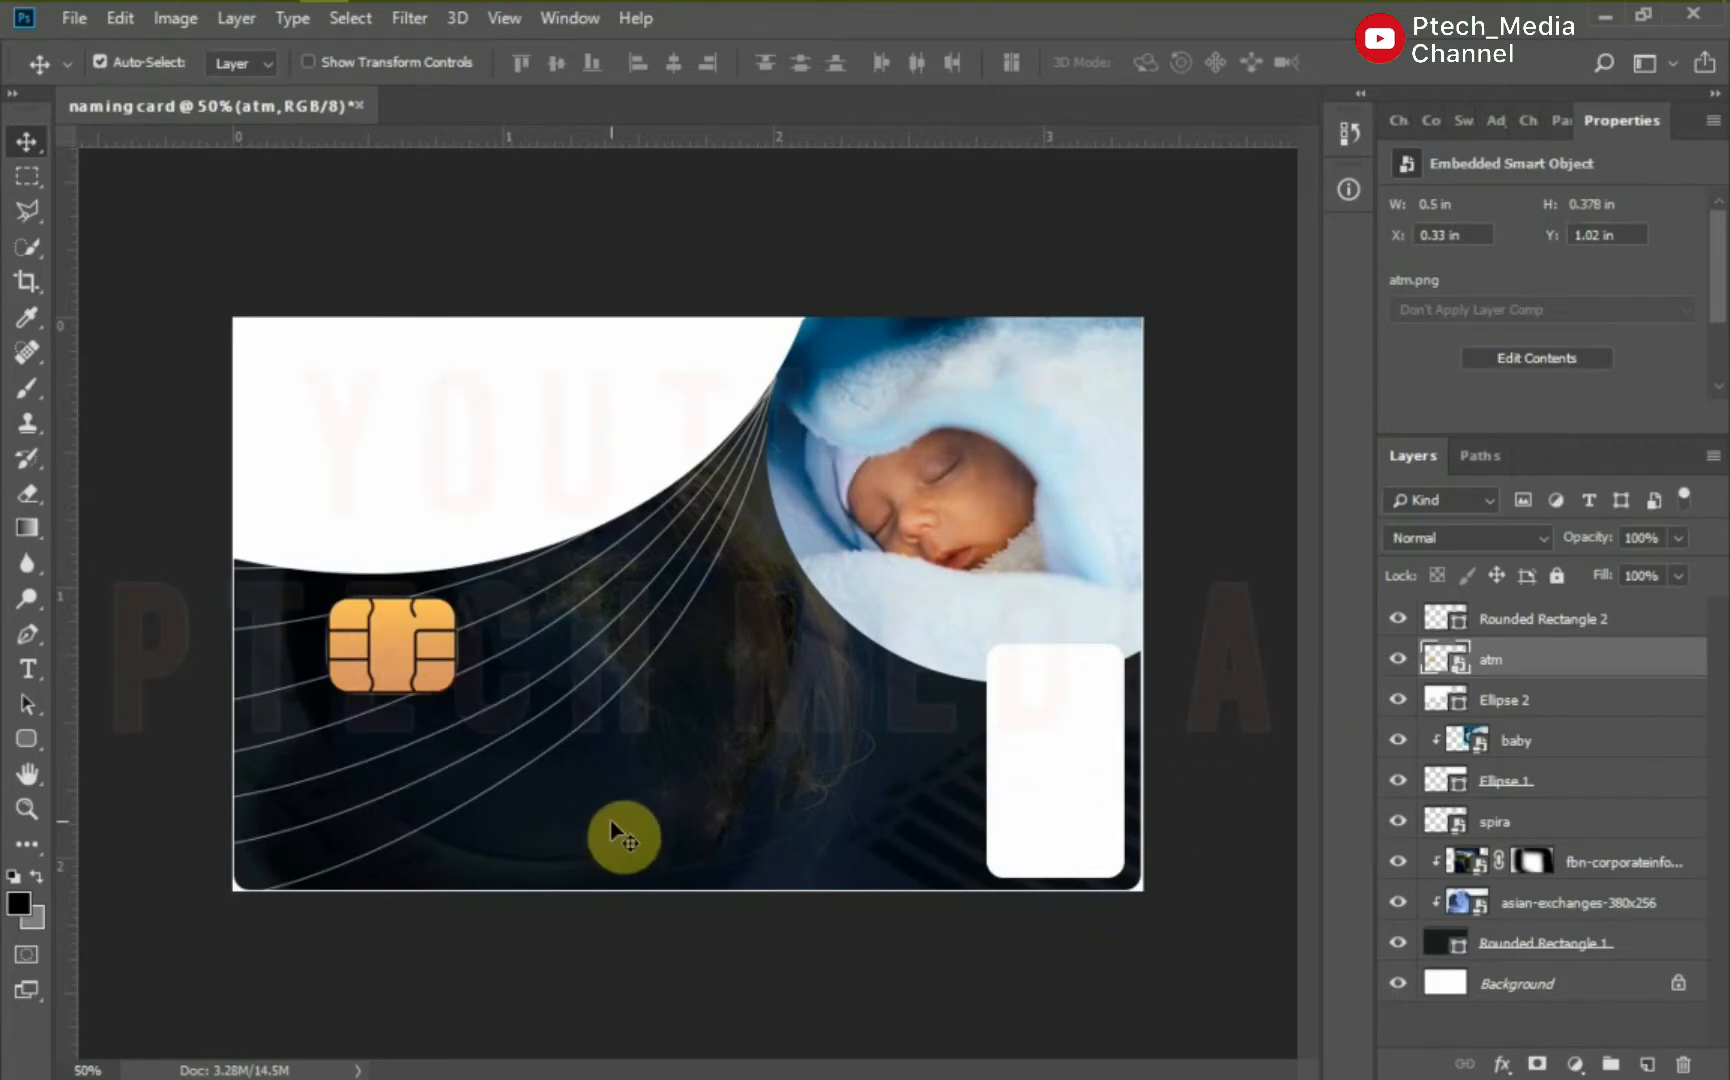
{"action": "left_click", "coordinate": [1494, 740]}
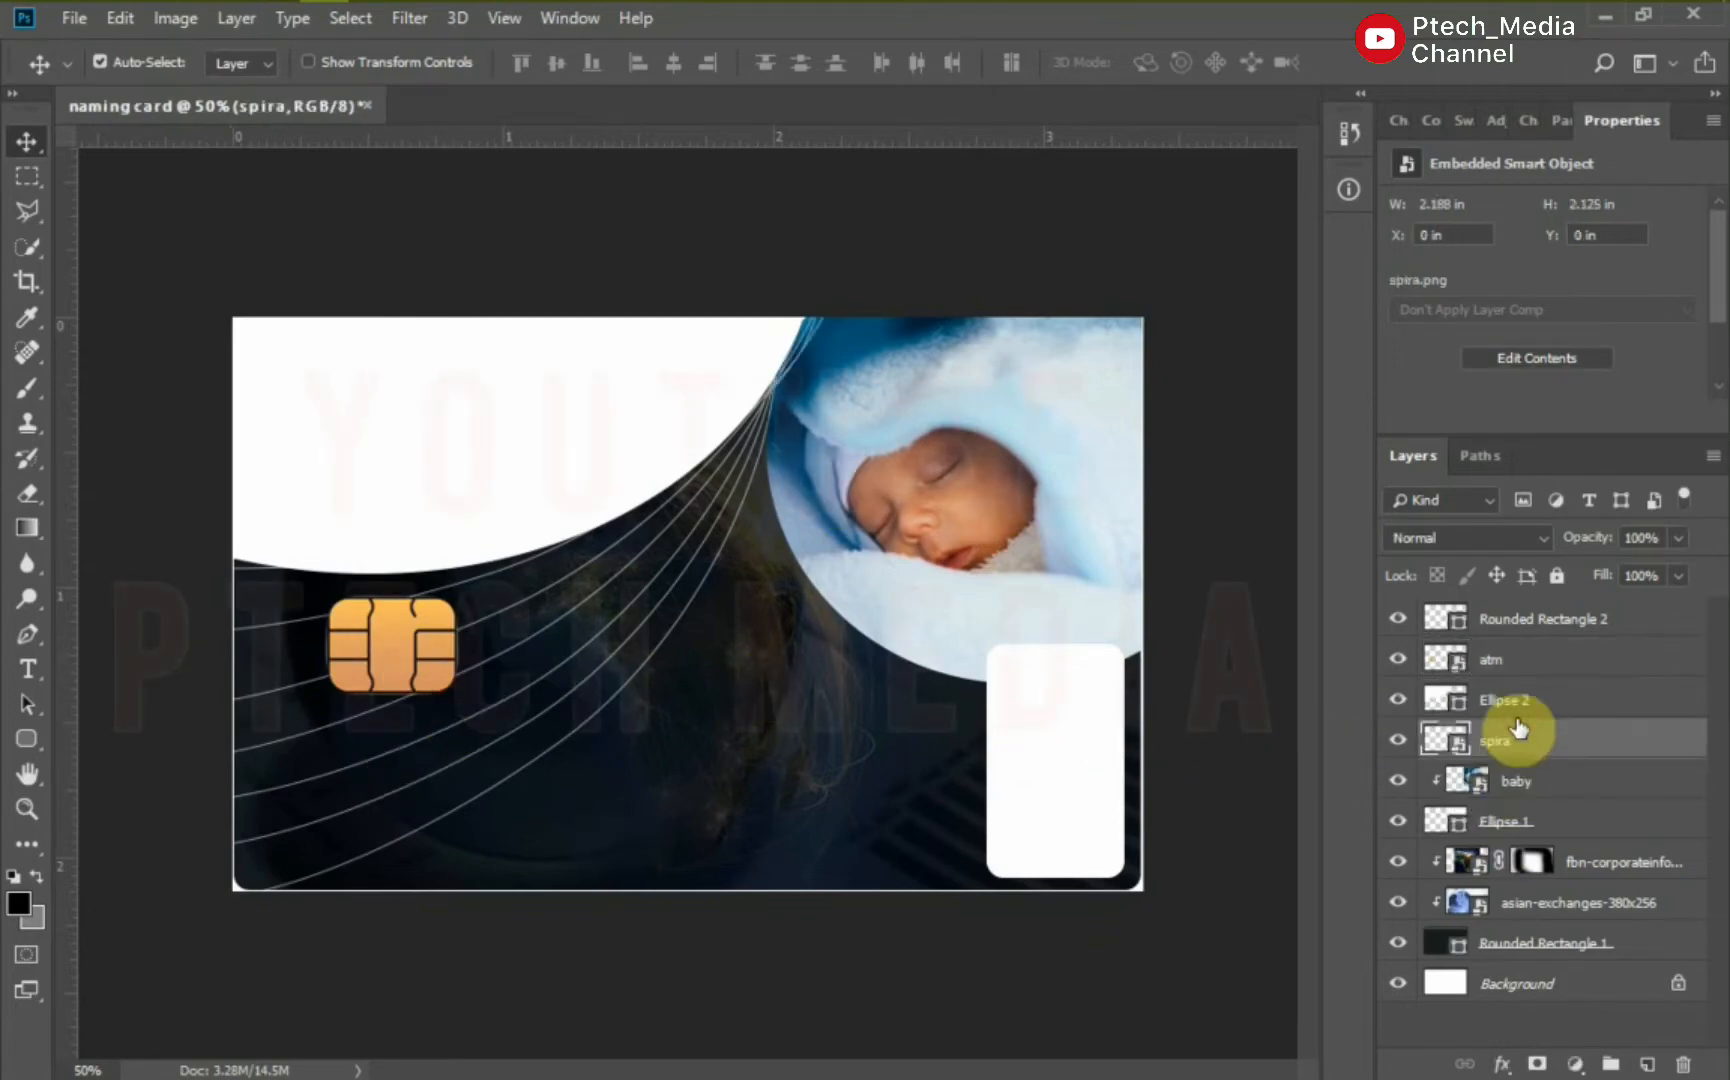
{"action": "left_click", "coordinate": [1516, 780]}
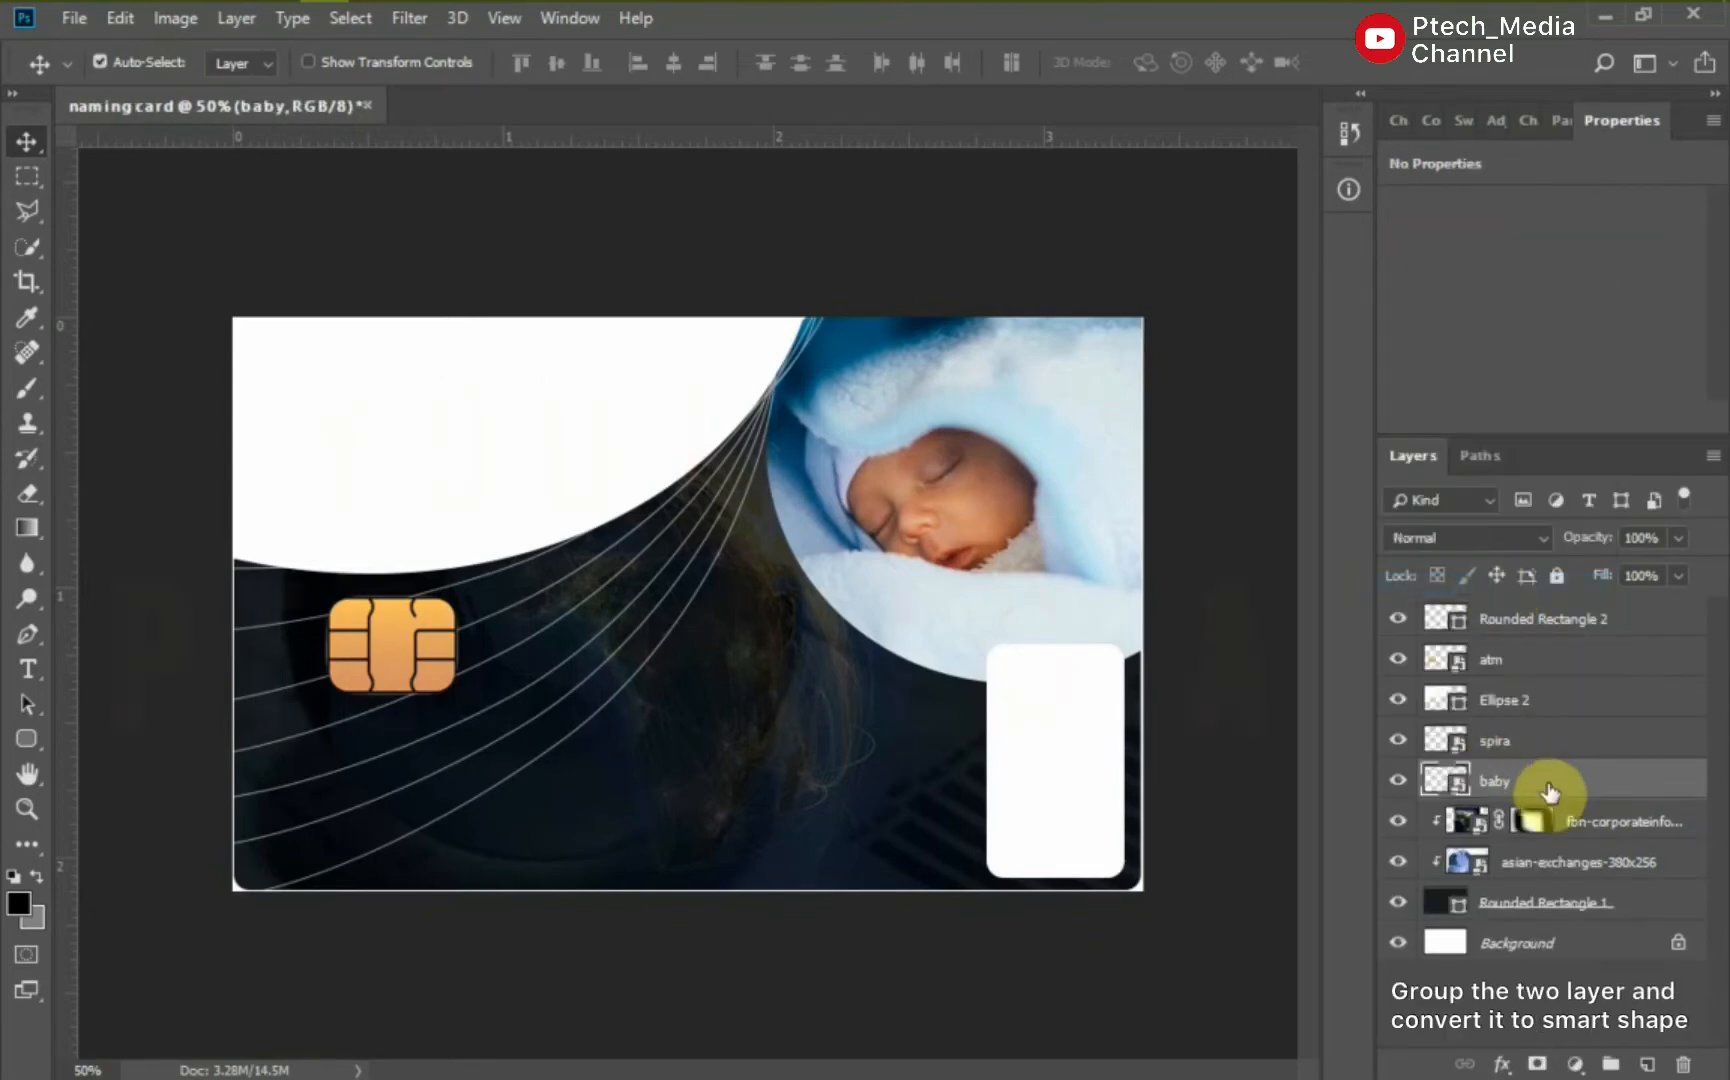
{"action": "left_click", "coordinate": [1496, 782]}
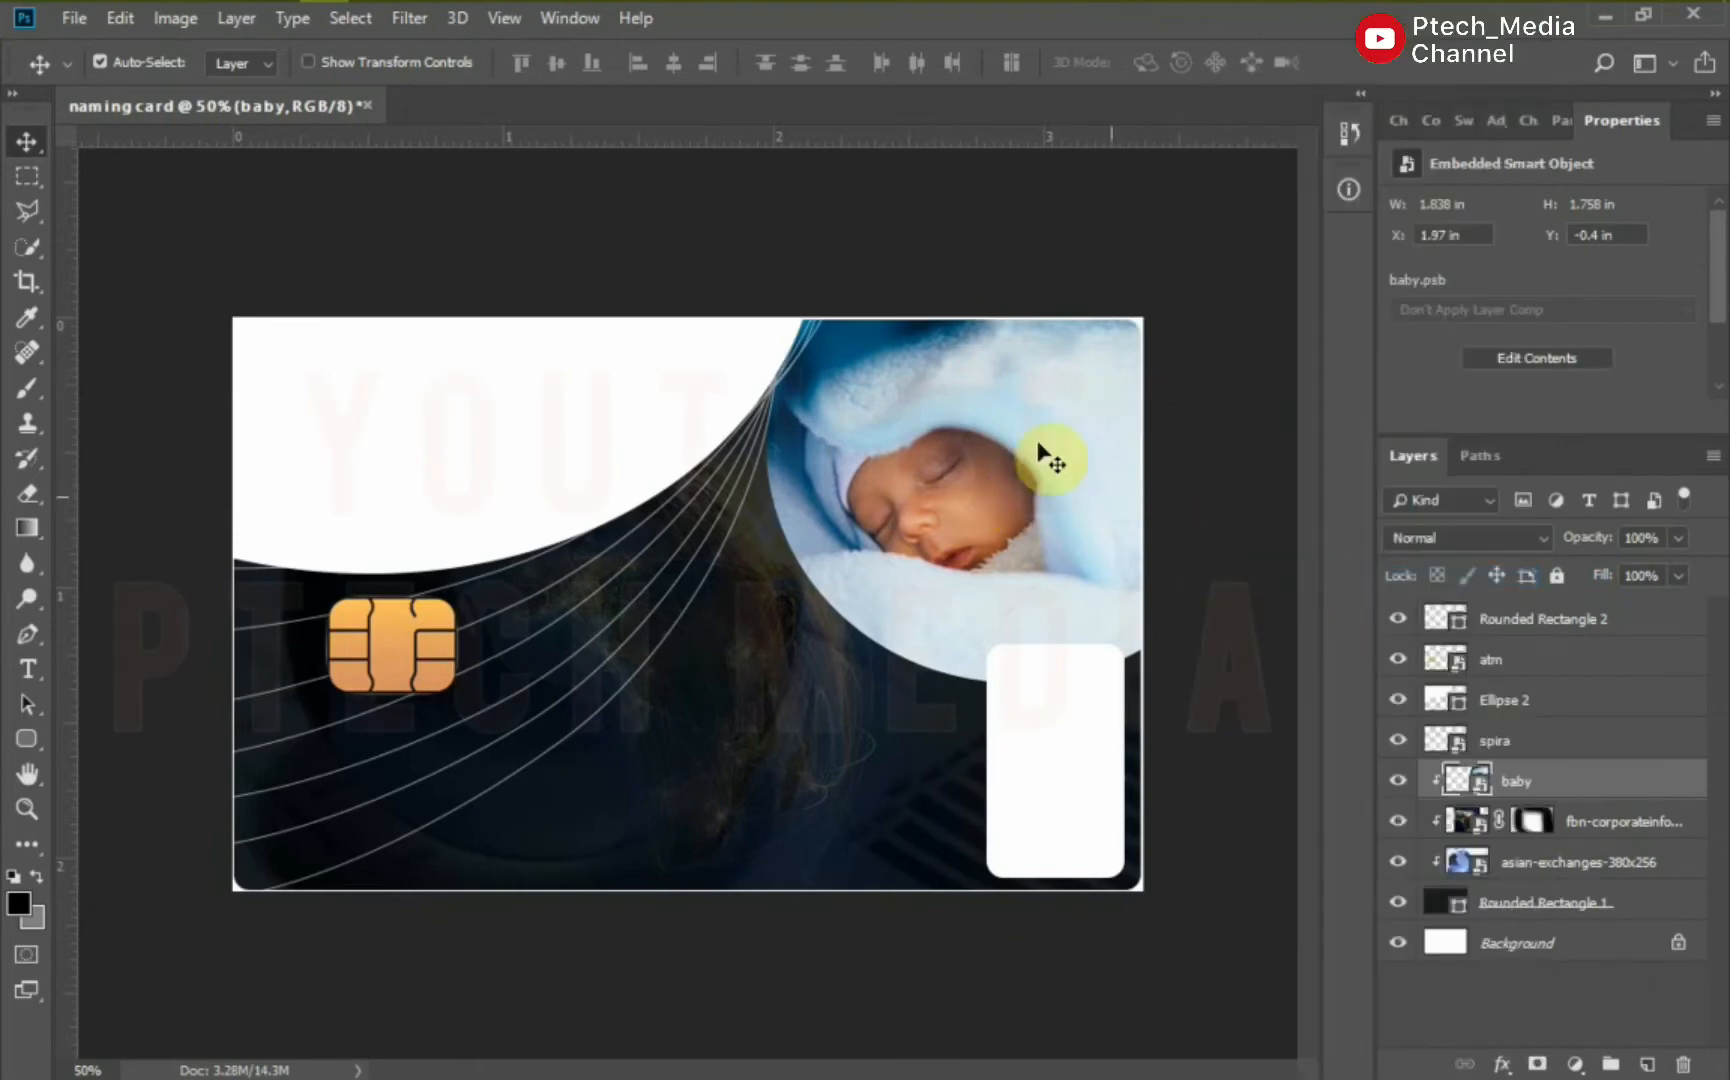
Place the gold chip on the left and clip all layers to Rounded Rectangle 1.
{"action": "left_click", "coordinate": [1622, 820]}
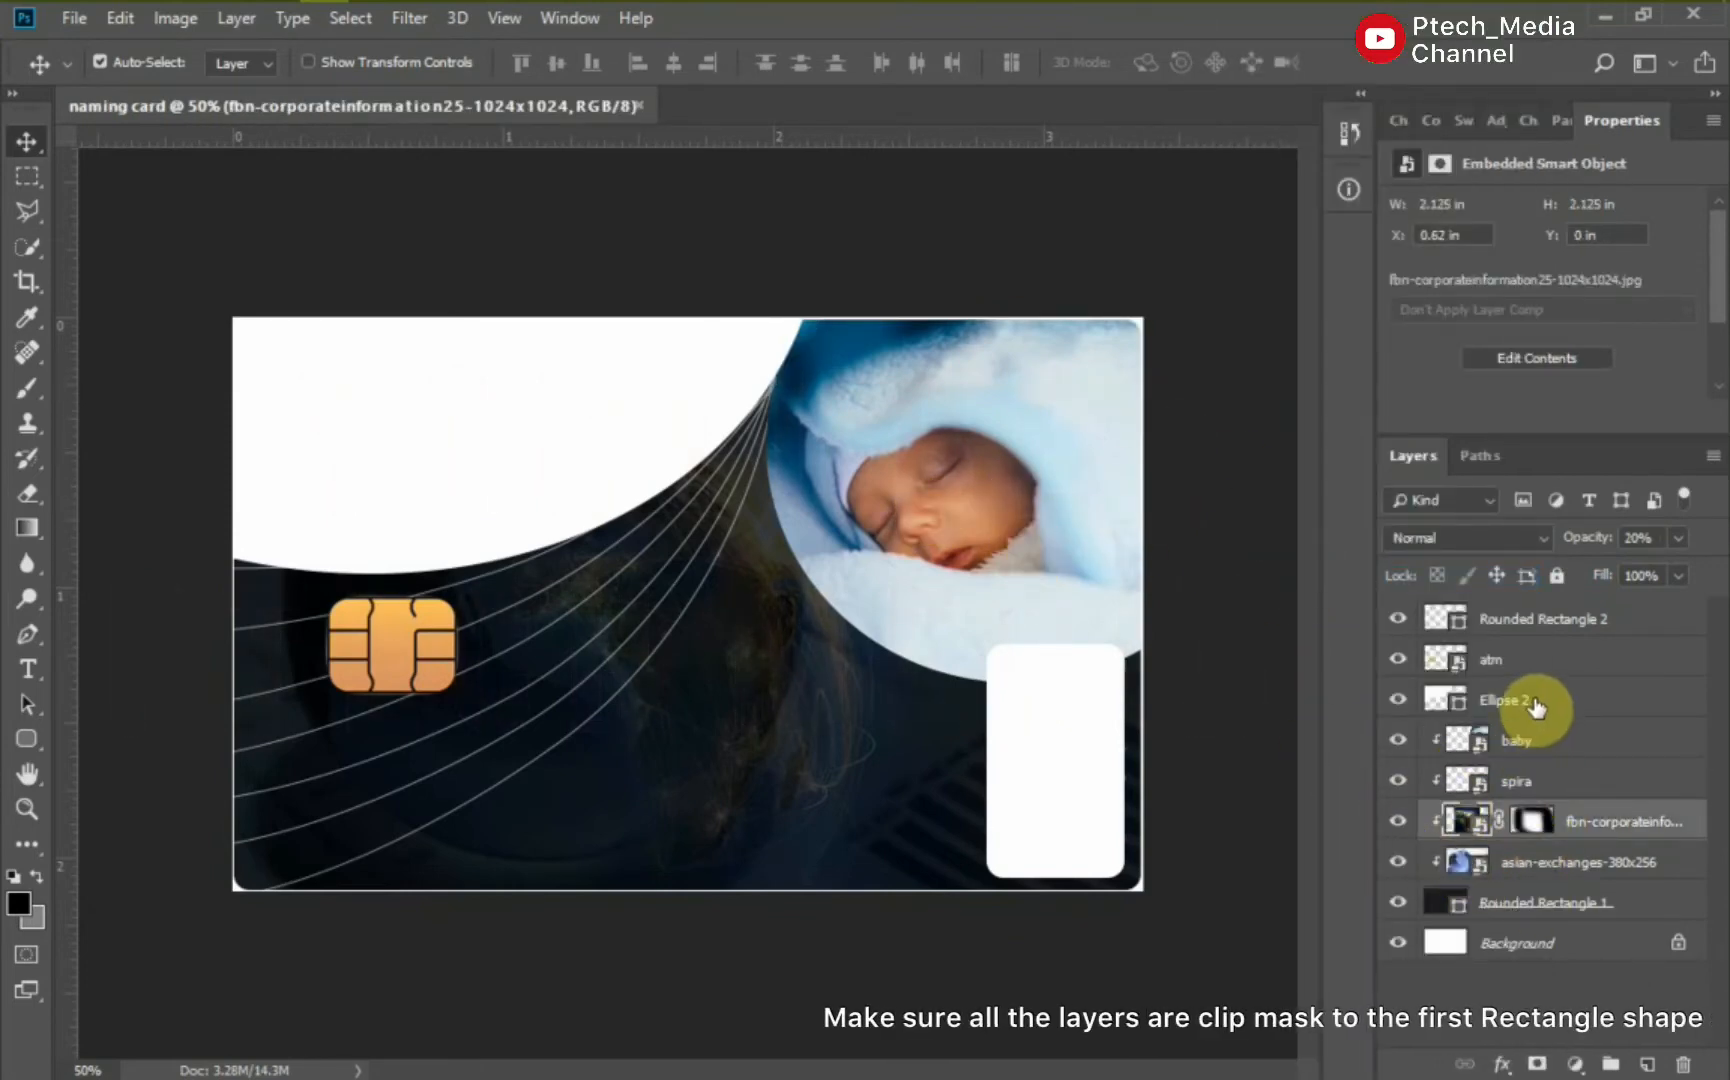
{"action": "left_click", "coordinate": [1512, 698]}
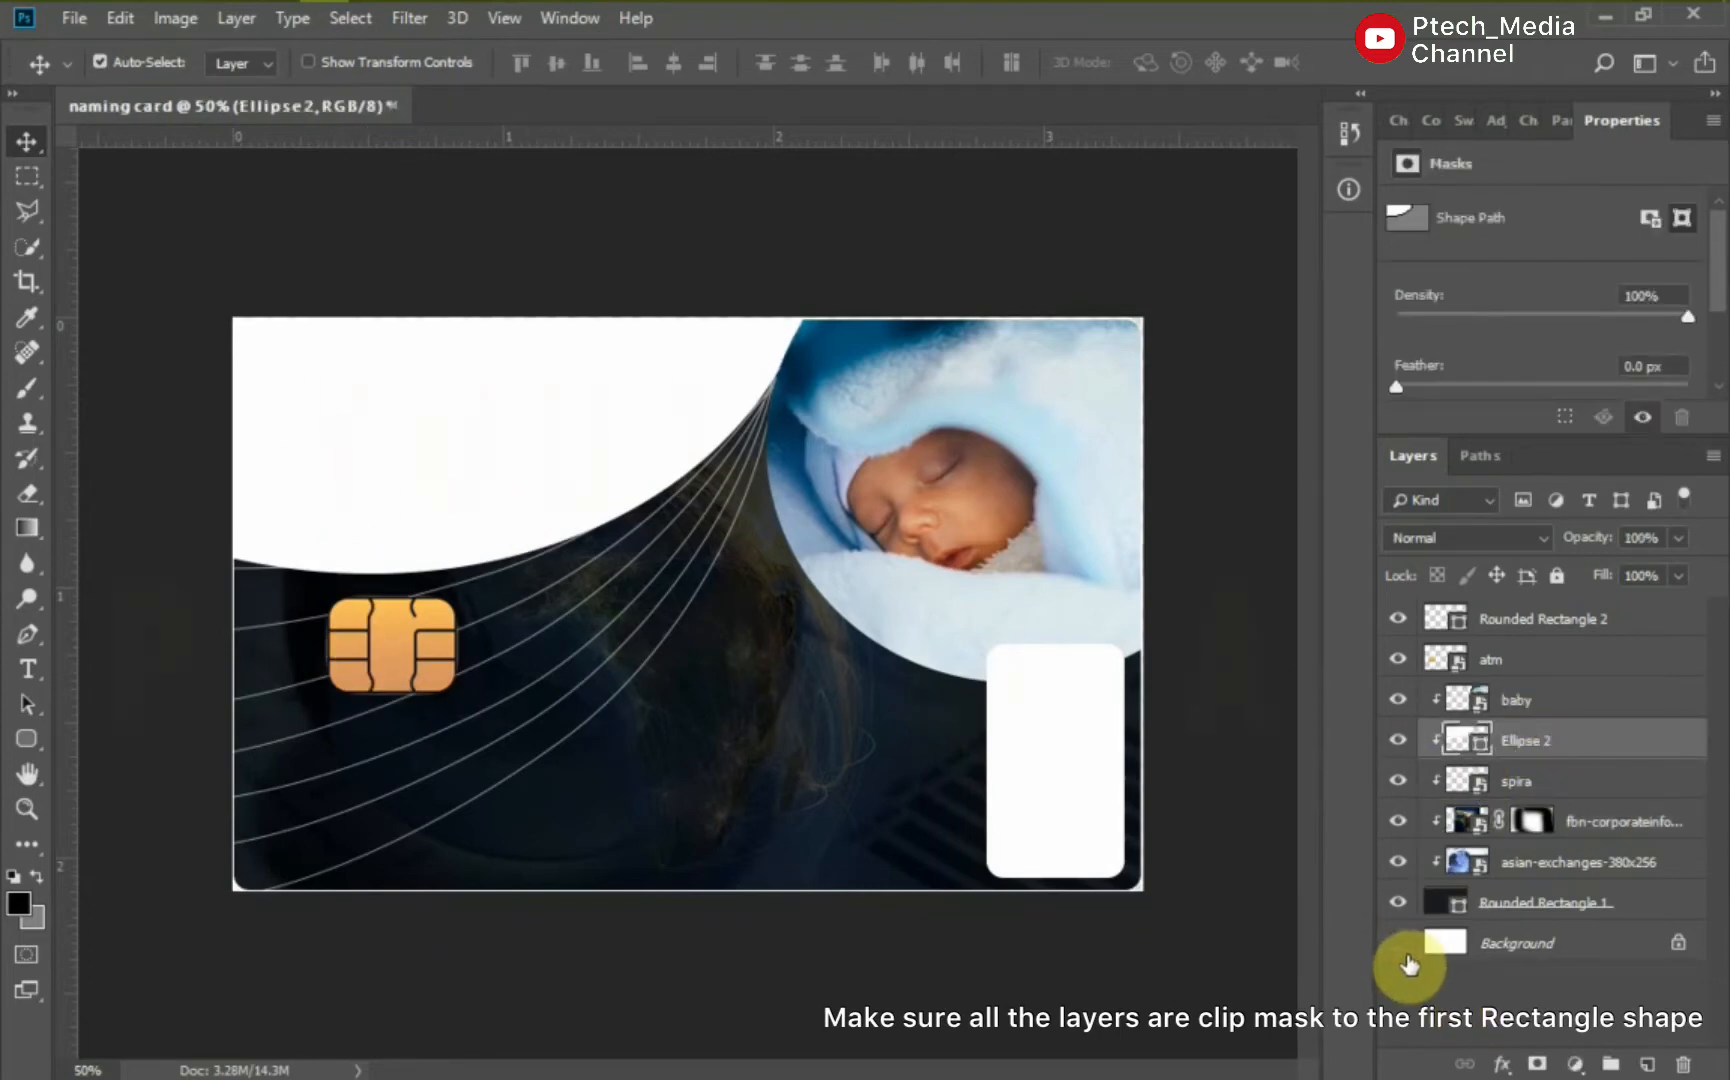
{"action": "left_click", "coordinate": [1396, 942]}
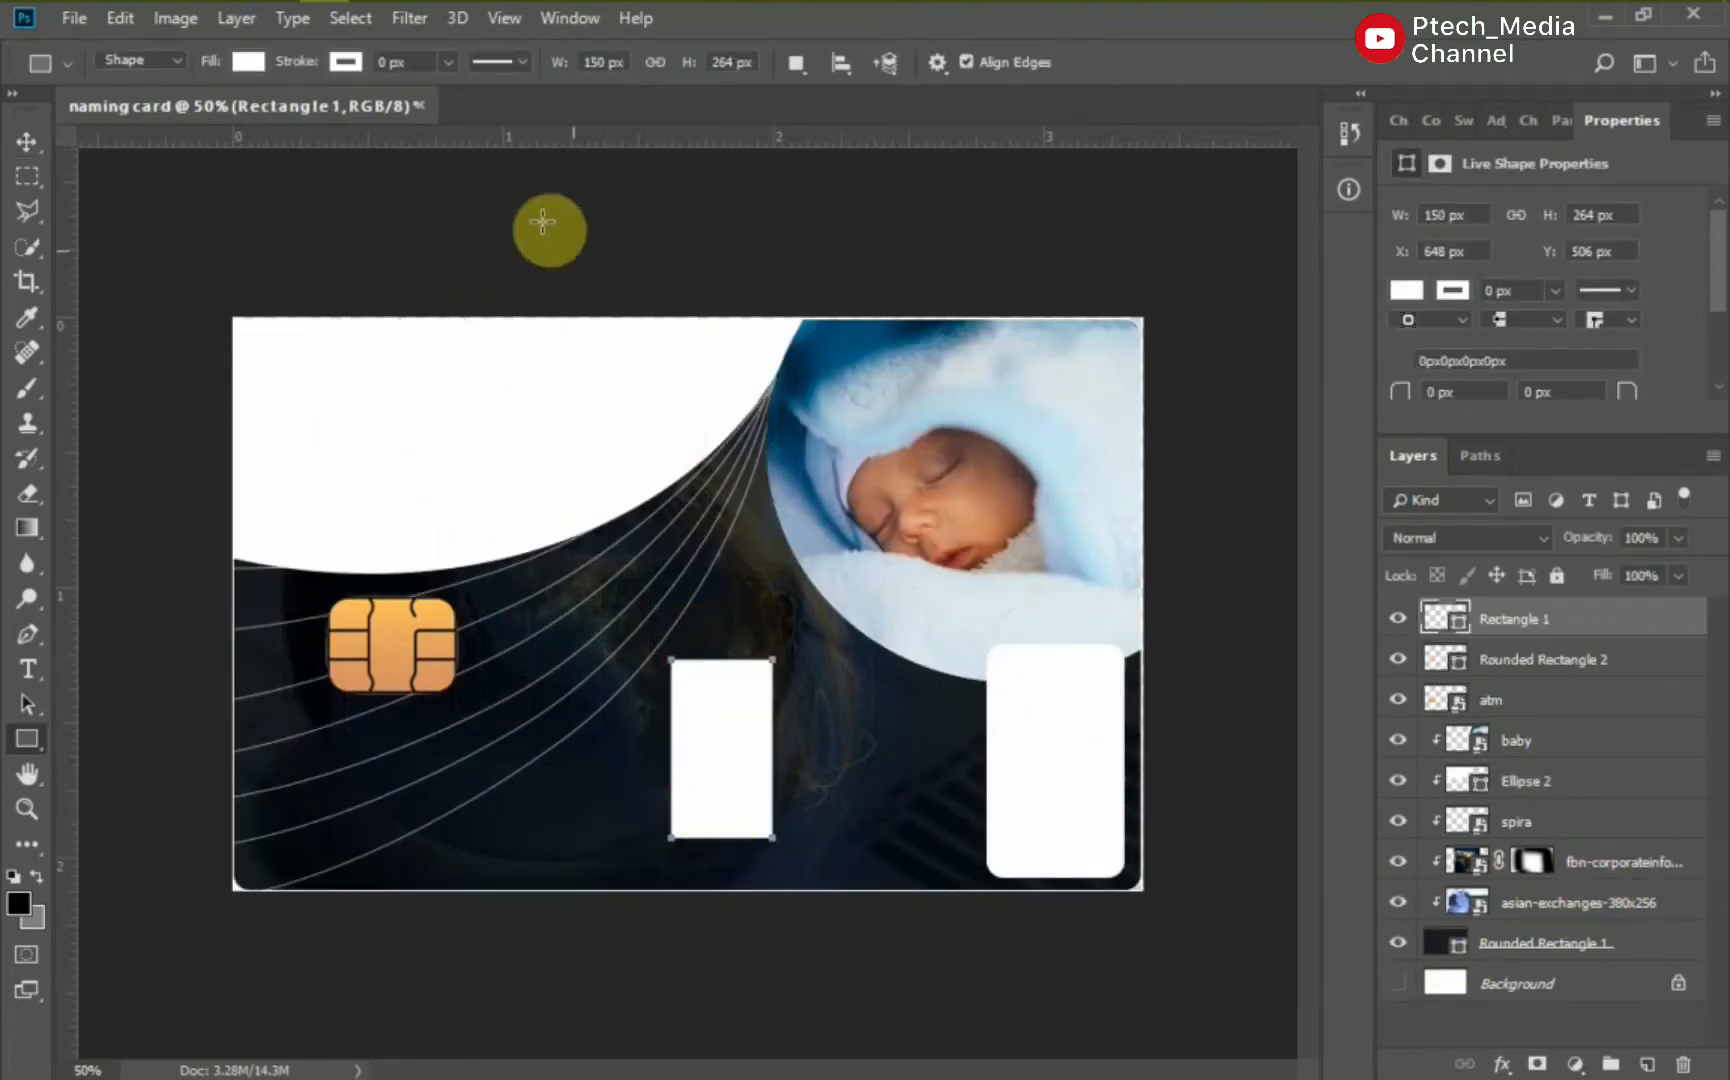
Draw a yellow block at the top and an oval on the white panel with the world map clipped into it.
{"action": "left_click", "coordinate": [248, 60]}
{"action": "type", "text": "183"}
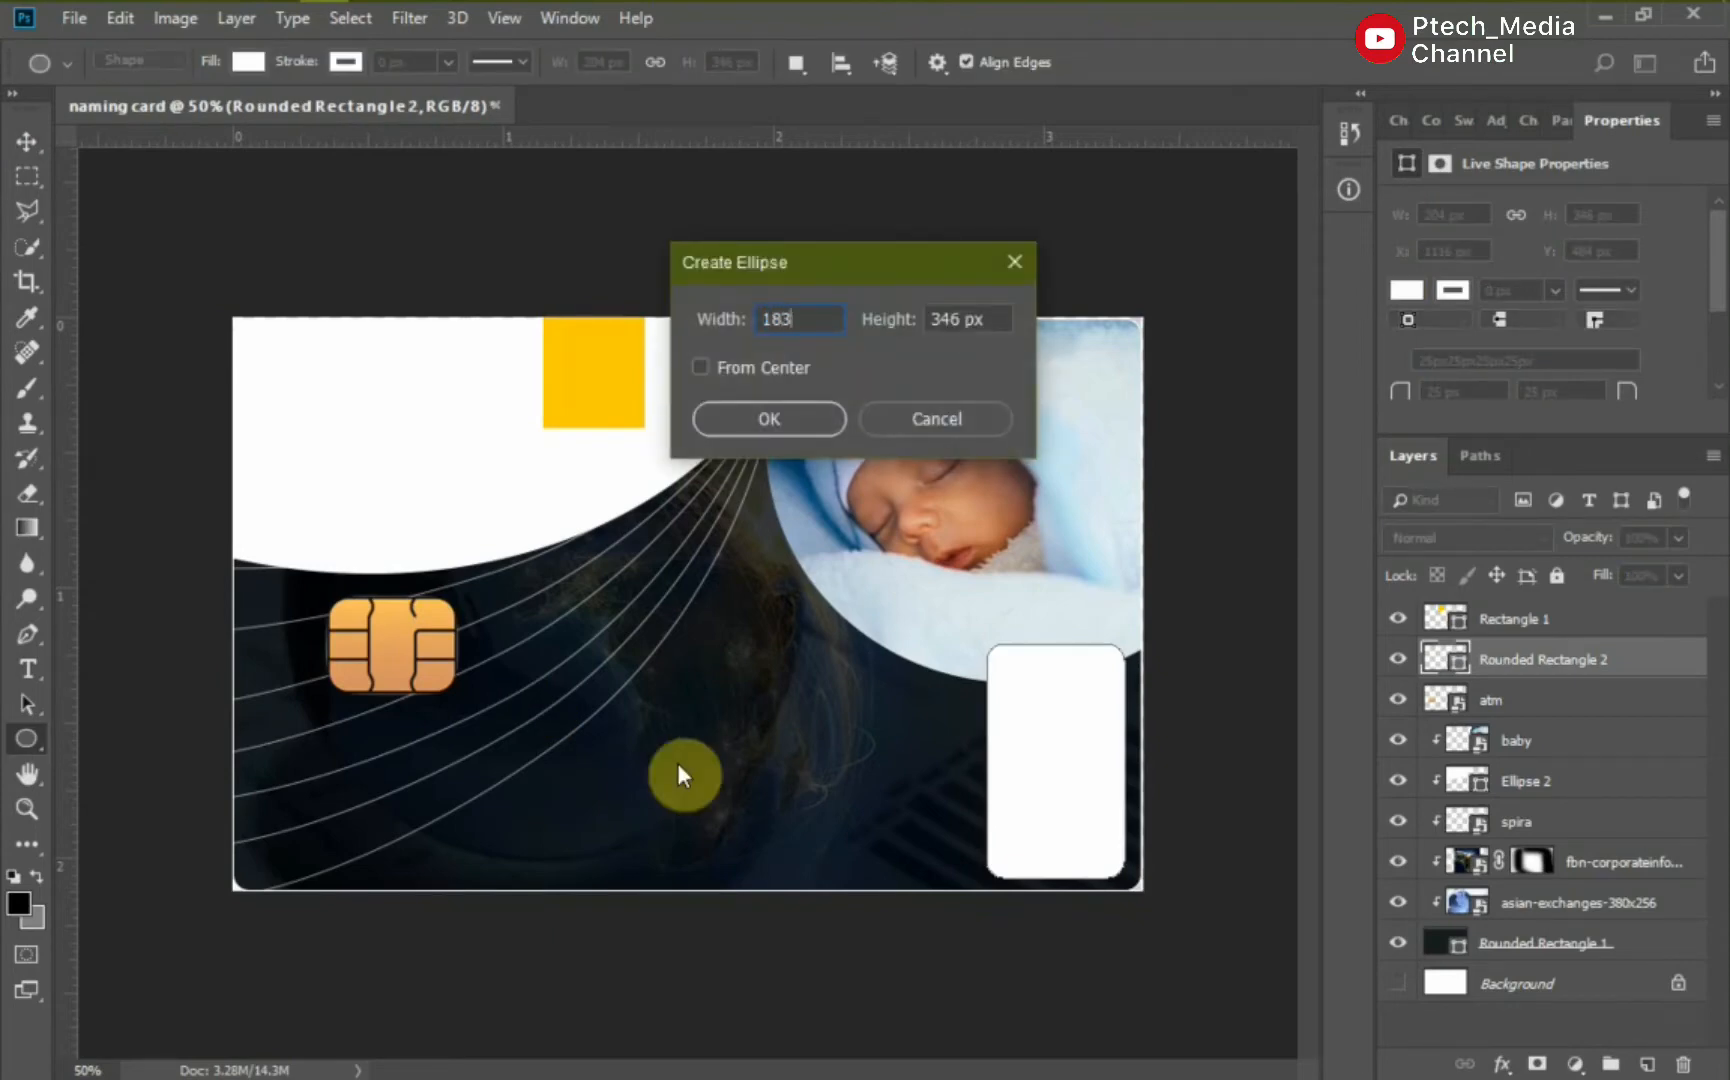
{"action": "left_click", "coordinate": [768, 420]}
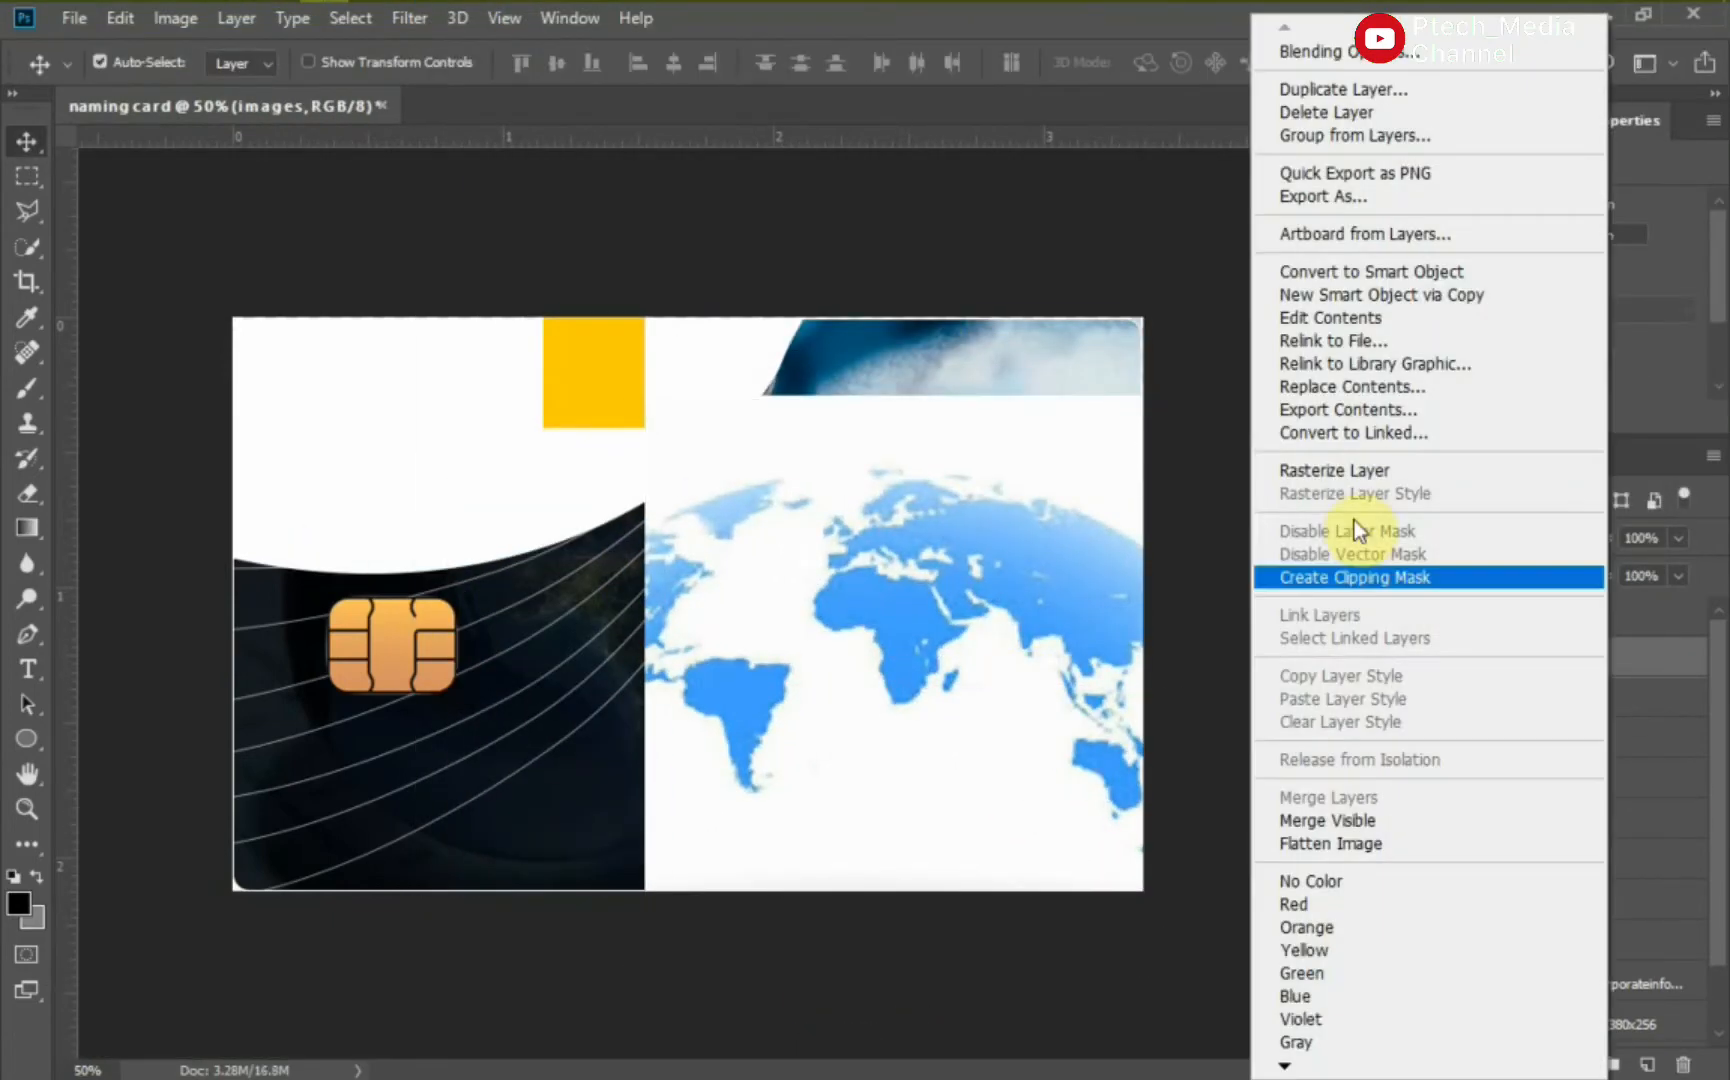
{"action": "left_click", "coordinate": [1354, 576]}
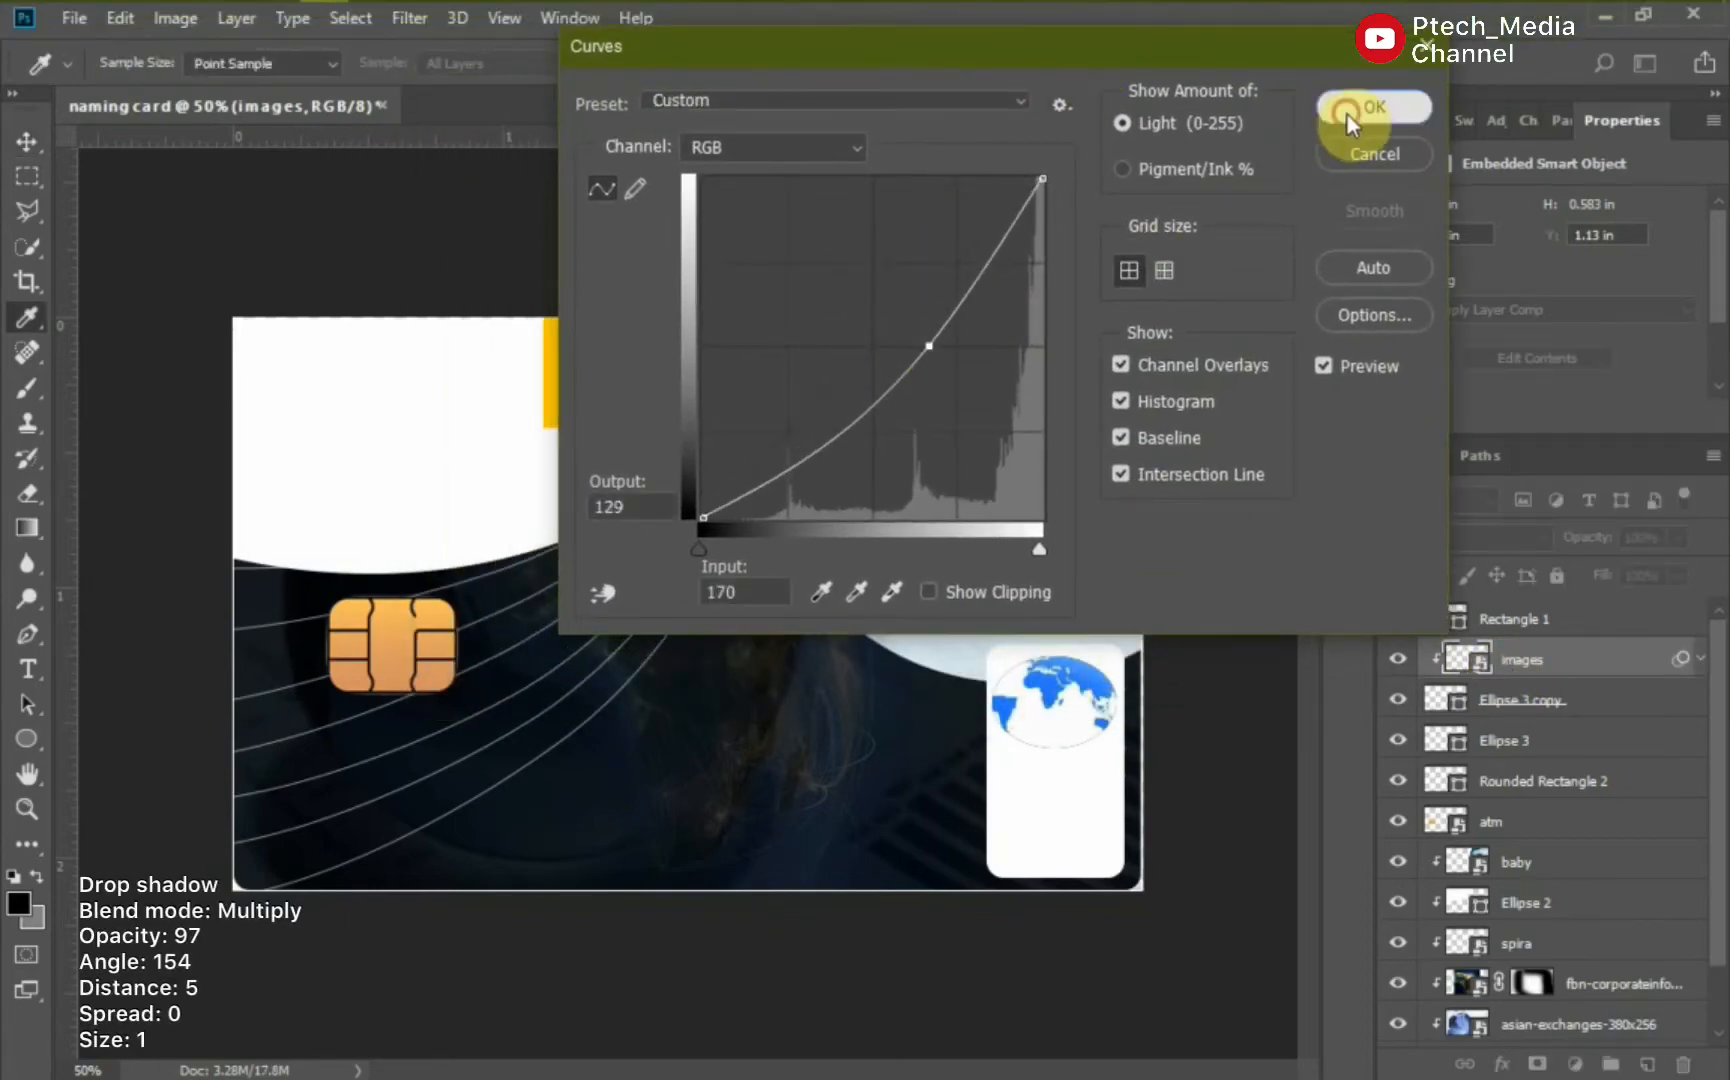
Brighten the map with Curves and give the oval a Drop Shadow layer style.
{"action": "left_click", "coordinate": [1374, 108]}
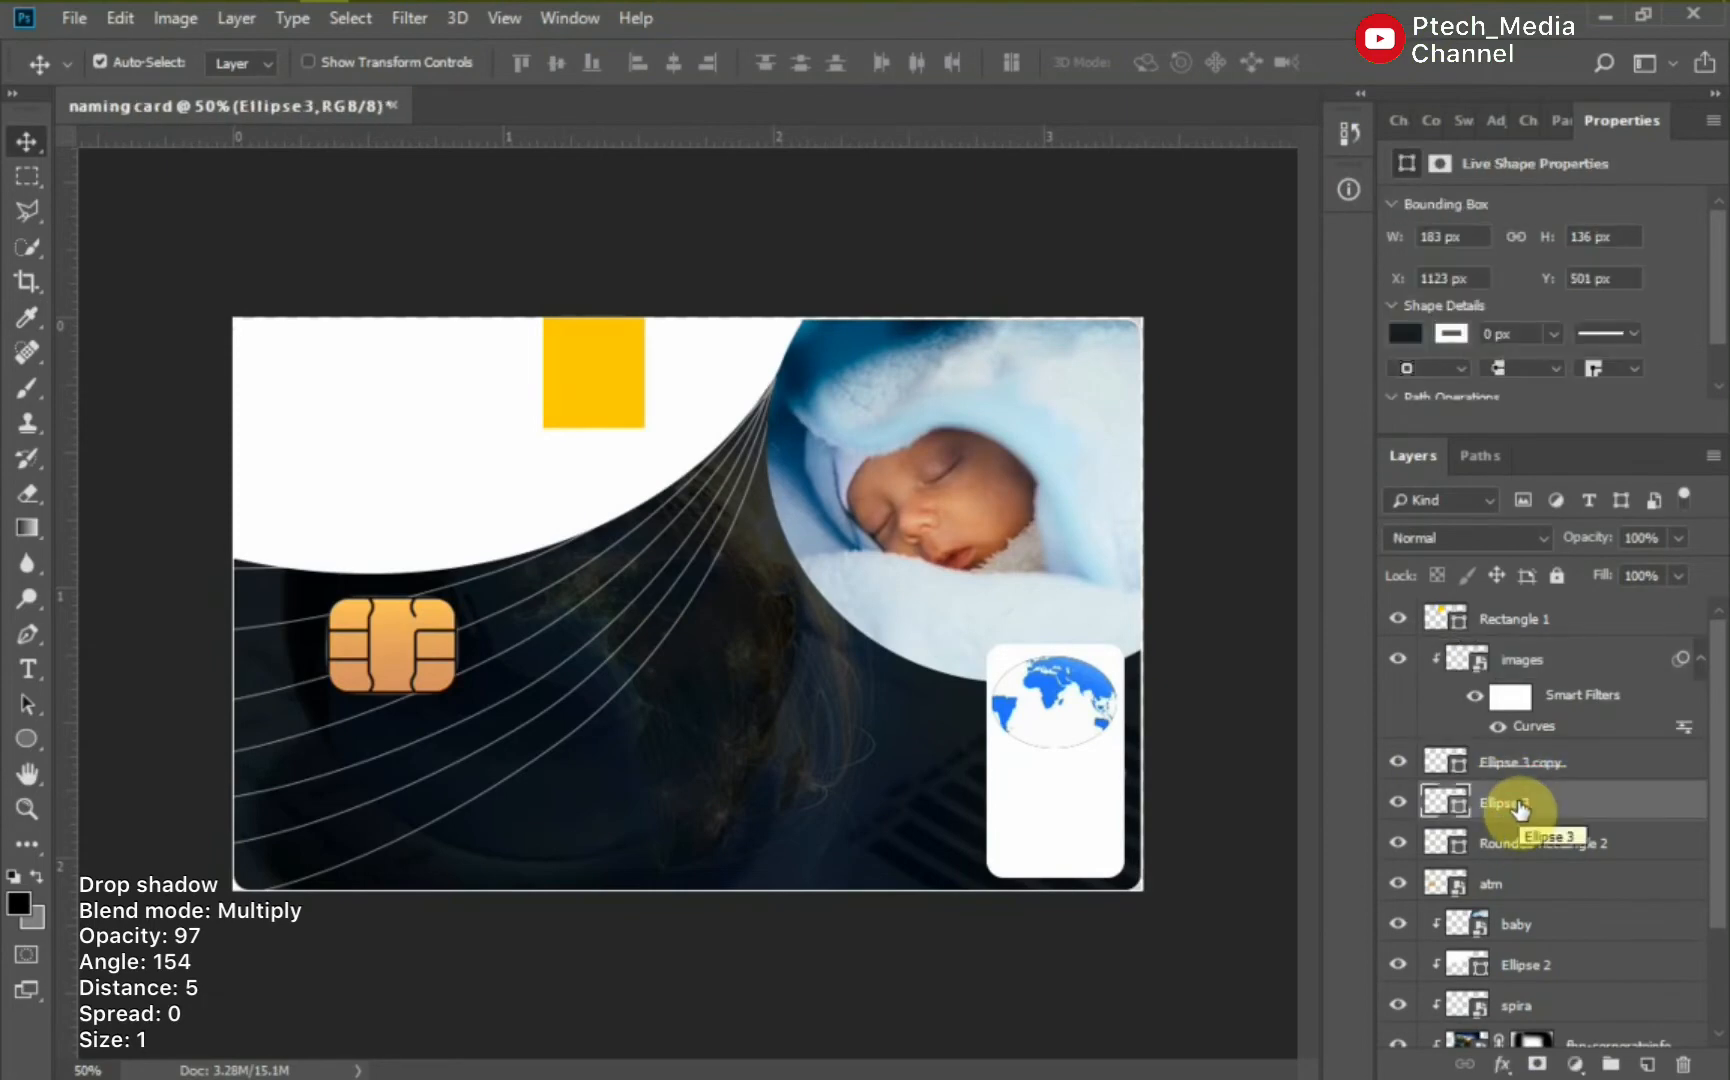
{"action": "left_click", "coordinate": [1502, 802]}
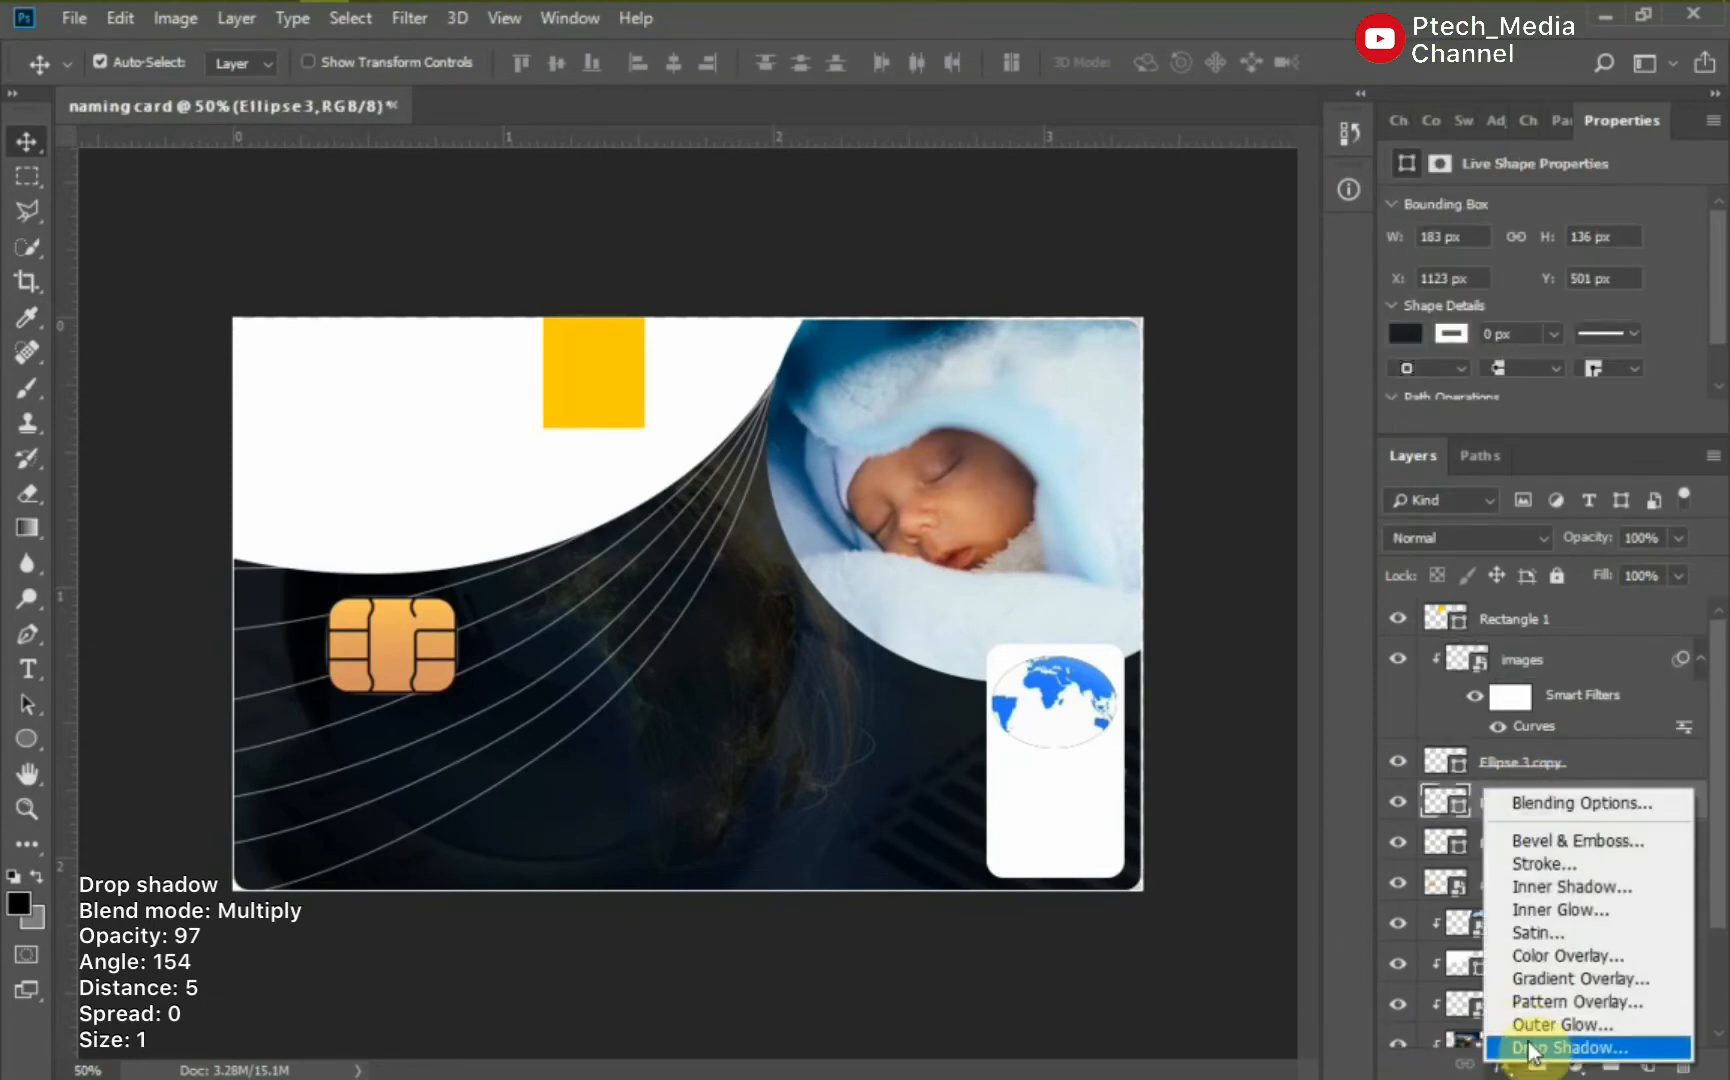
{"action": "left_click", "coordinate": [1558, 1046]}
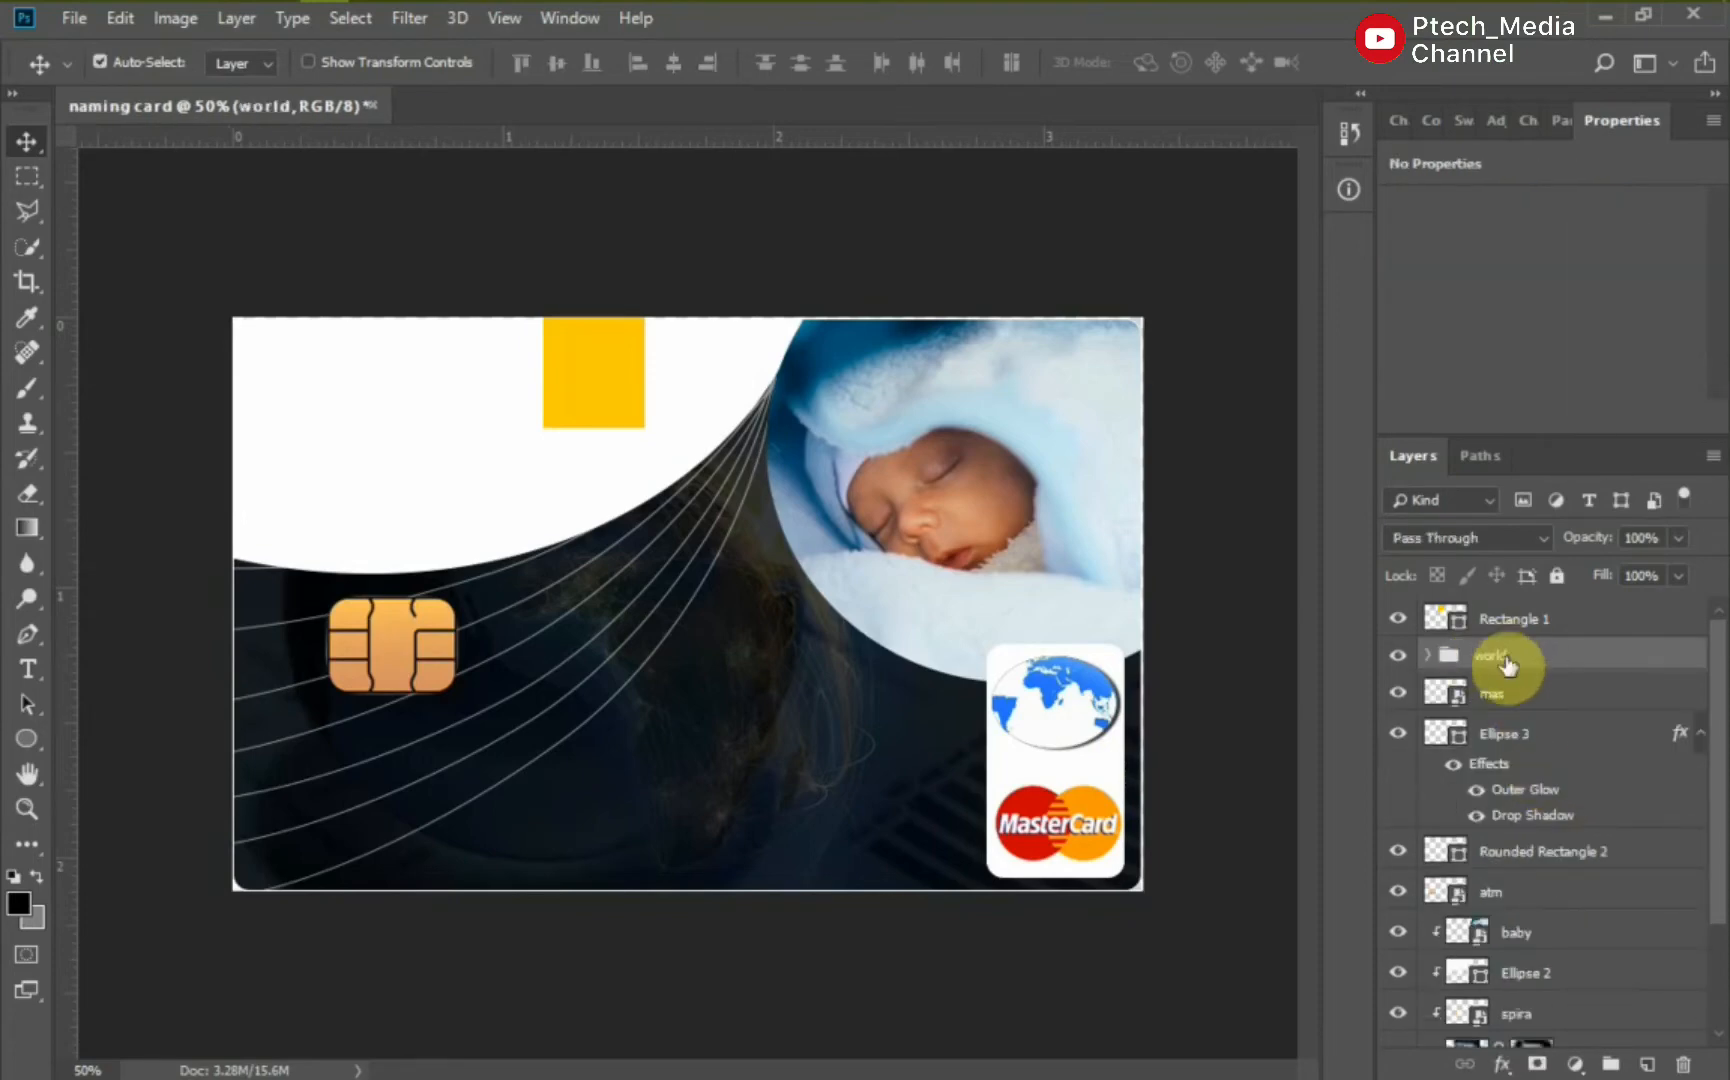
Place the MasterCard logo under the globe and group it with the world layers into a 'master' group.
{"action": "left_click", "coordinate": [1432, 654]}
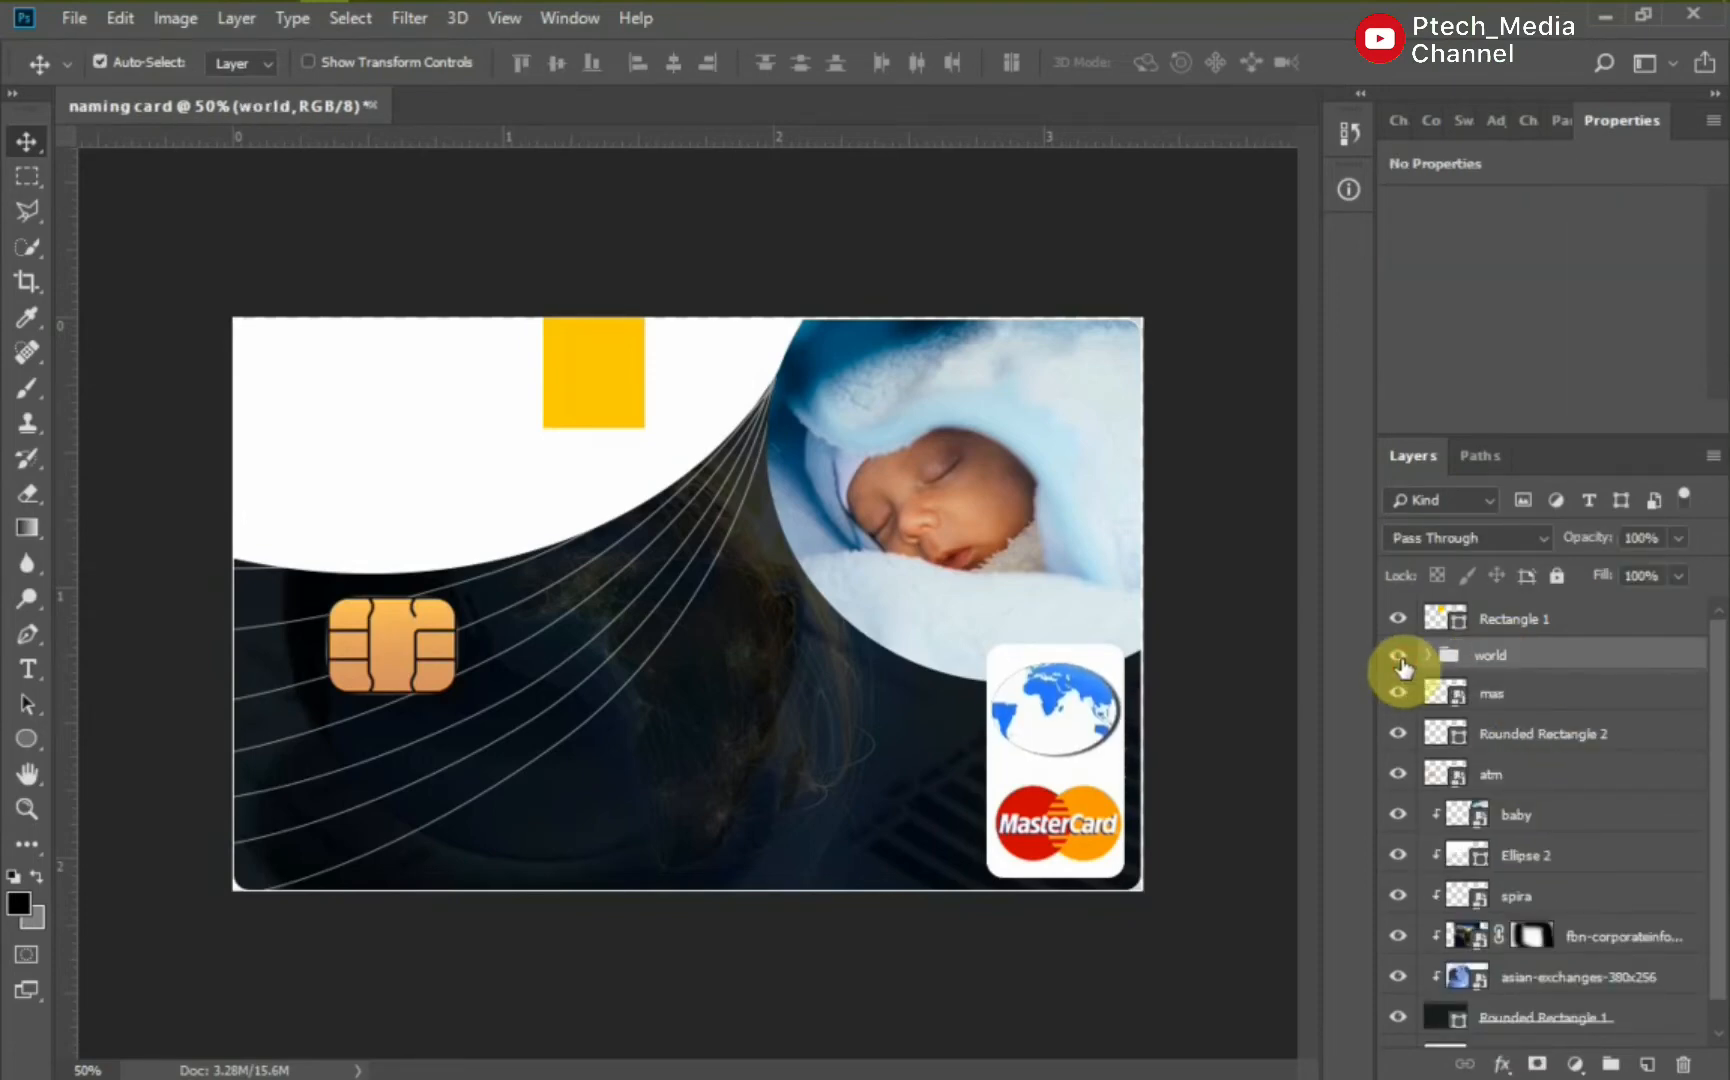
{"action": "left_click", "coordinate": [1542, 732]}
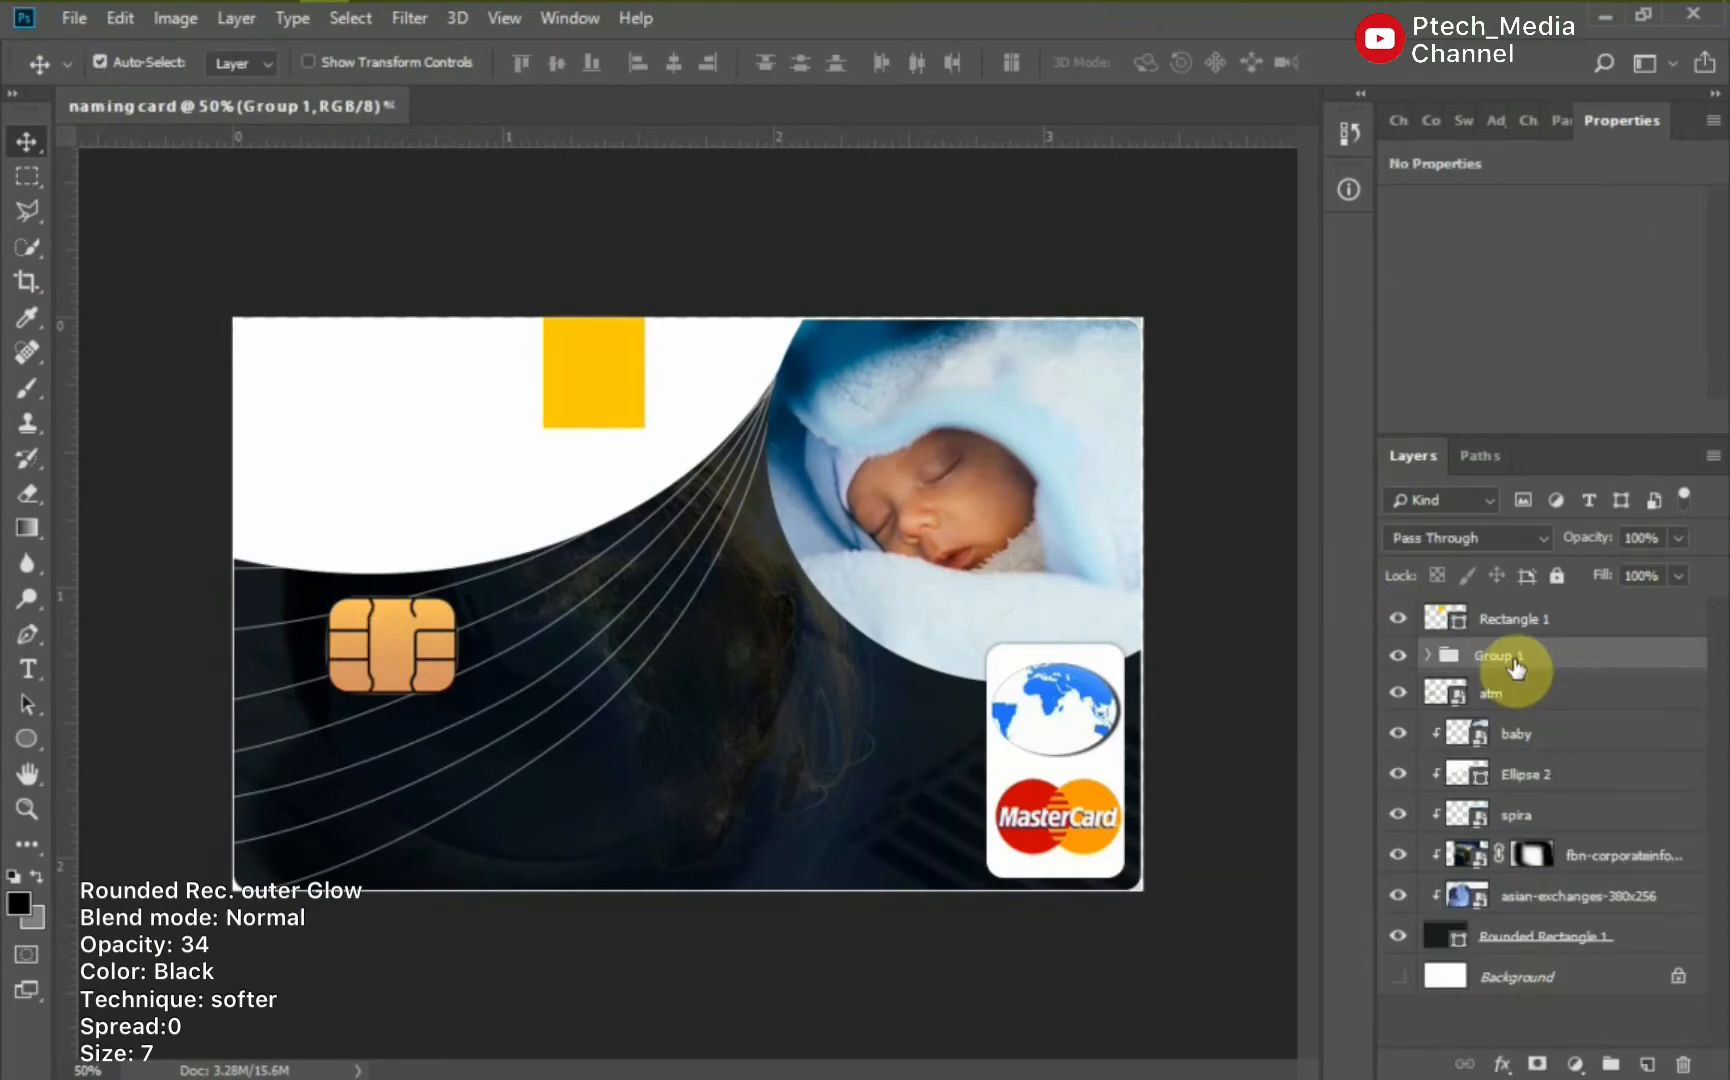
{"action": "left_click", "coordinate": [1492, 692]}
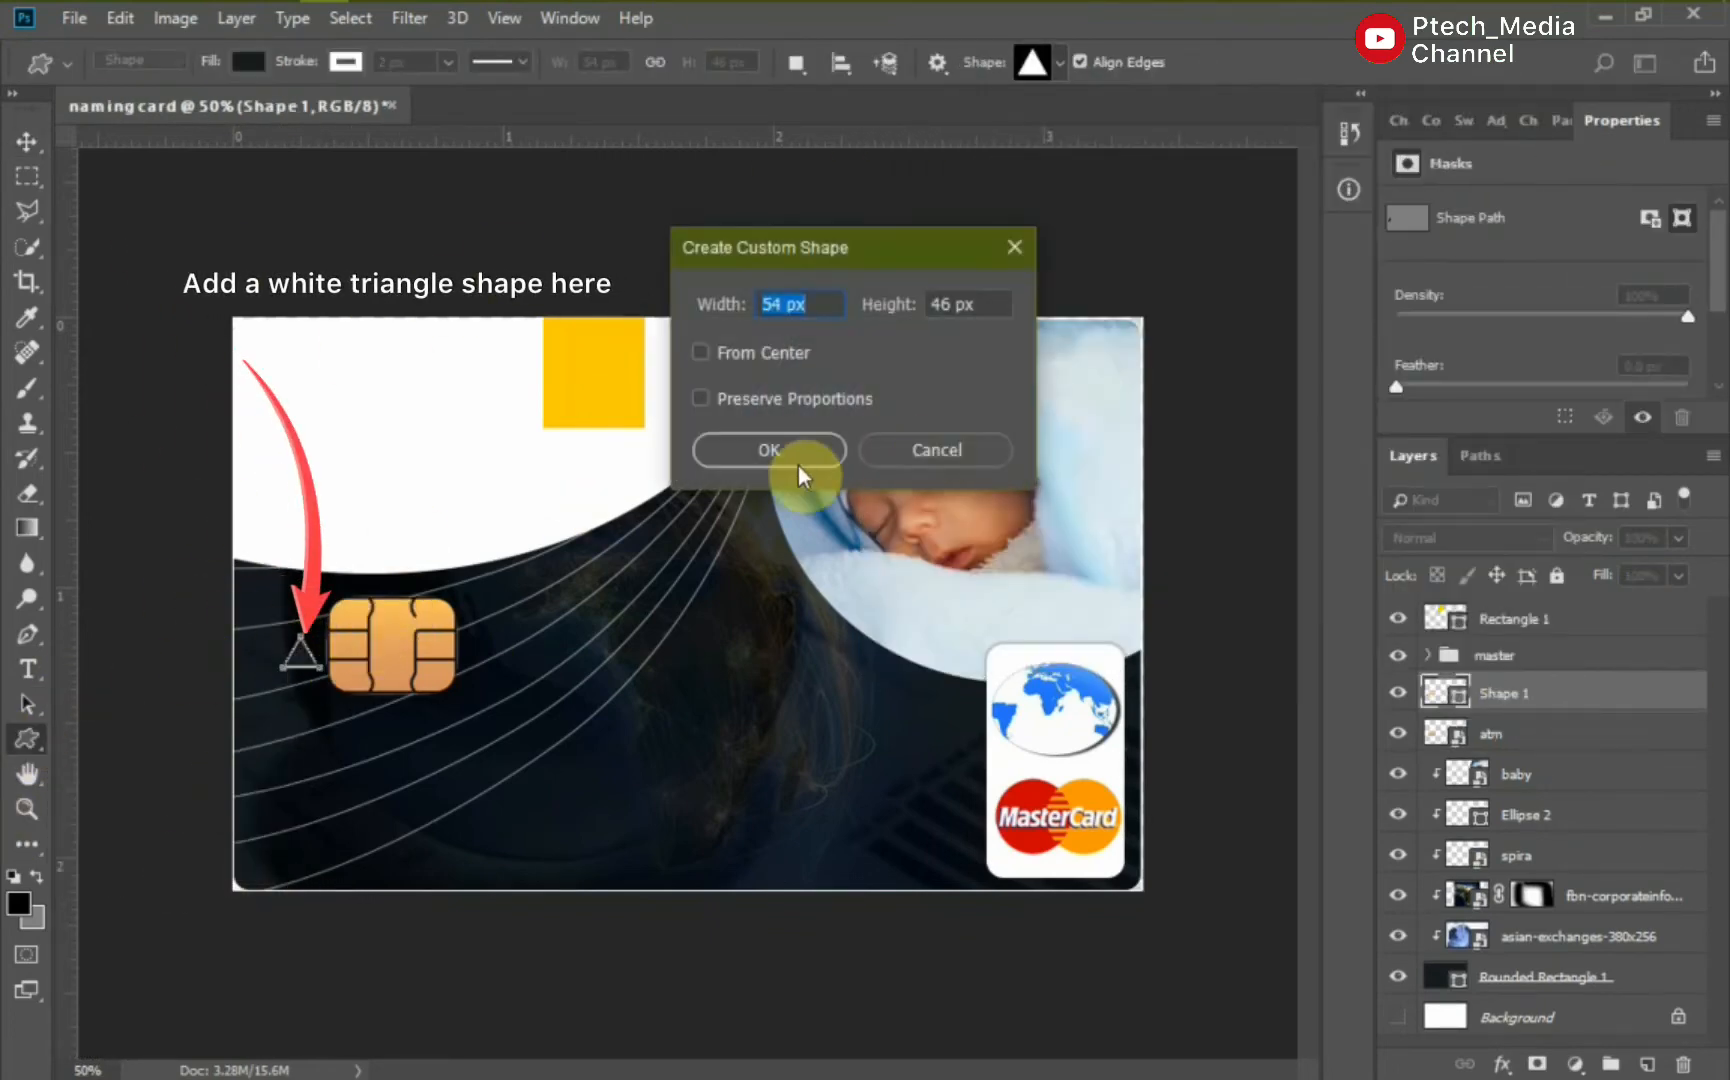
Create a white 54 × 46 px custom triangle shape pointing toward the chip.
{"action": "left_click", "coordinate": [768, 448]}
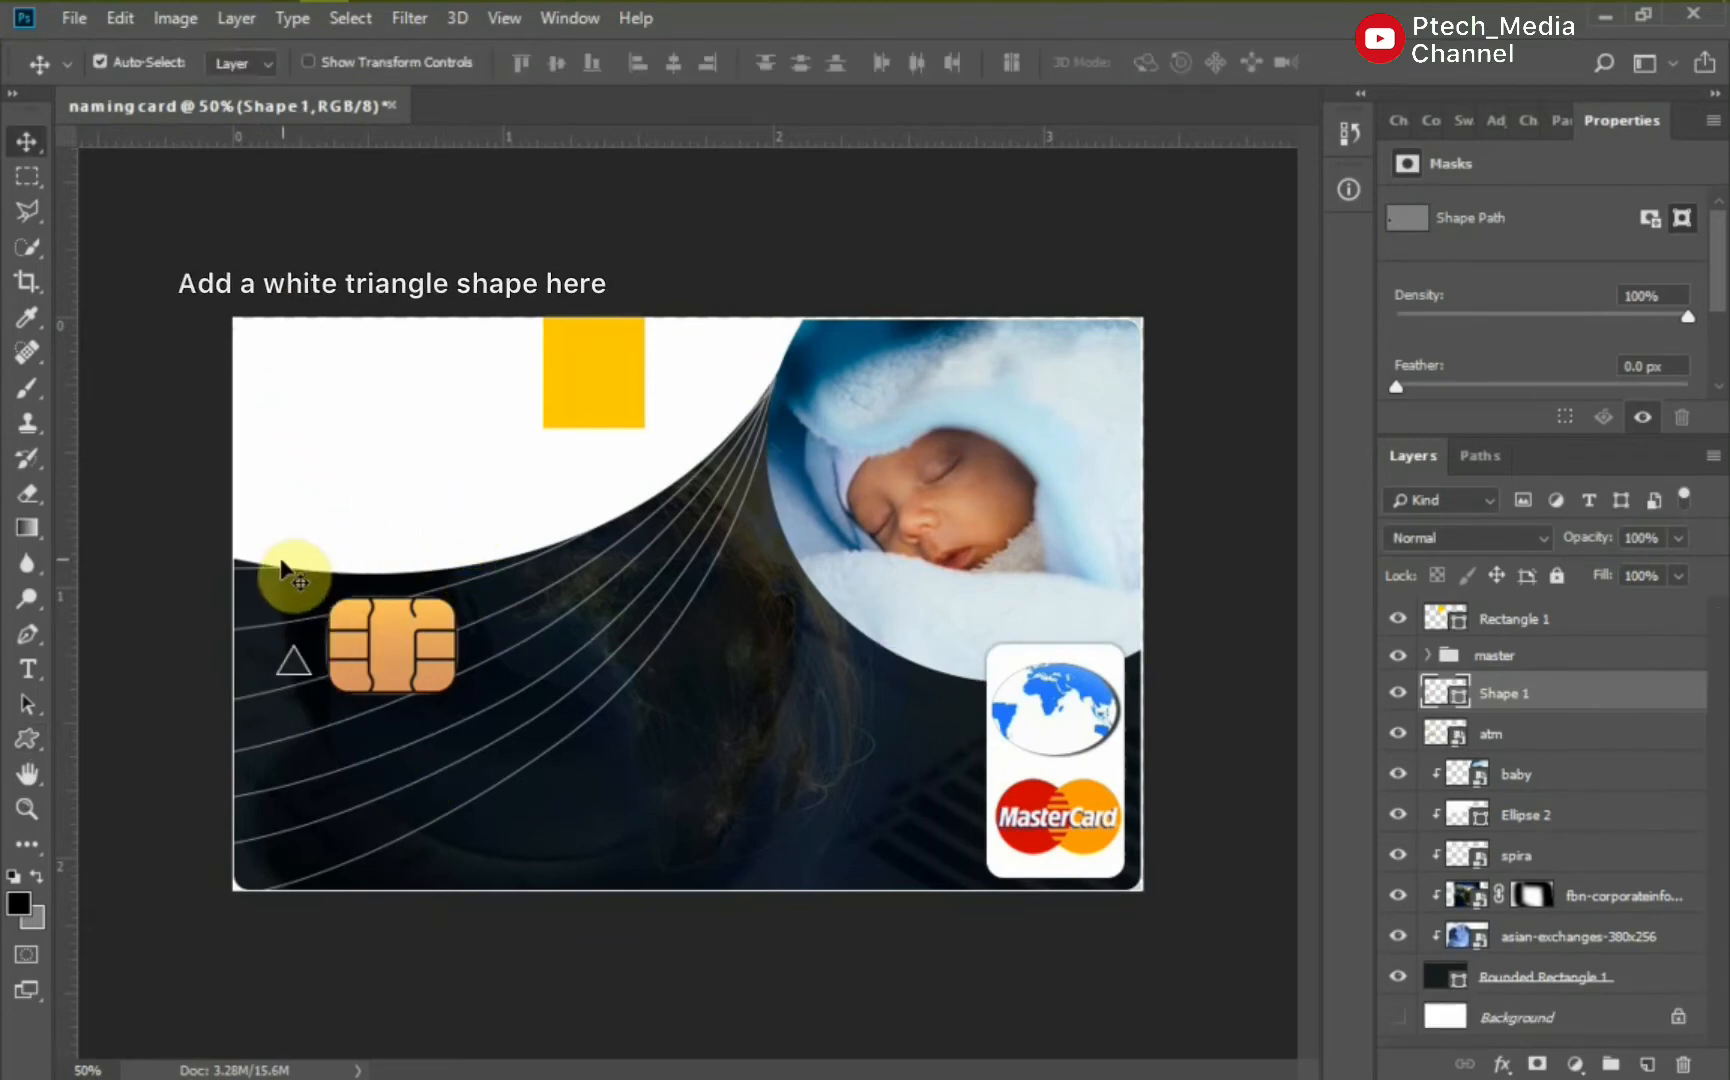
{"action": "left_click", "coordinate": [252, 62]}
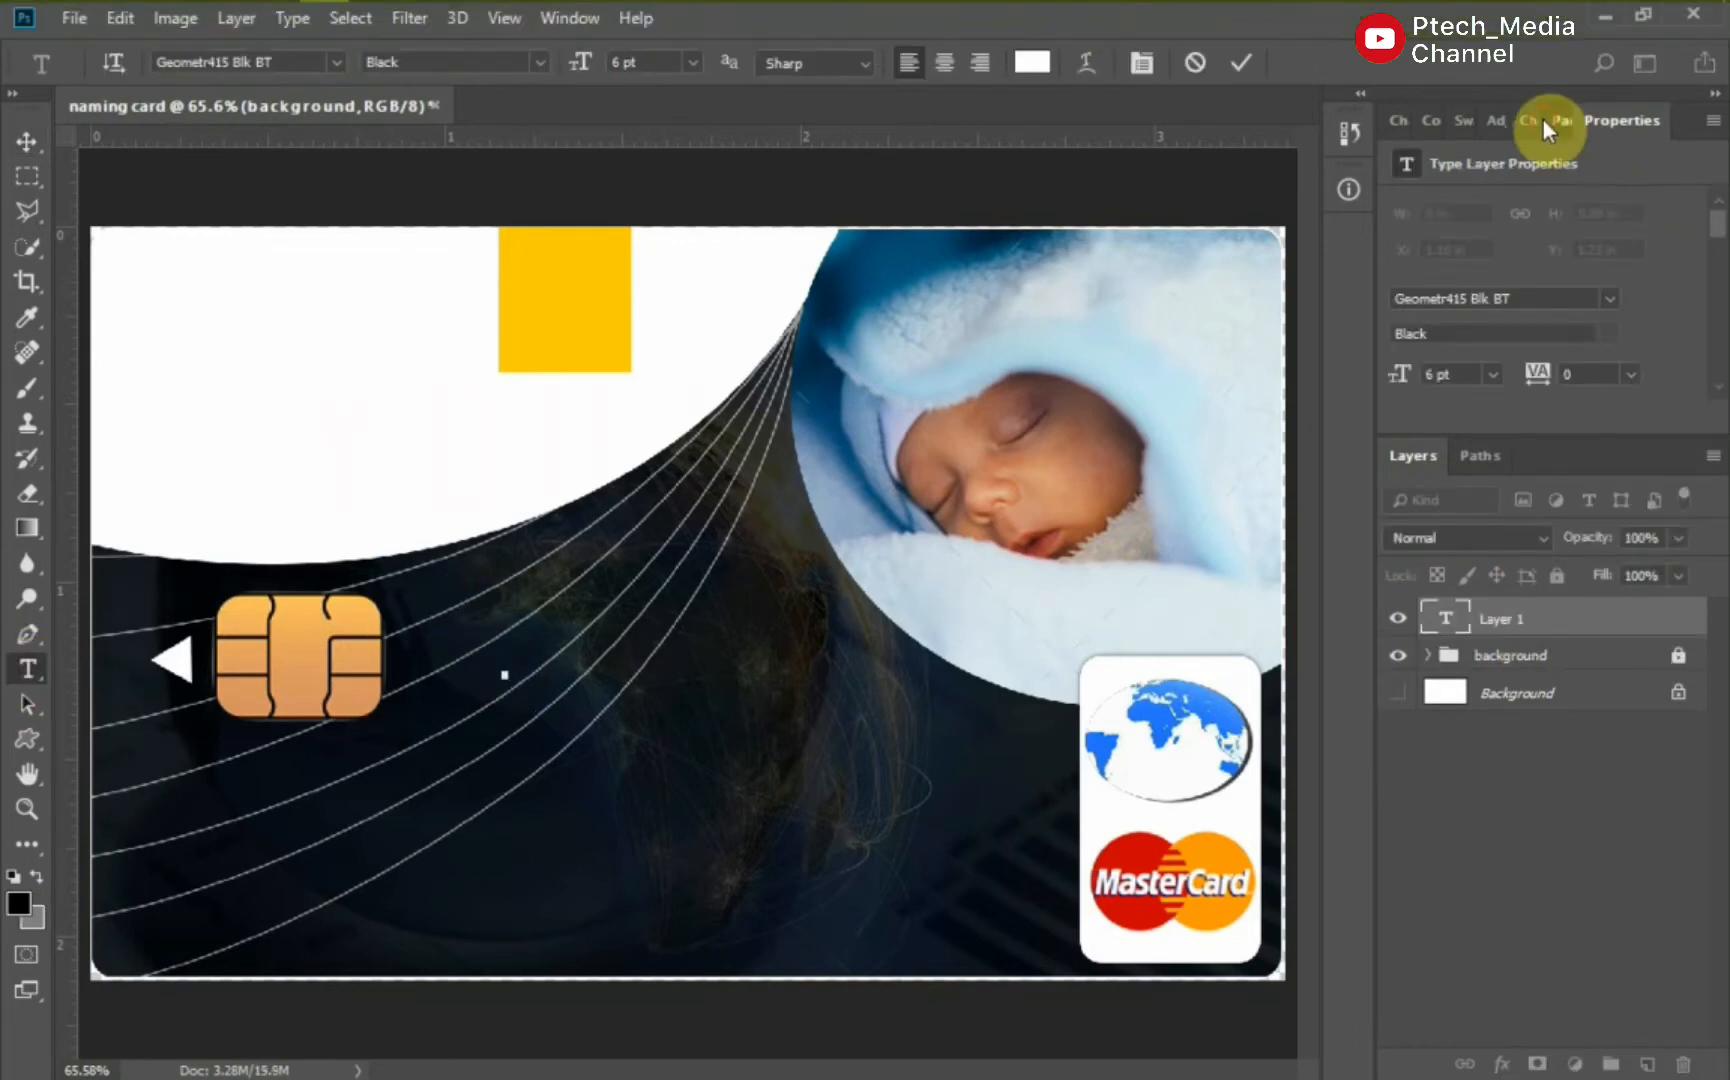
Add the card's white Geometr415 Blk BT text lines, adjusting sizes in the Character panel.
{"action": "left_click", "coordinate": [1558, 120]}
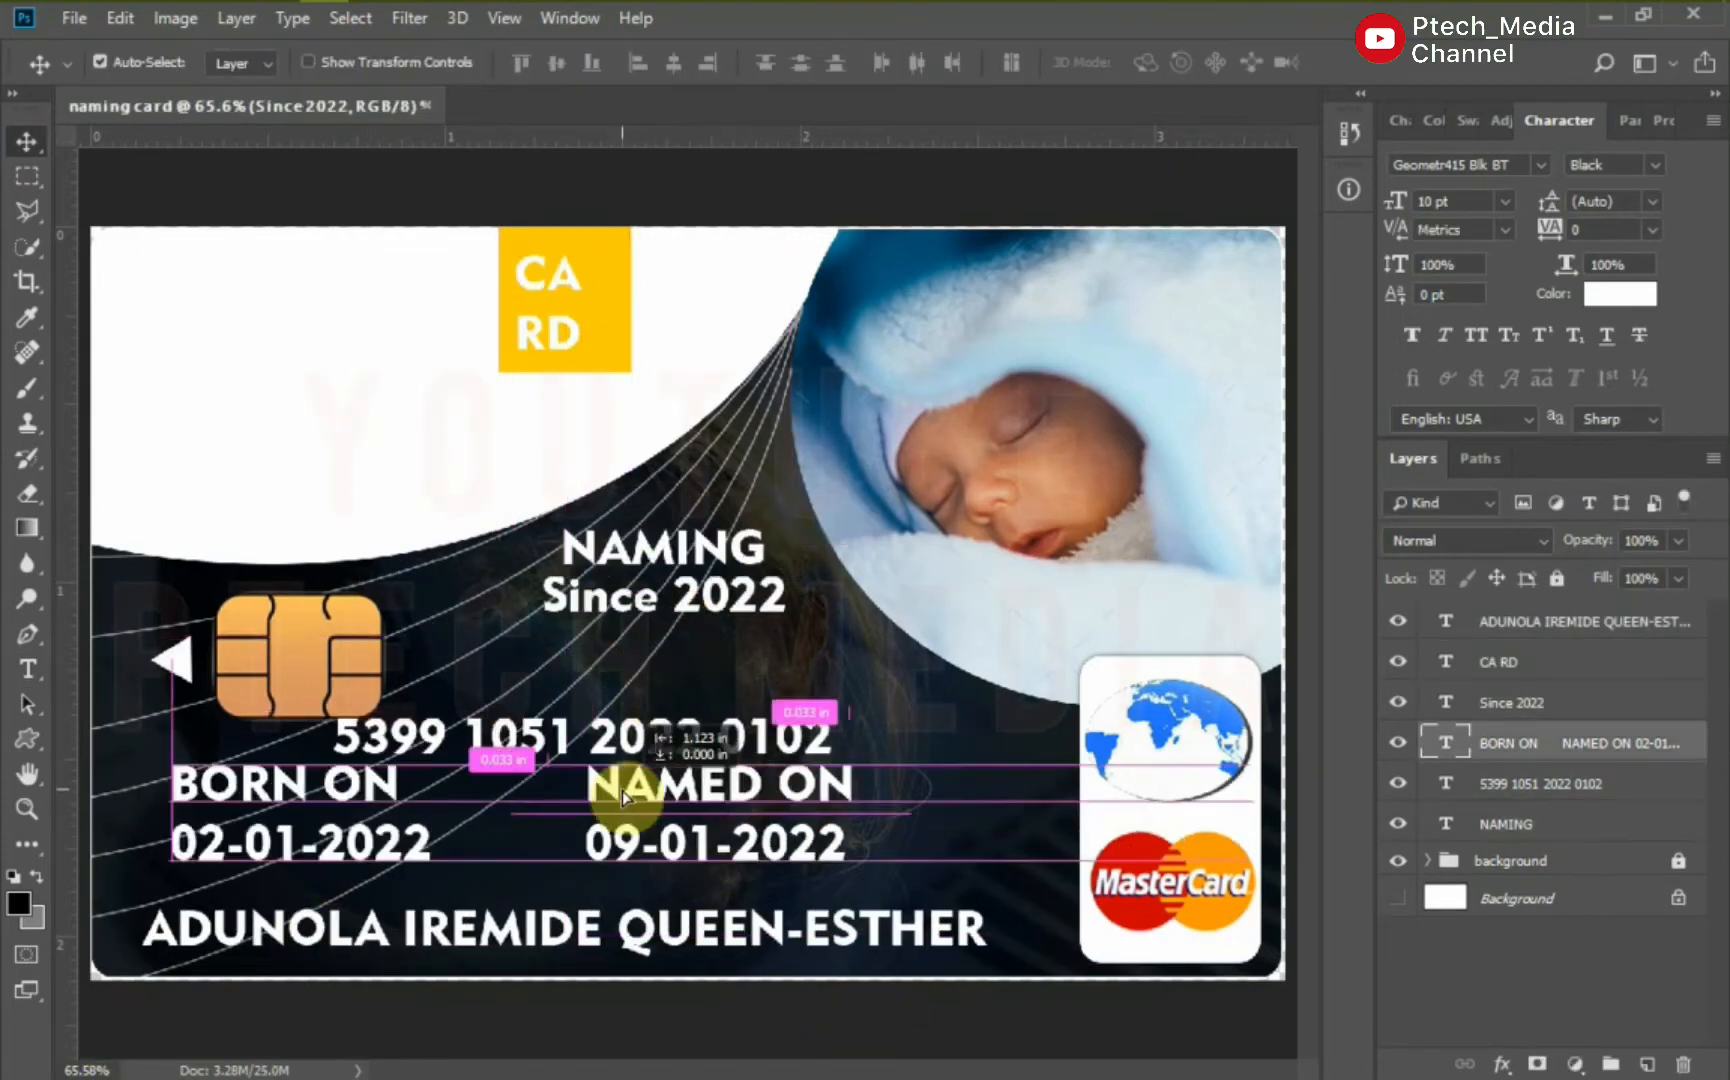
Recolour NAMING and Since 2022 dark via the Color Picker and move them to the top-left white area.
{"action": "left_click", "coordinate": [1618, 294]}
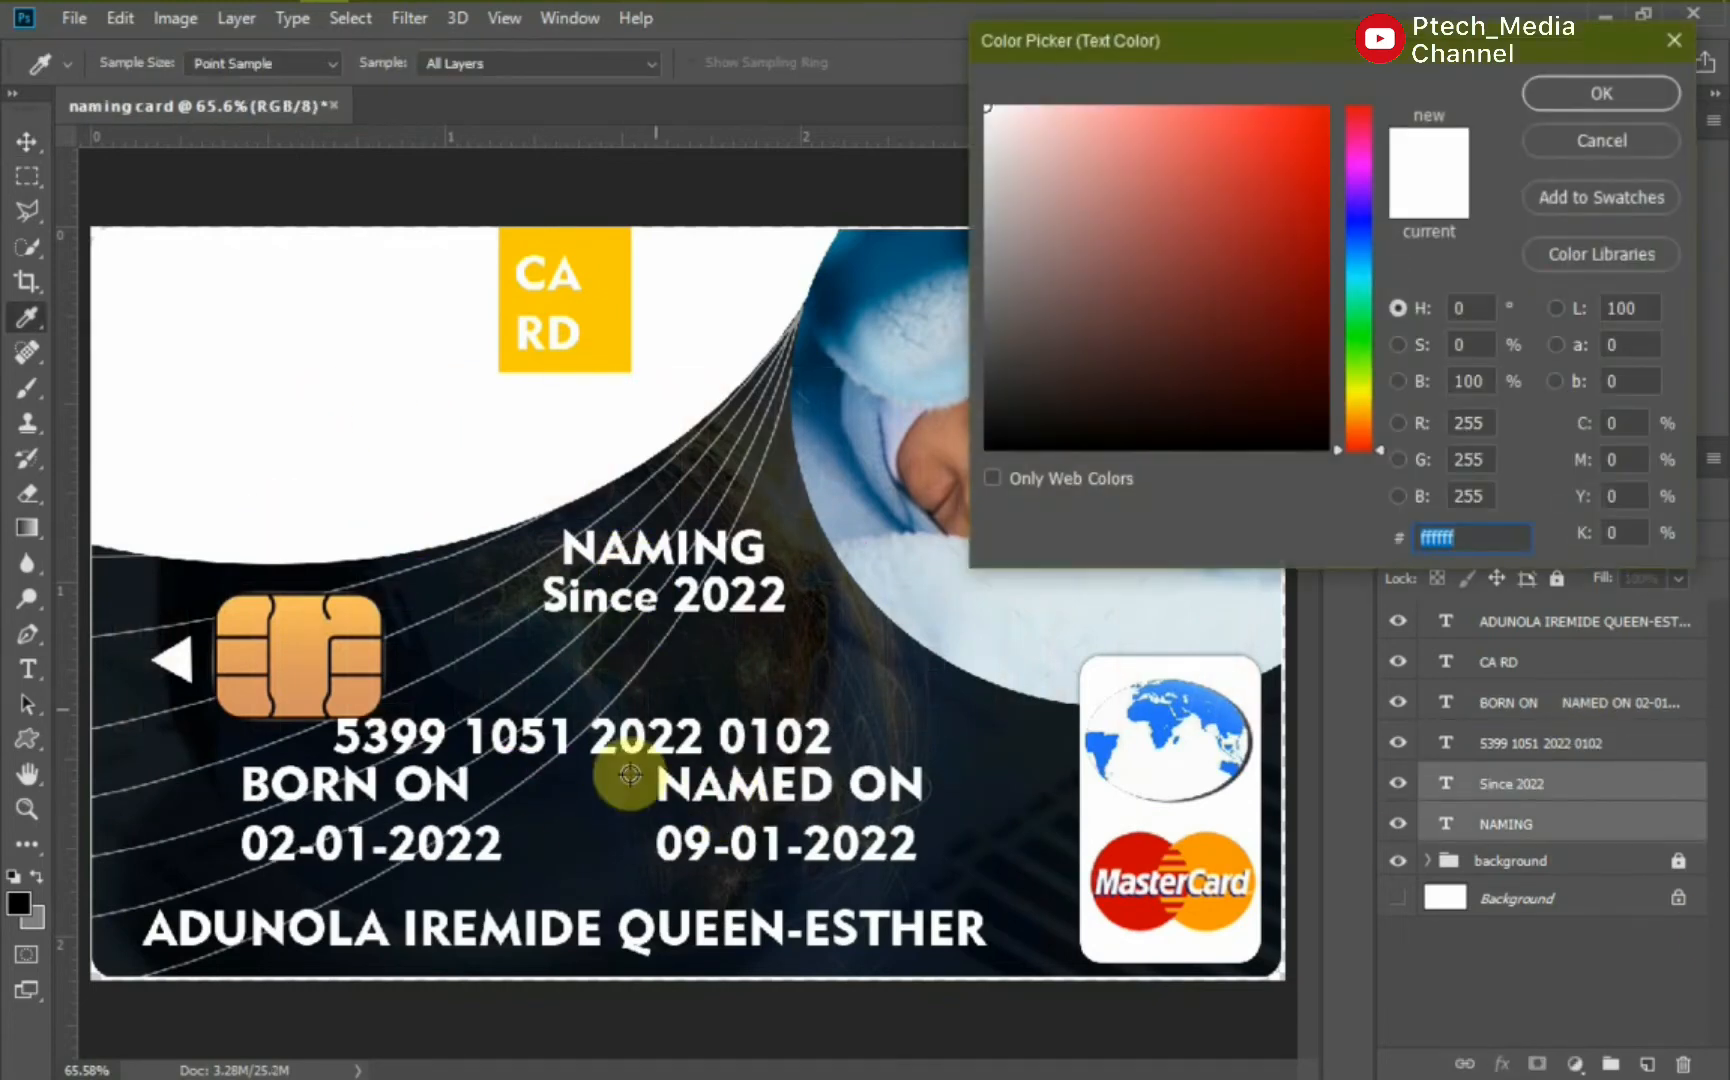
{"action": "left_click", "coordinate": [1598, 92]}
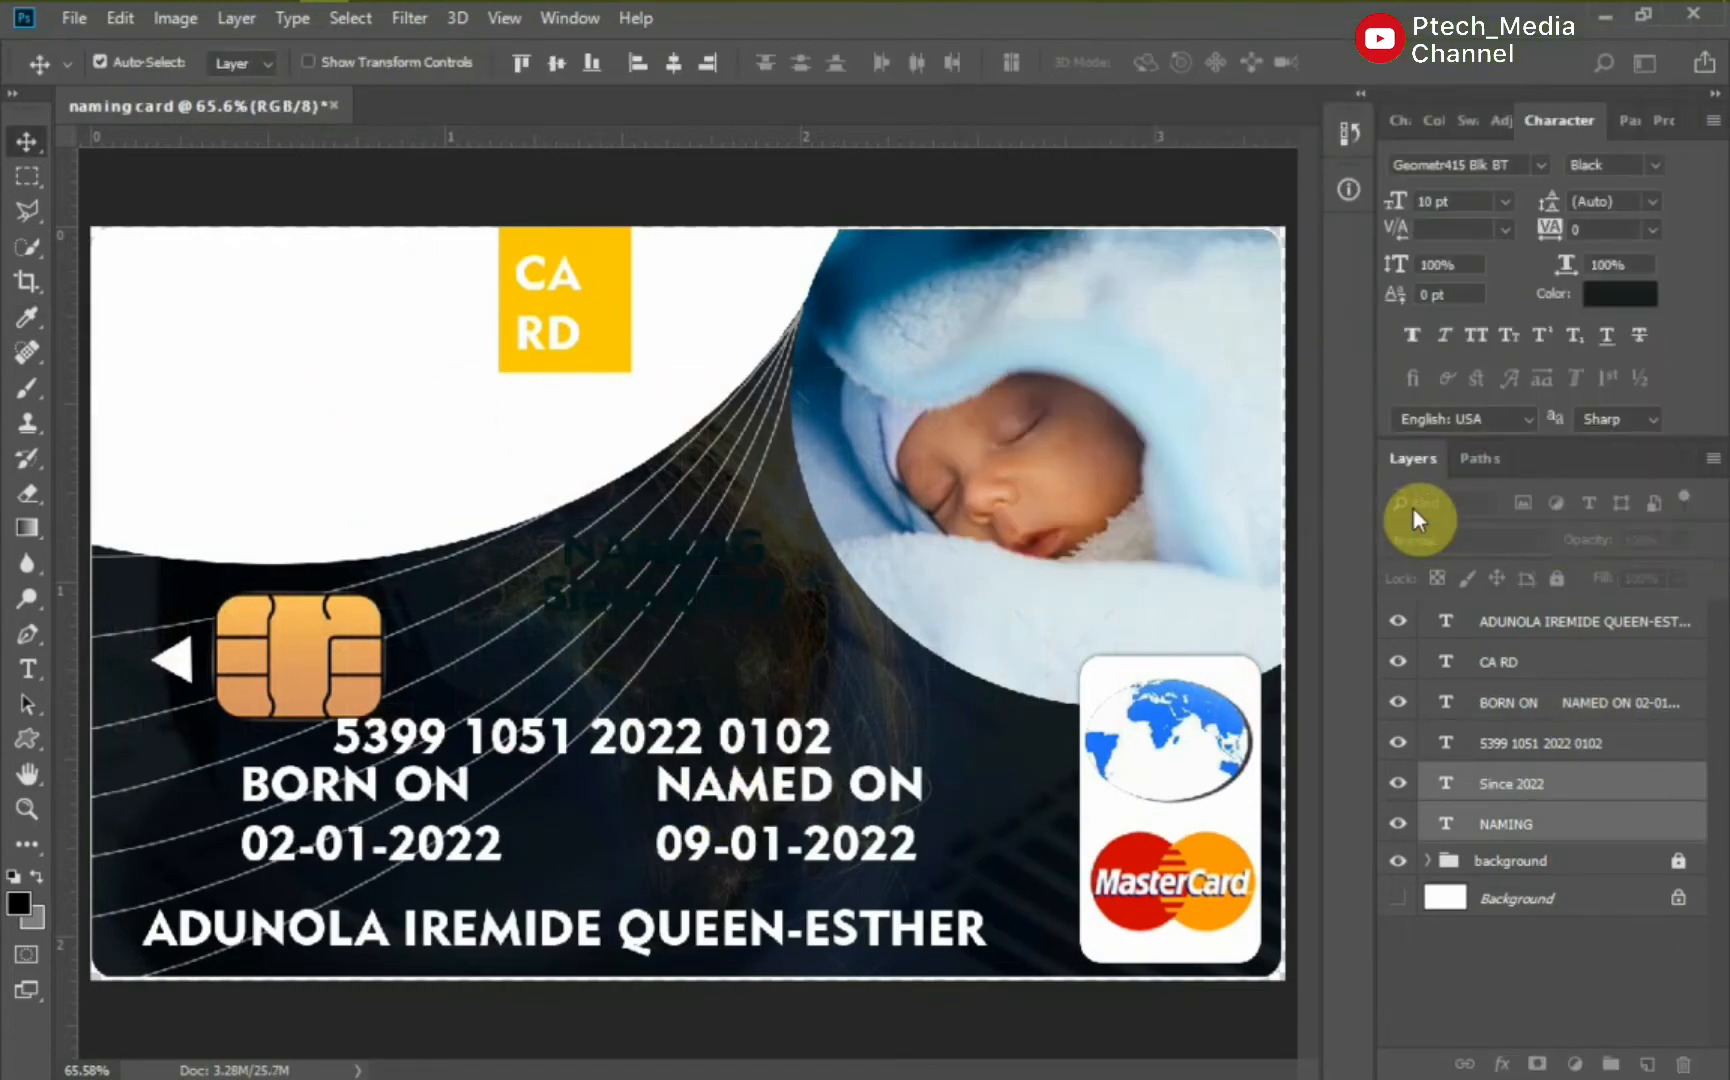
{"action": "left_click", "coordinate": [1618, 294]}
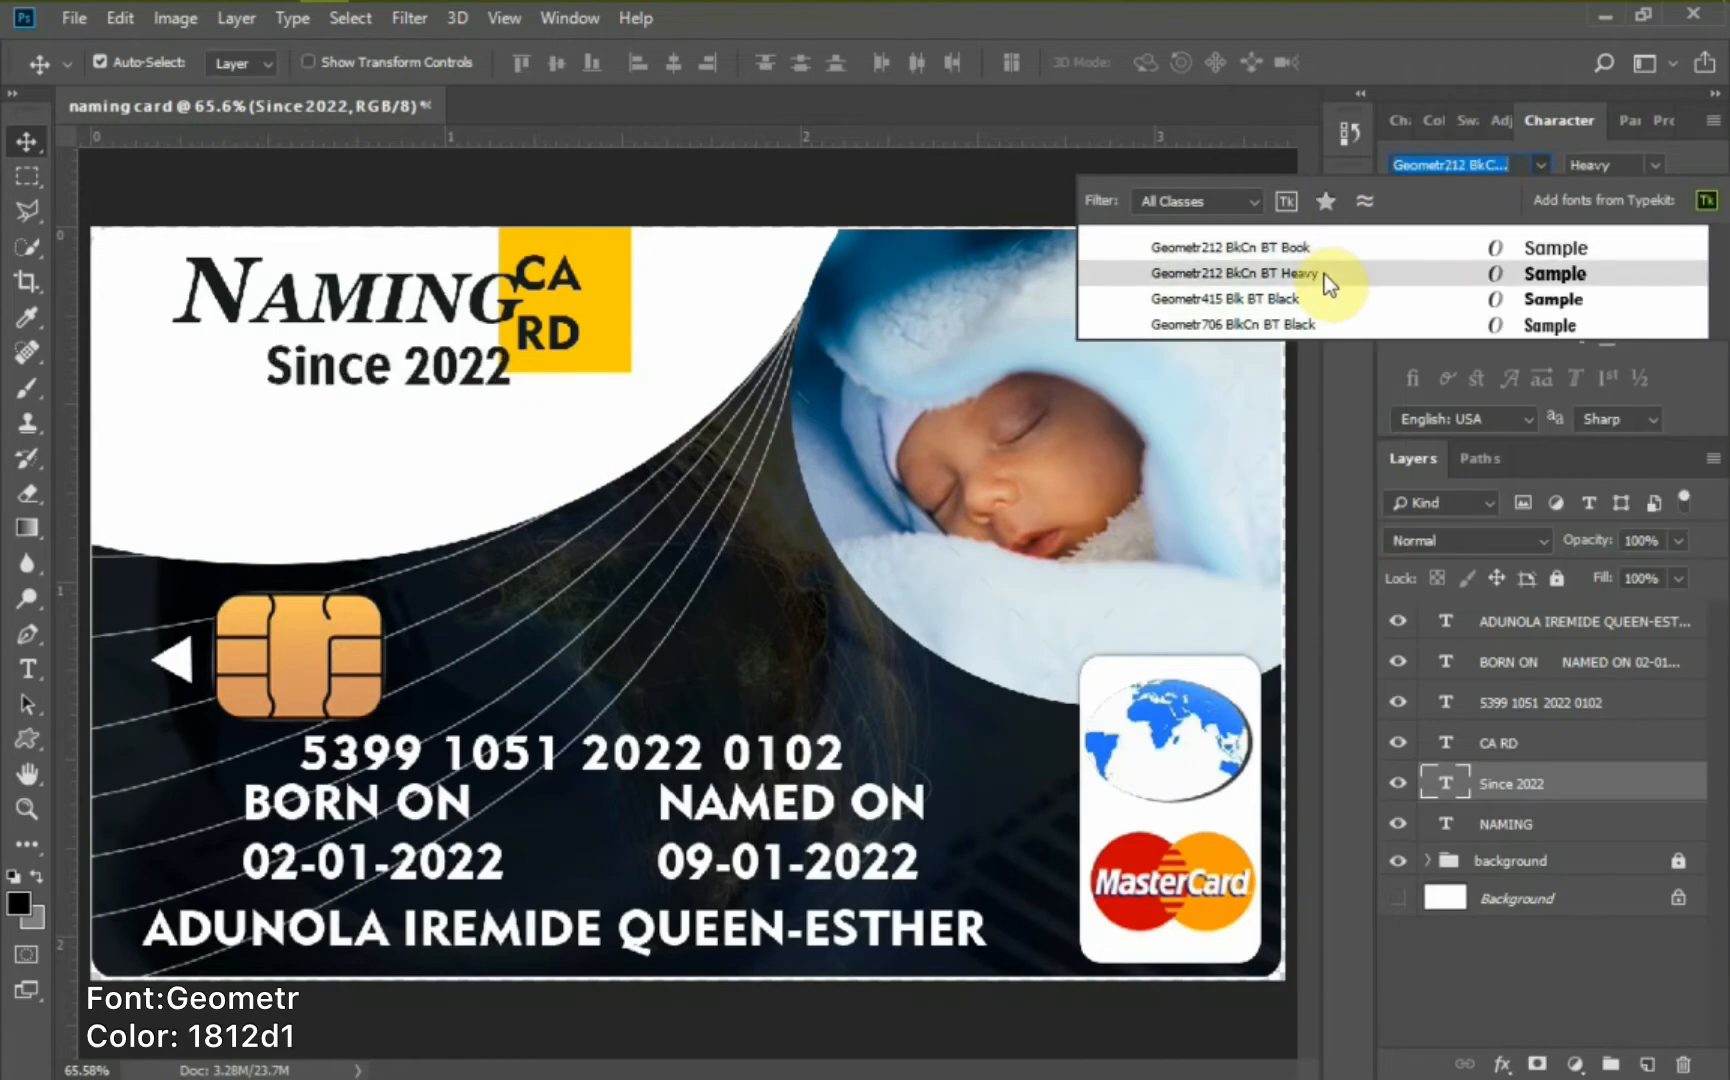
Shrink Since 2022 beneath NAMING and commit the CA RD text edit.
{"action": "left_click", "coordinate": [1232, 272]}
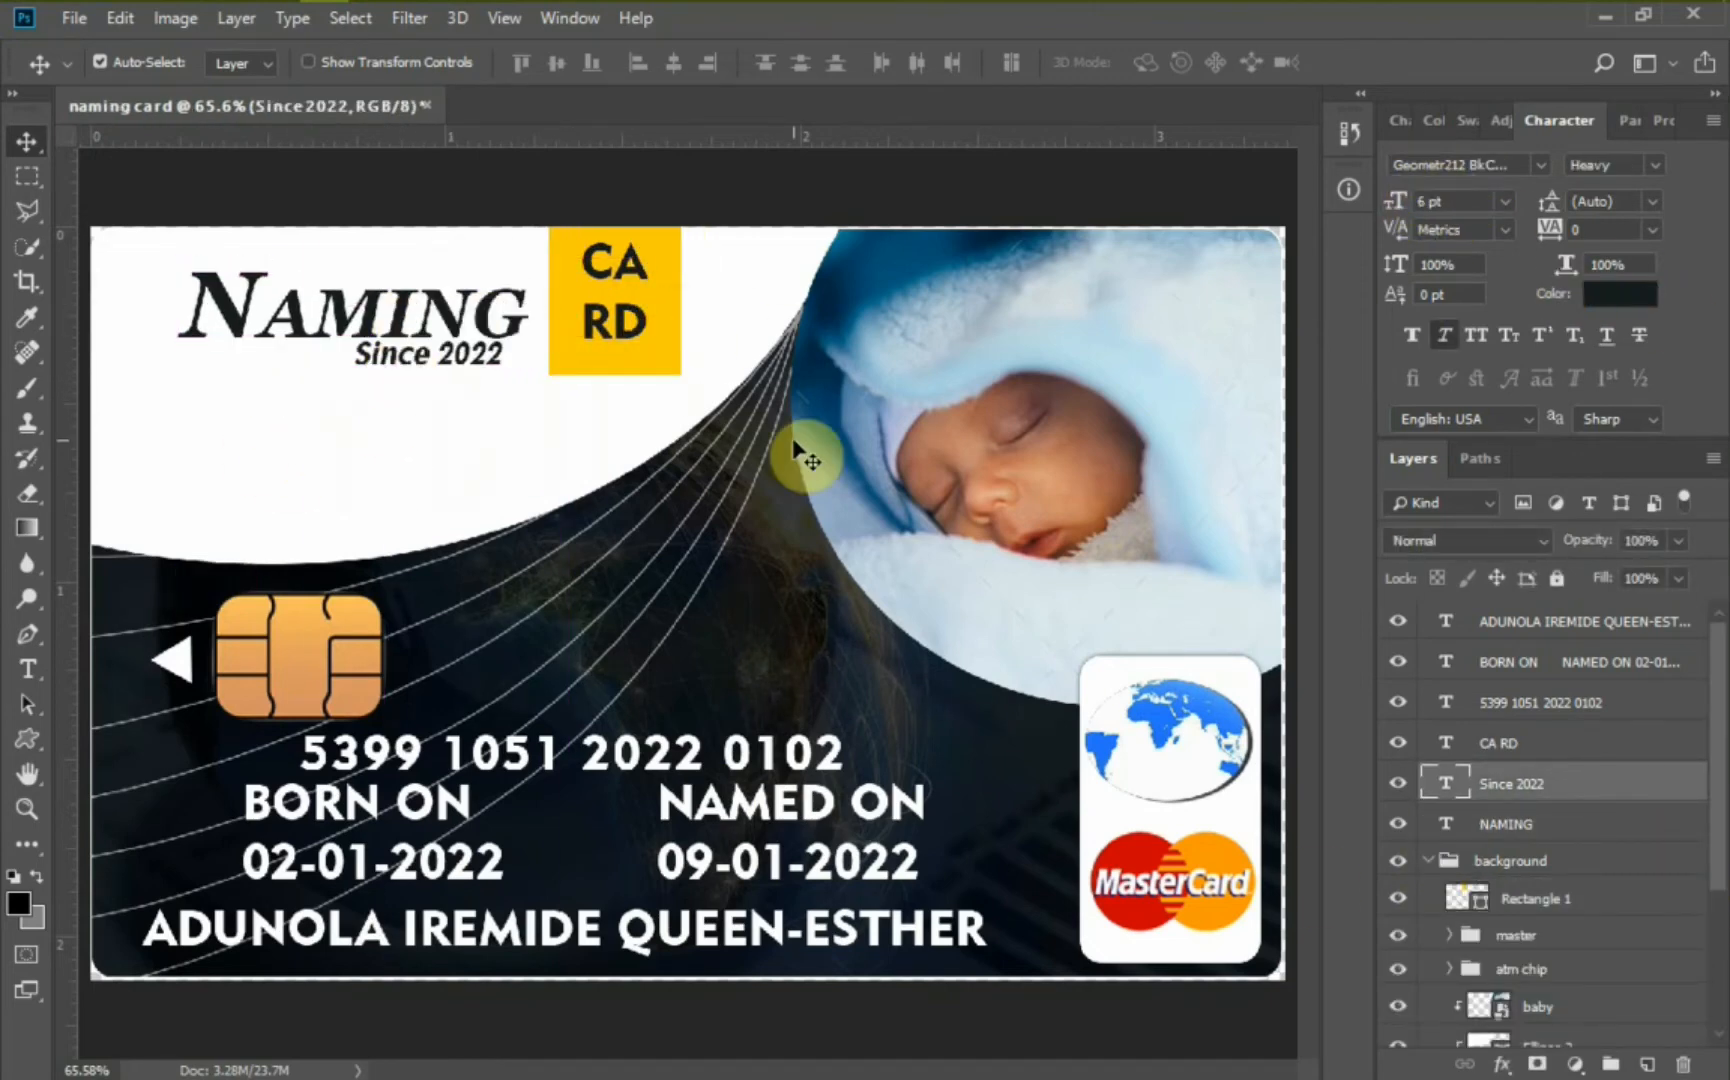
{"action": "left_click", "coordinate": [1544, 742]}
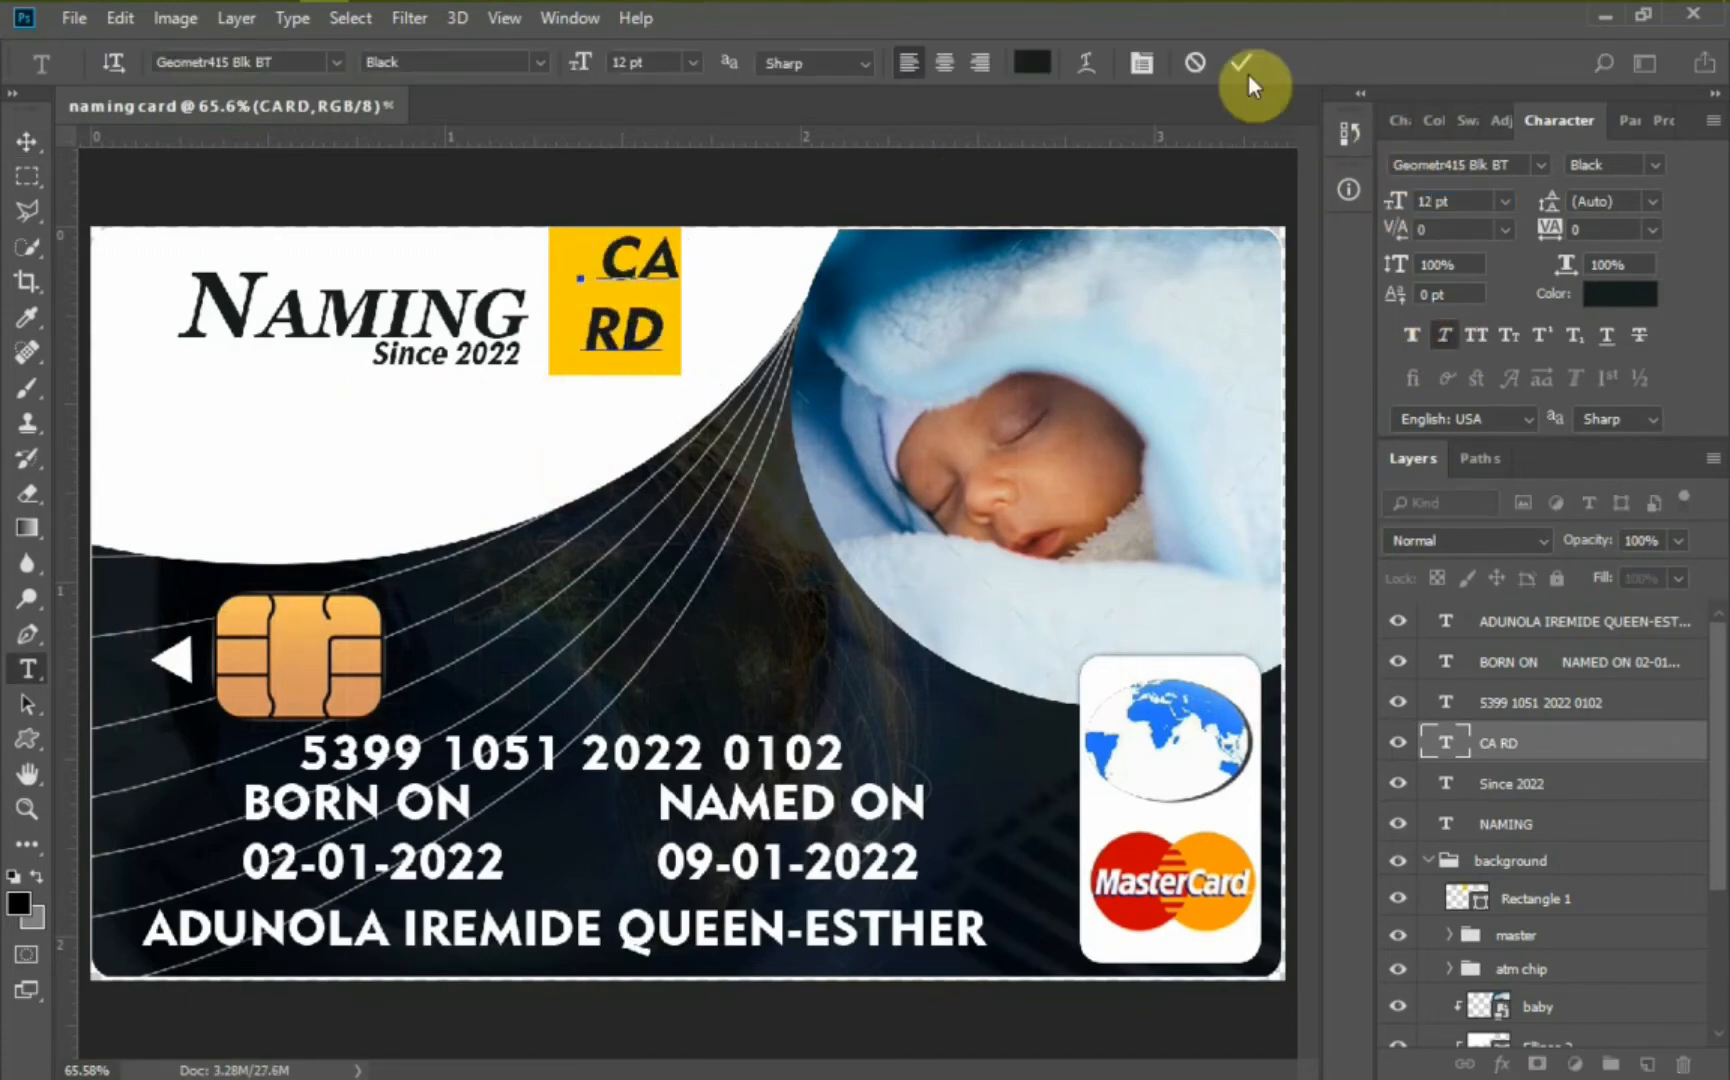
{"action": "left_click", "coordinate": [1254, 88]}
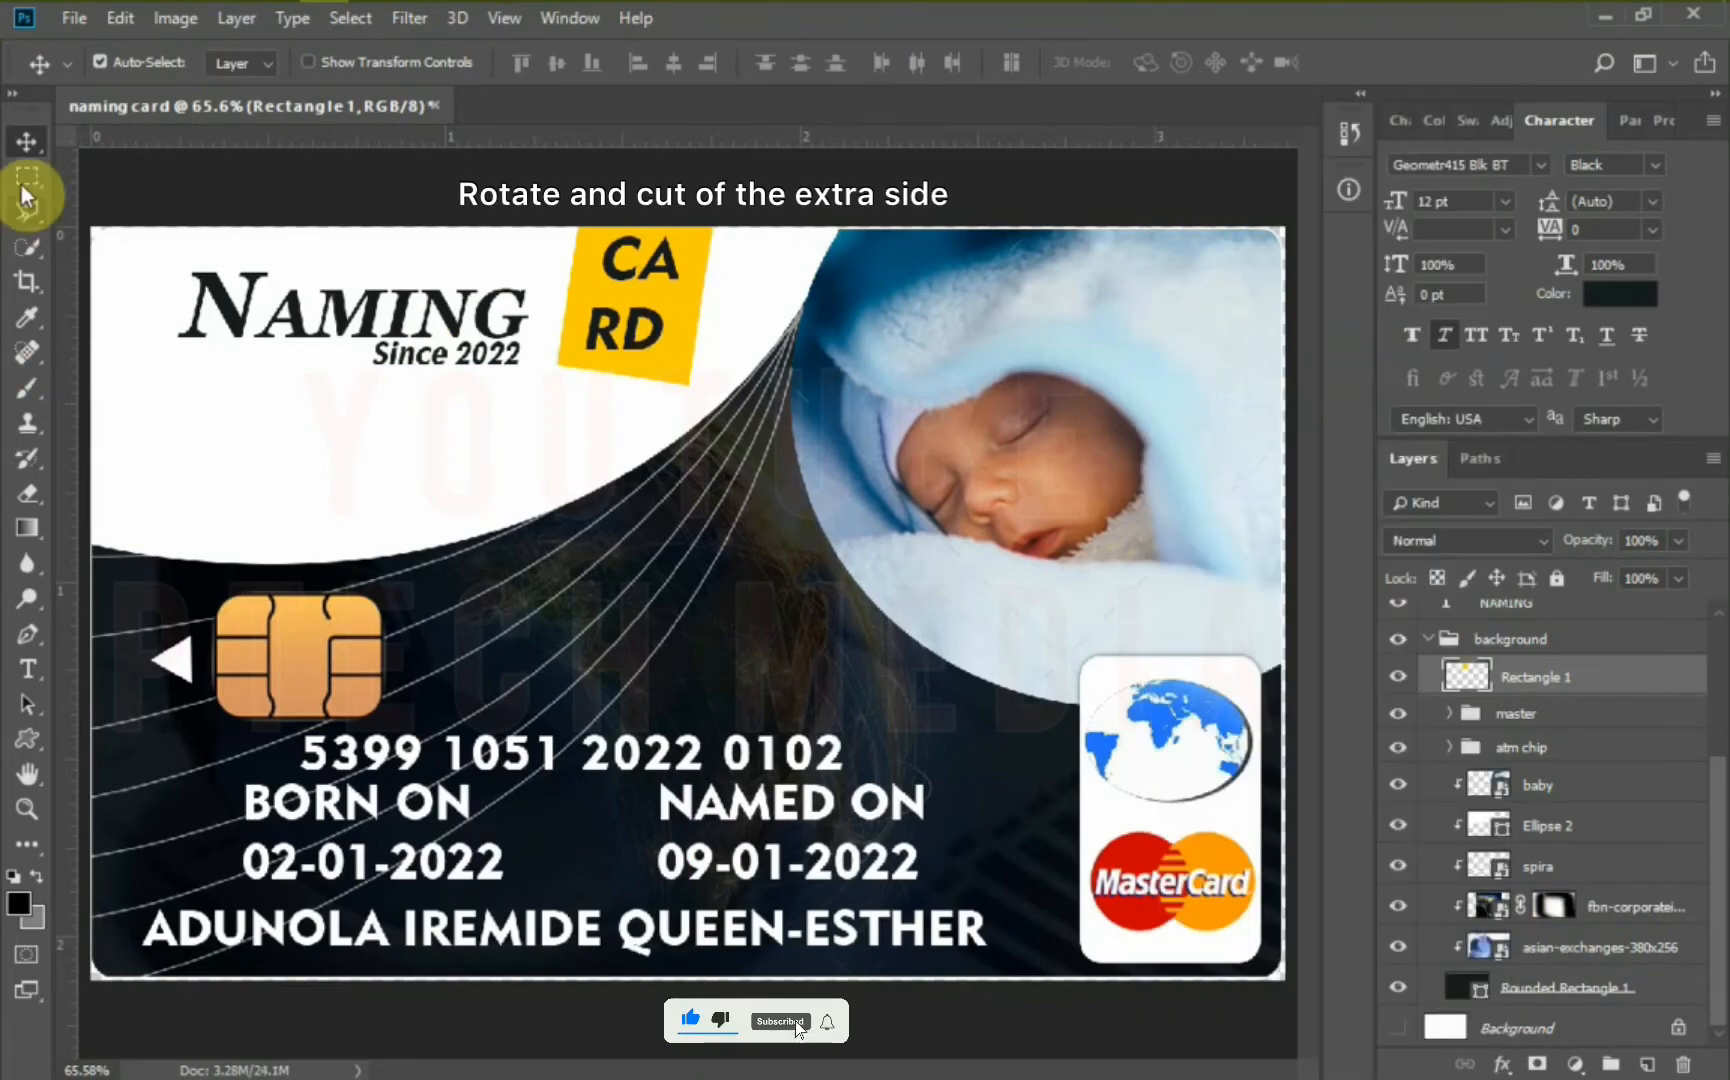
Trim the tilted yellow block with the Marquee tool and set CA RD to Geometr212 BkCn BT Heavy.
{"action": "left_click", "coordinate": [28, 176]}
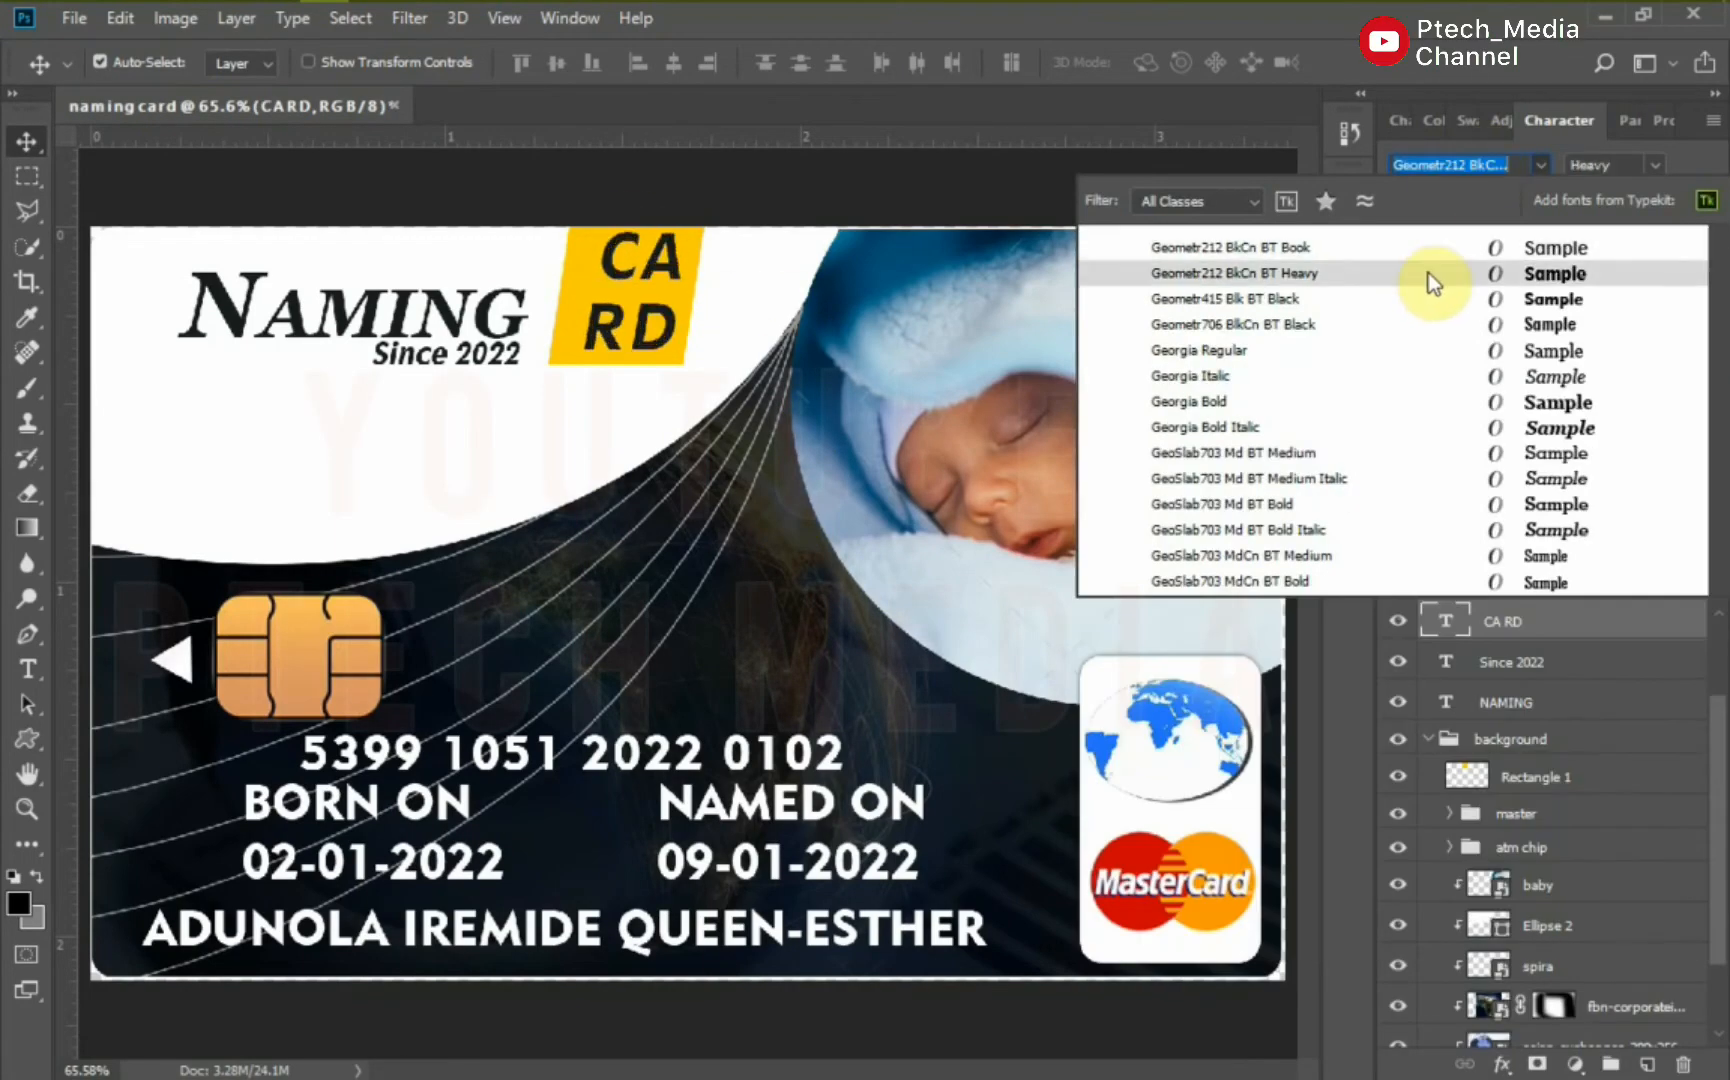
{"action": "left_click", "coordinate": [654, 330]}
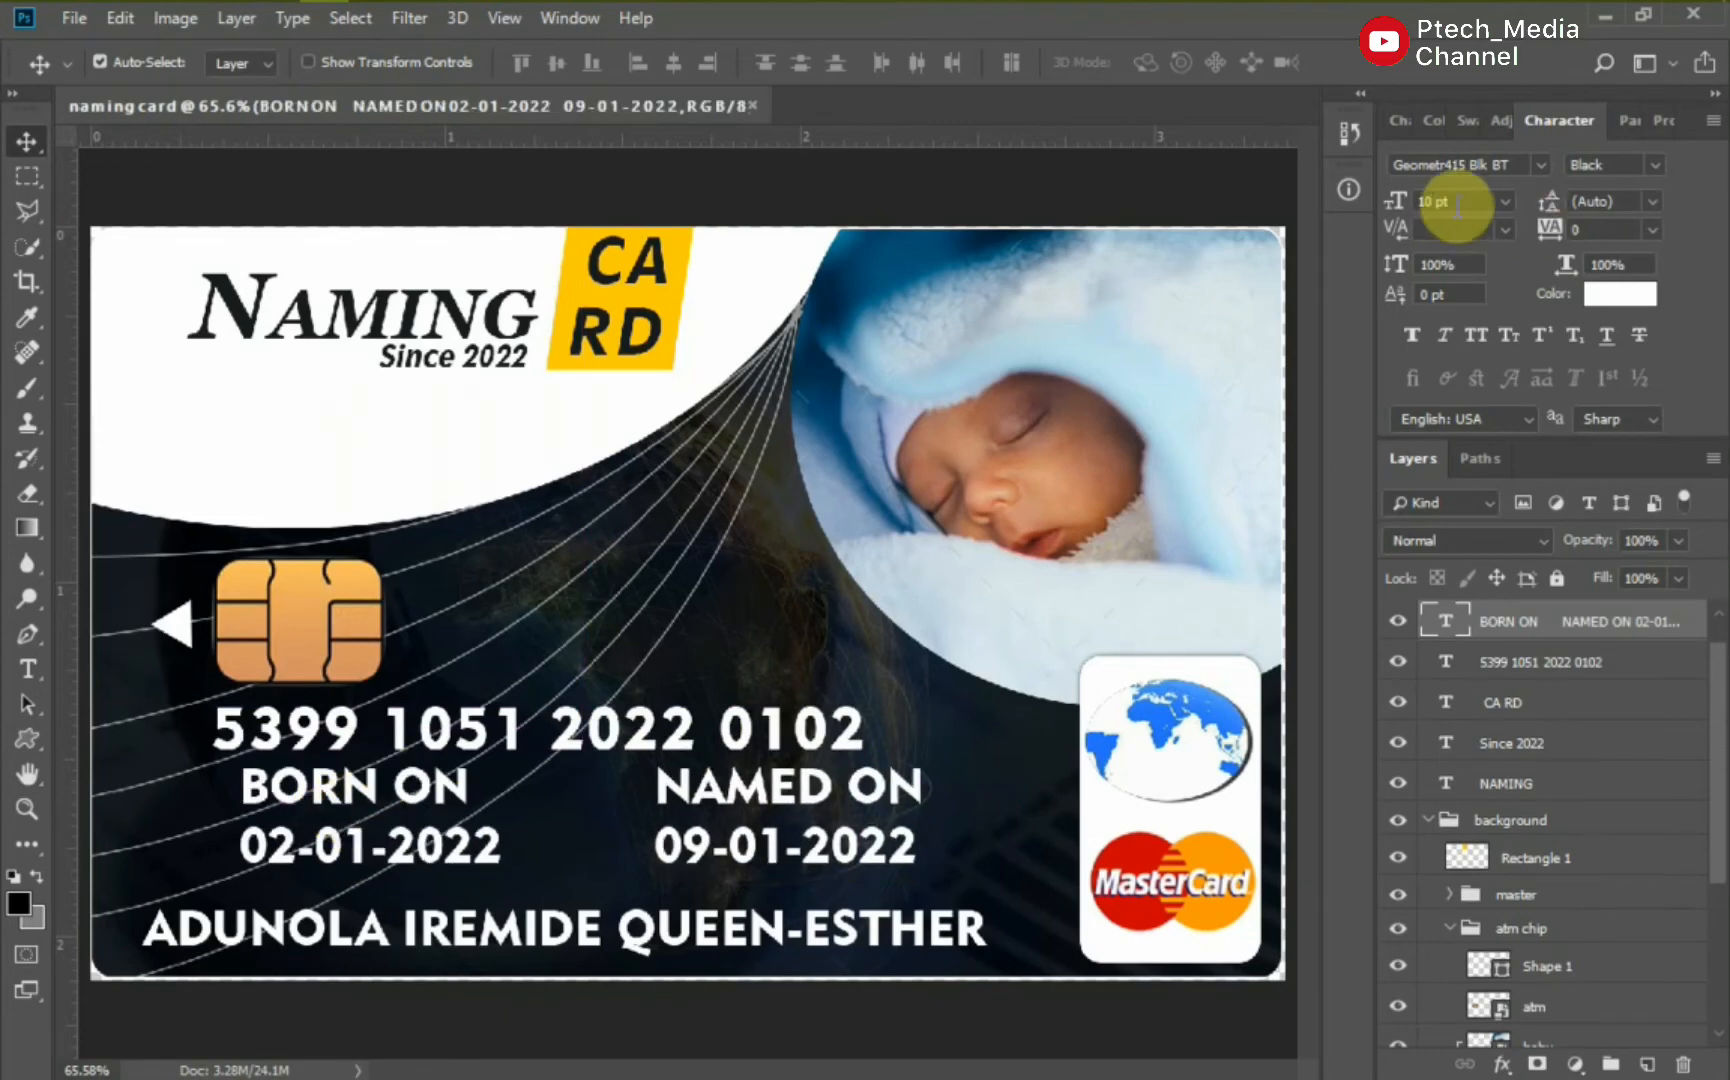
Shrink the BORN ON and NAMED ON lines and make ADUNOLA bold and larger.
{"action": "left_click", "coordinate": [1448, 200]}
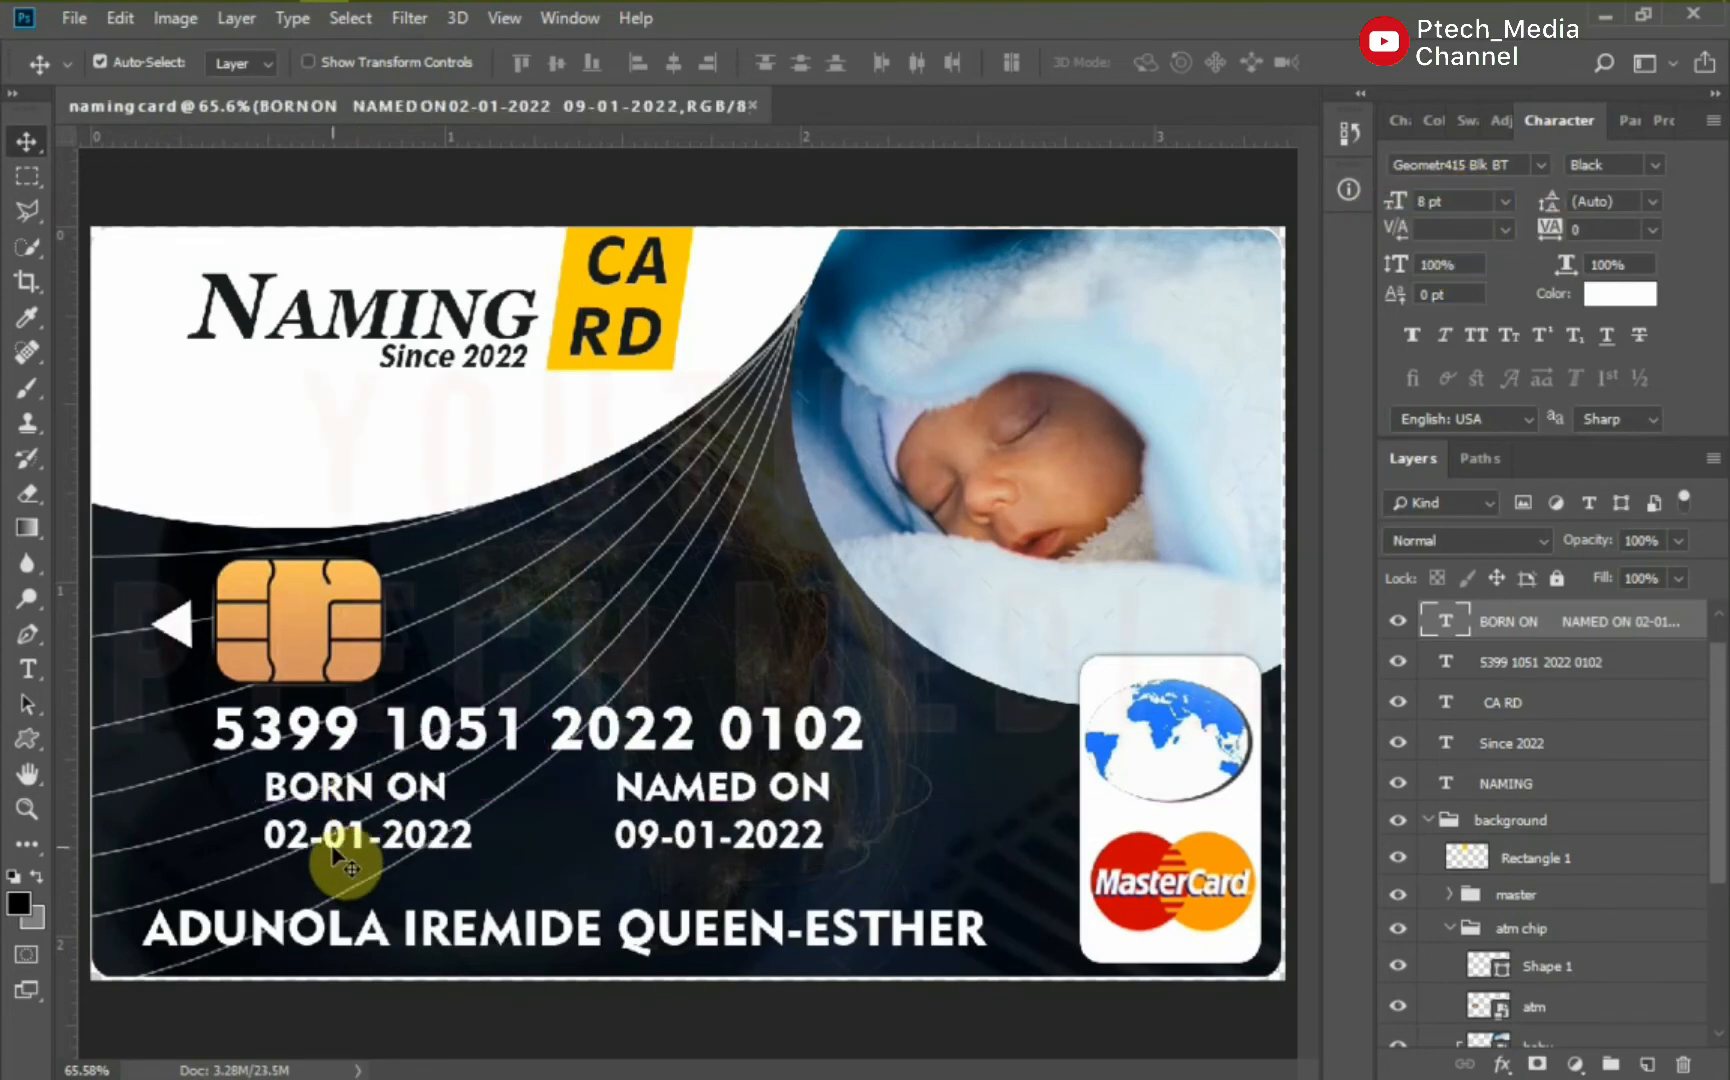
{"action": "double_click", "coordinate": [368, 824]}
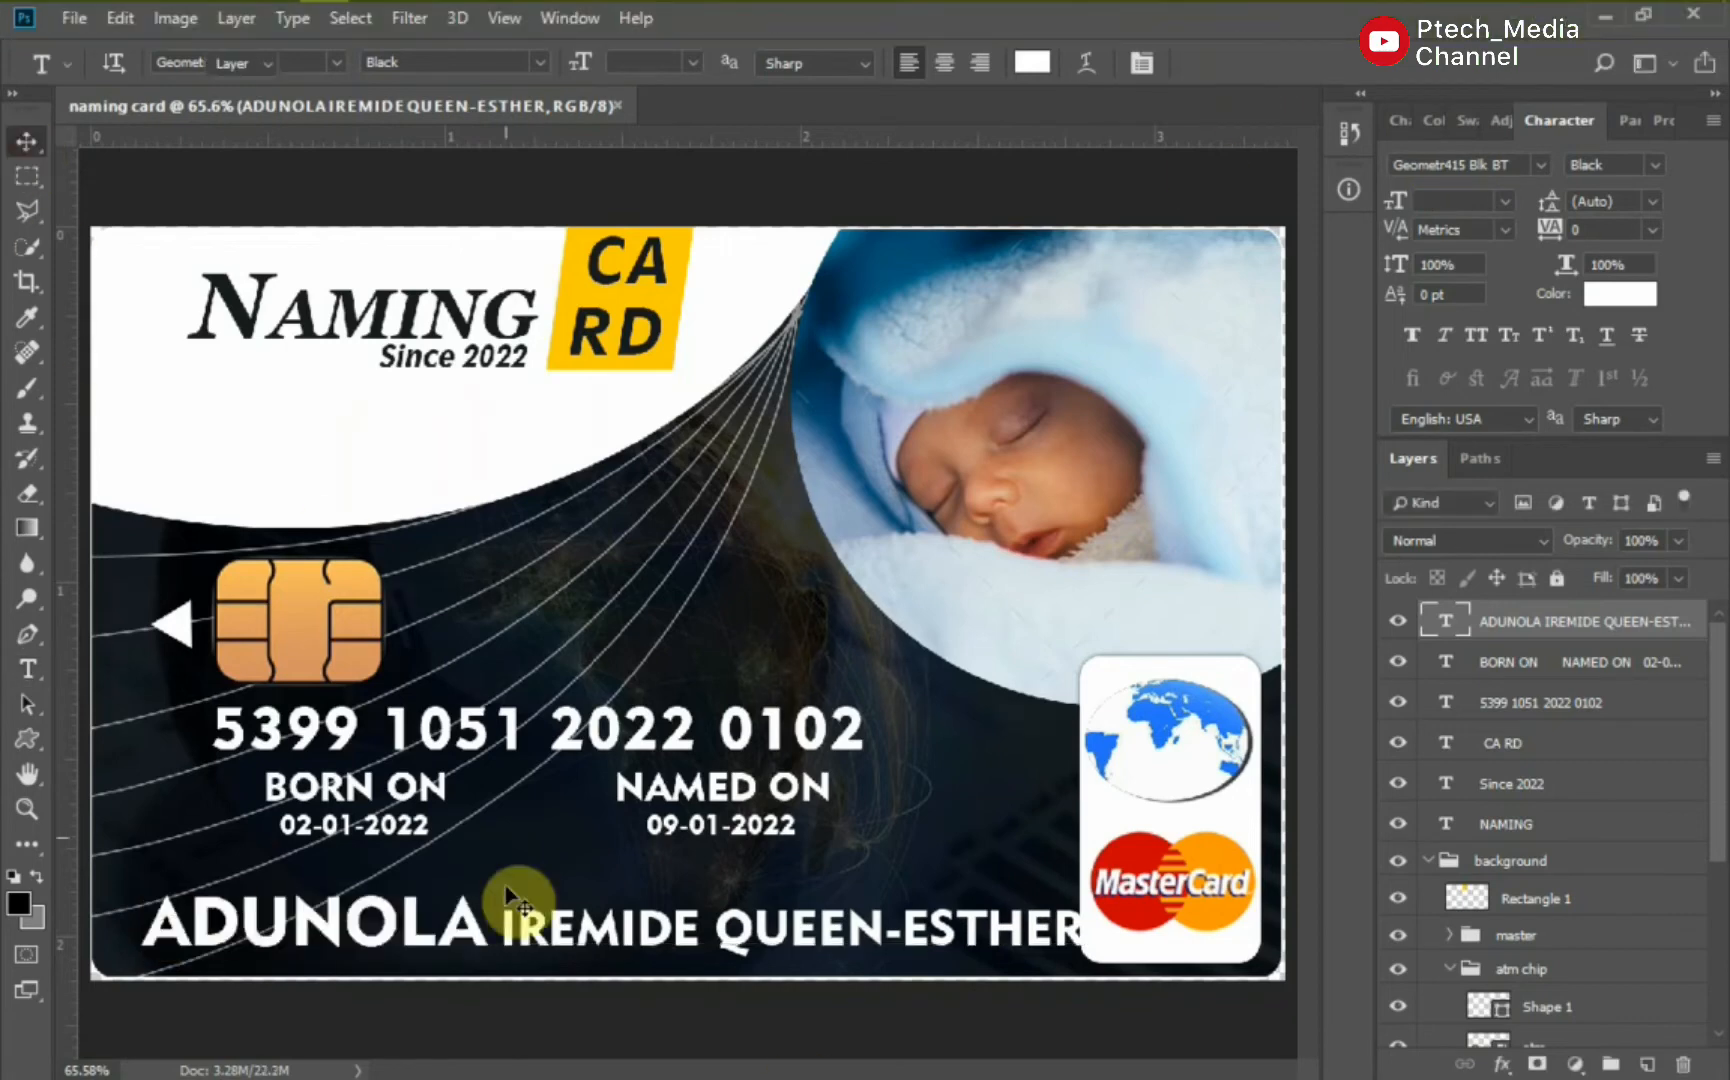
{"action": "left_click", "coordinate": [28, 142]}
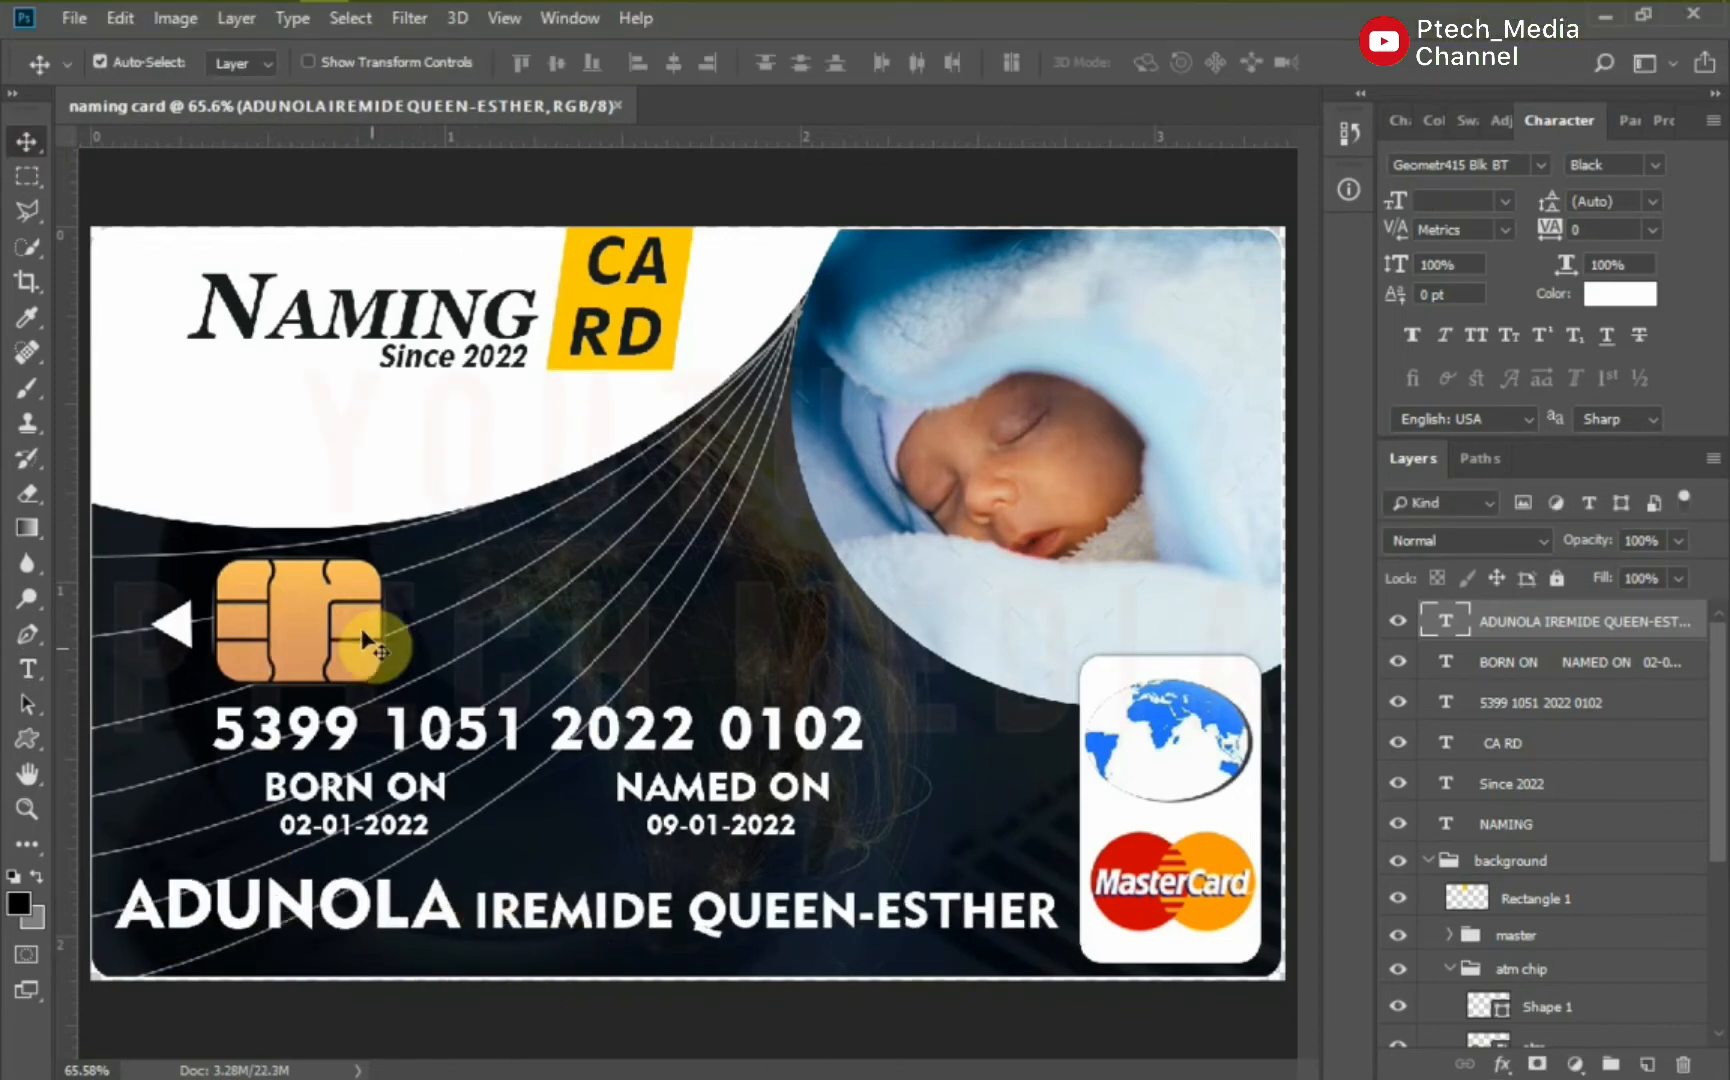
Add an outer glow to the baby photo and group all front layers.
{"action": "left_click", "coordinate": [1536, 824]}
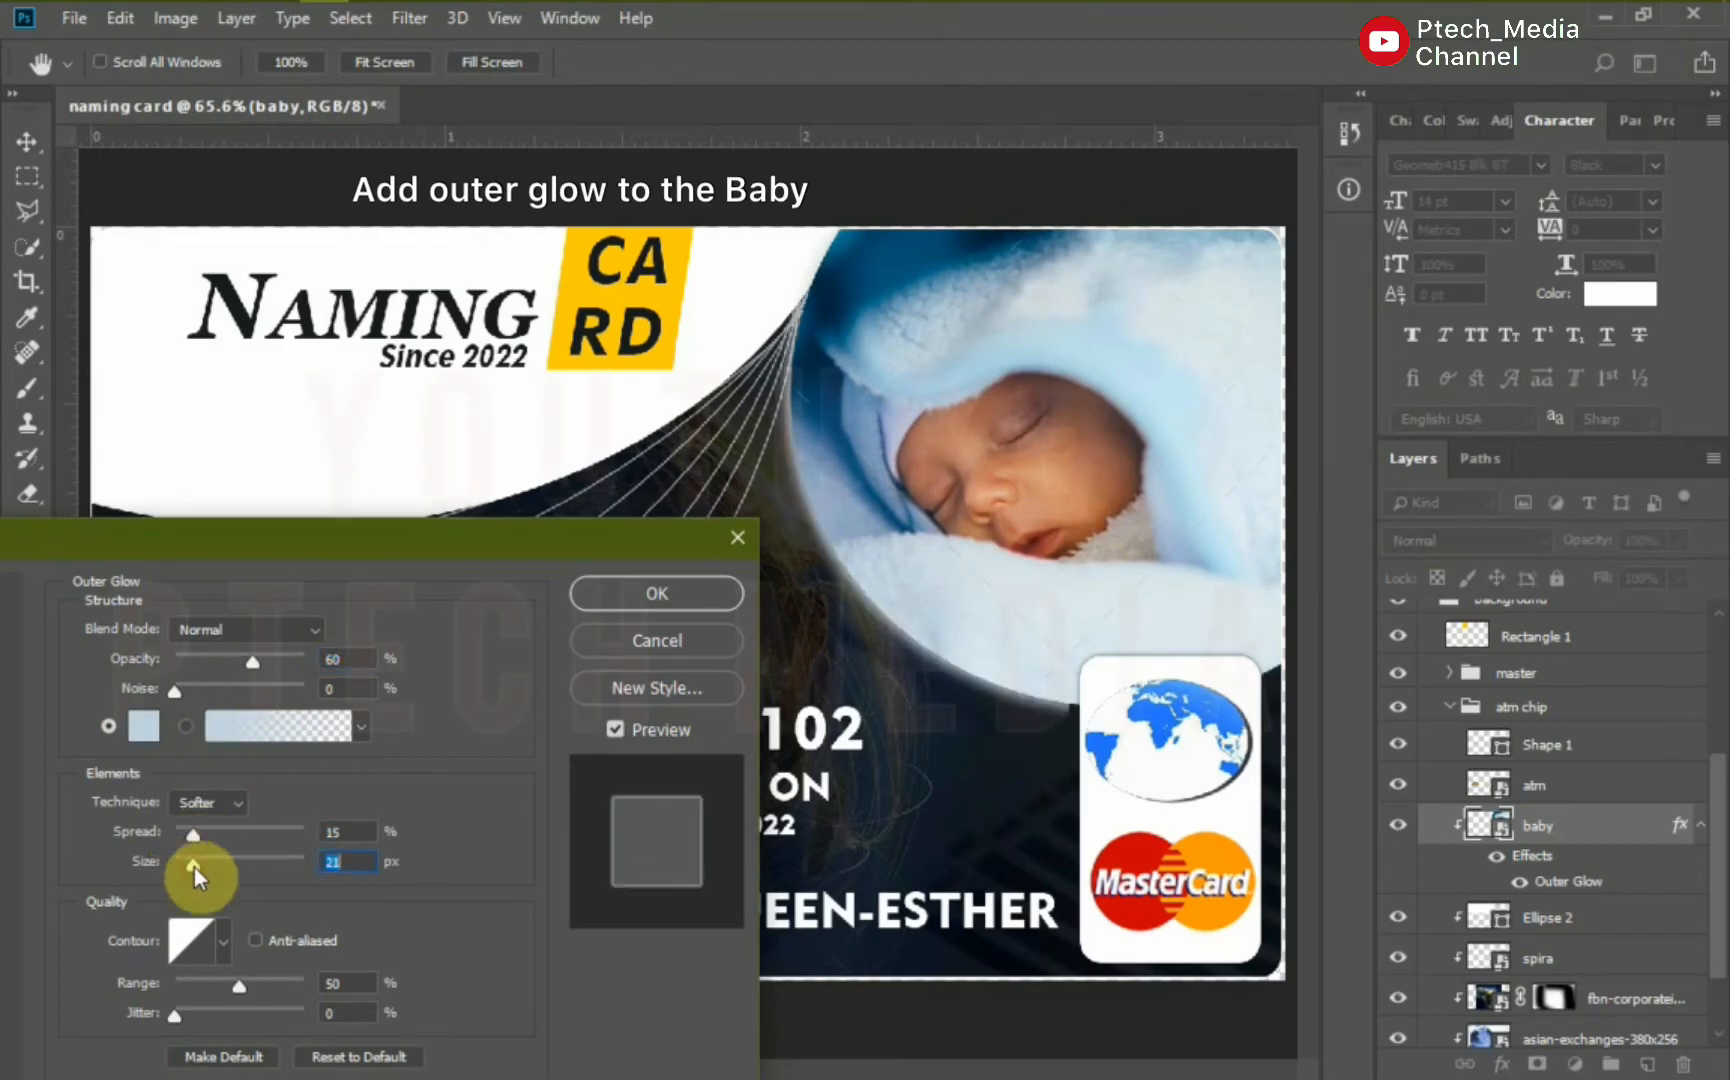
{"action": "left_click", "coordinate": [654, 594]}
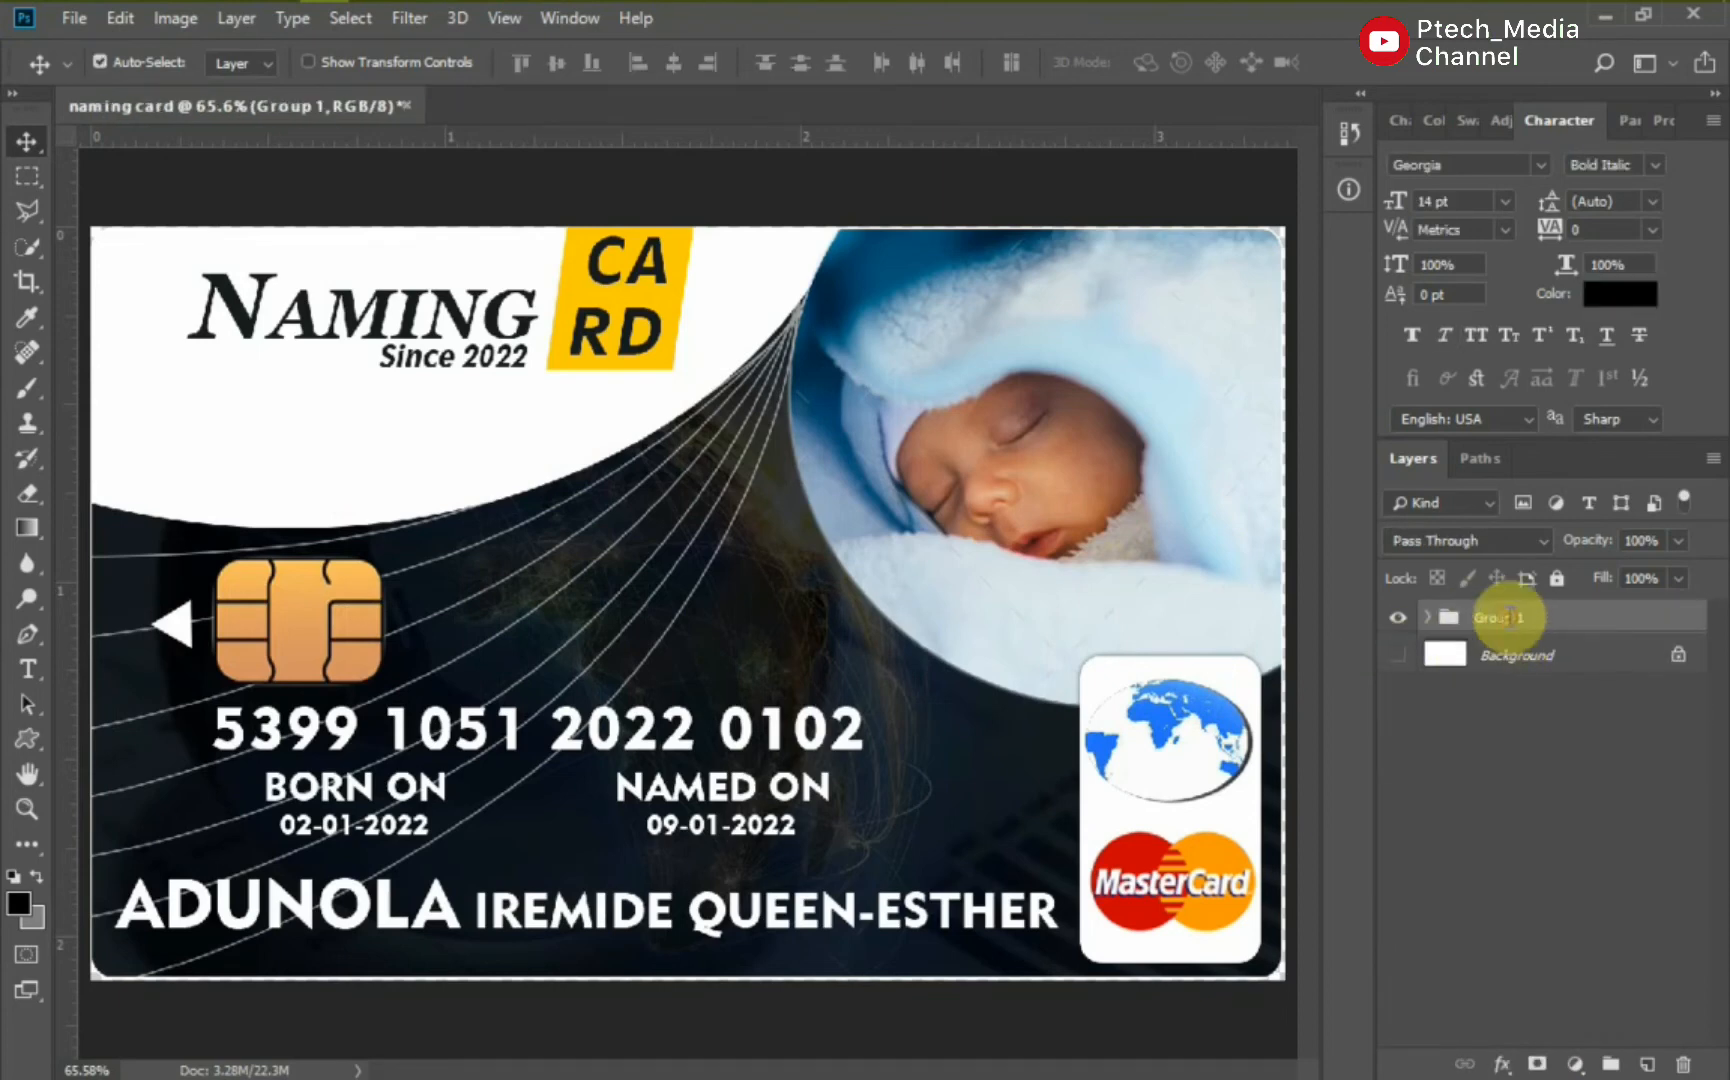
Rename the group FRONT, duplicate Rounded Rectangle 1 as the back's base, and hide FRONT.
{"action": "double_click", "coordinate": [1508, 616]}
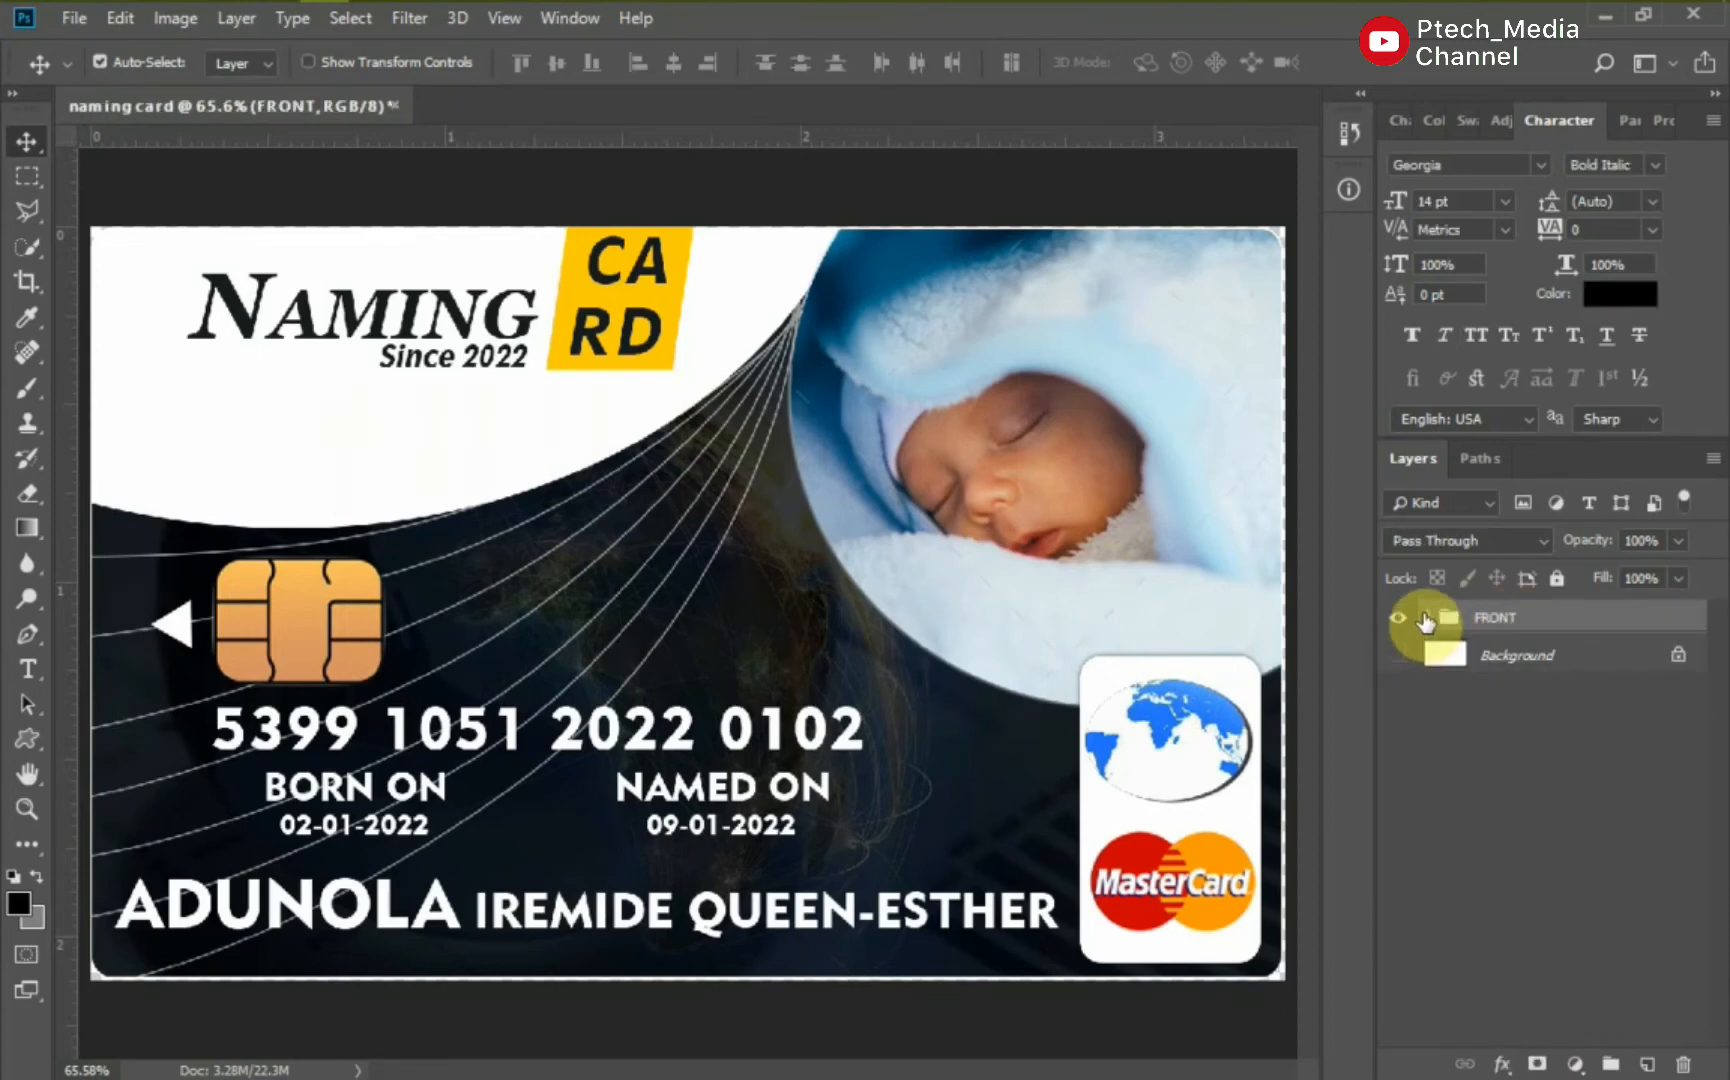
{"action": "left_click", "coordinate": [1470, 614]}
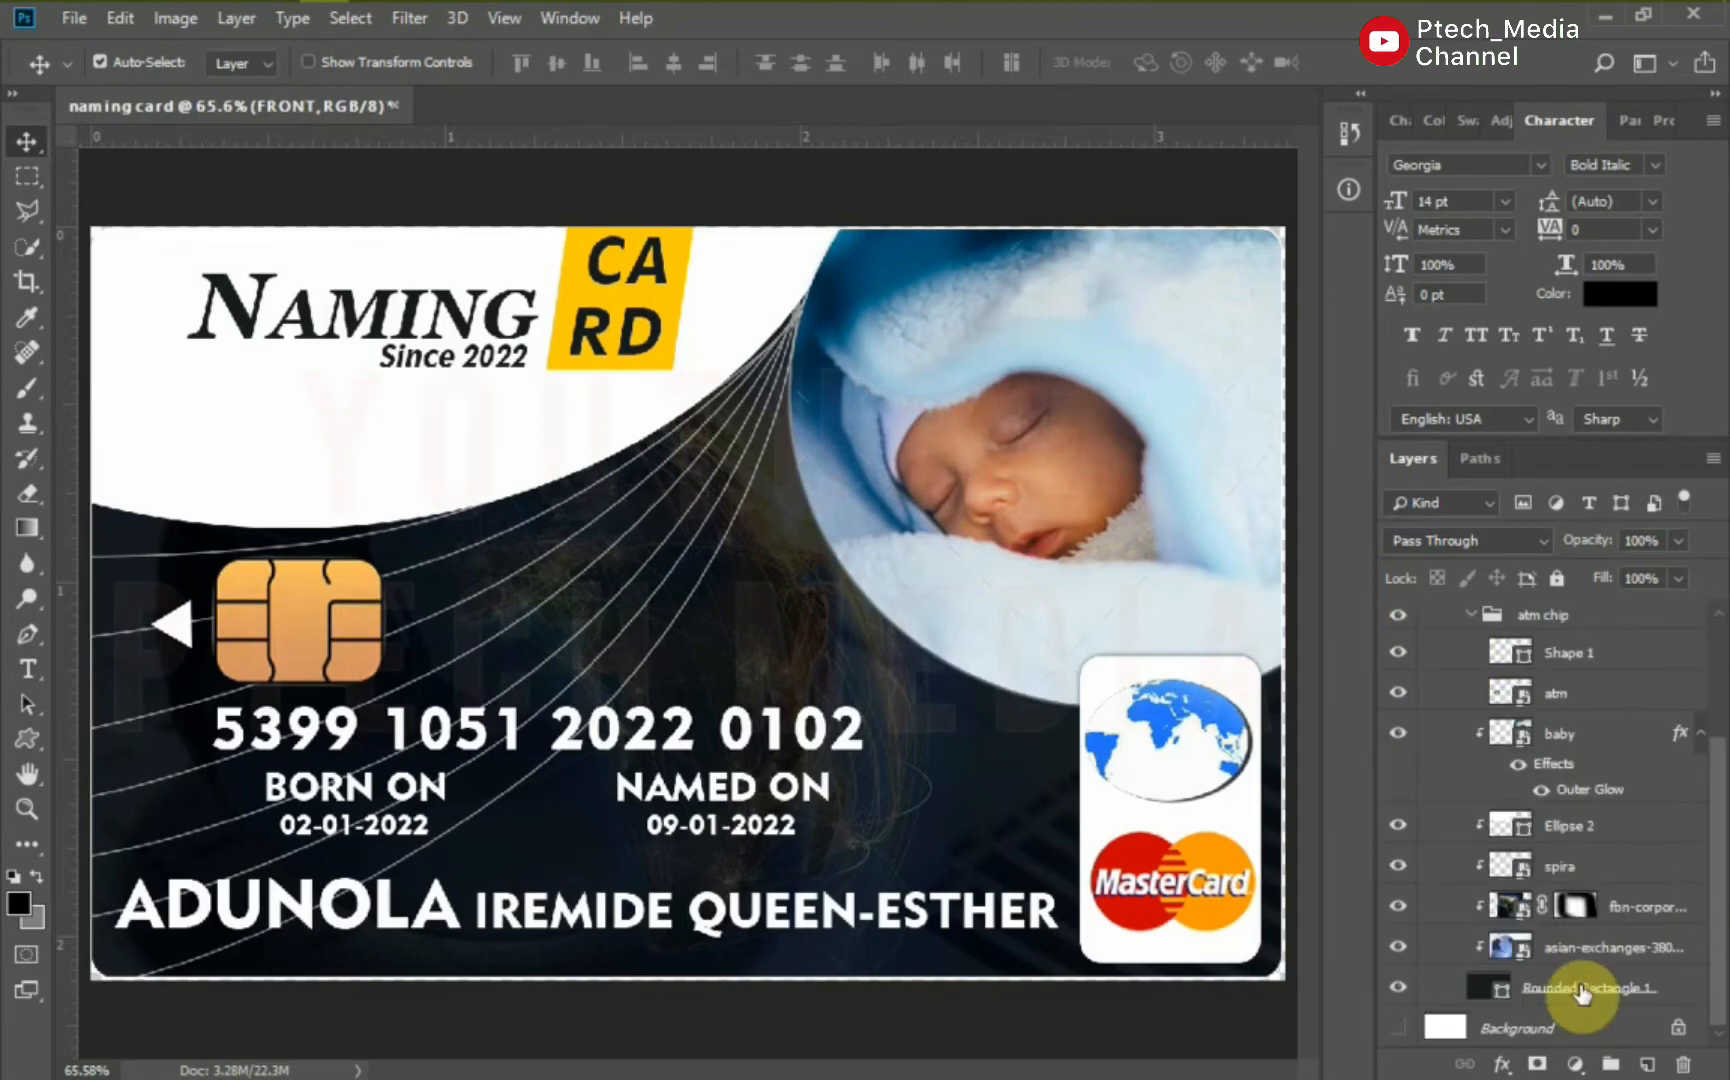
{"action": "left_click", "coordinate": [1578, 986]}
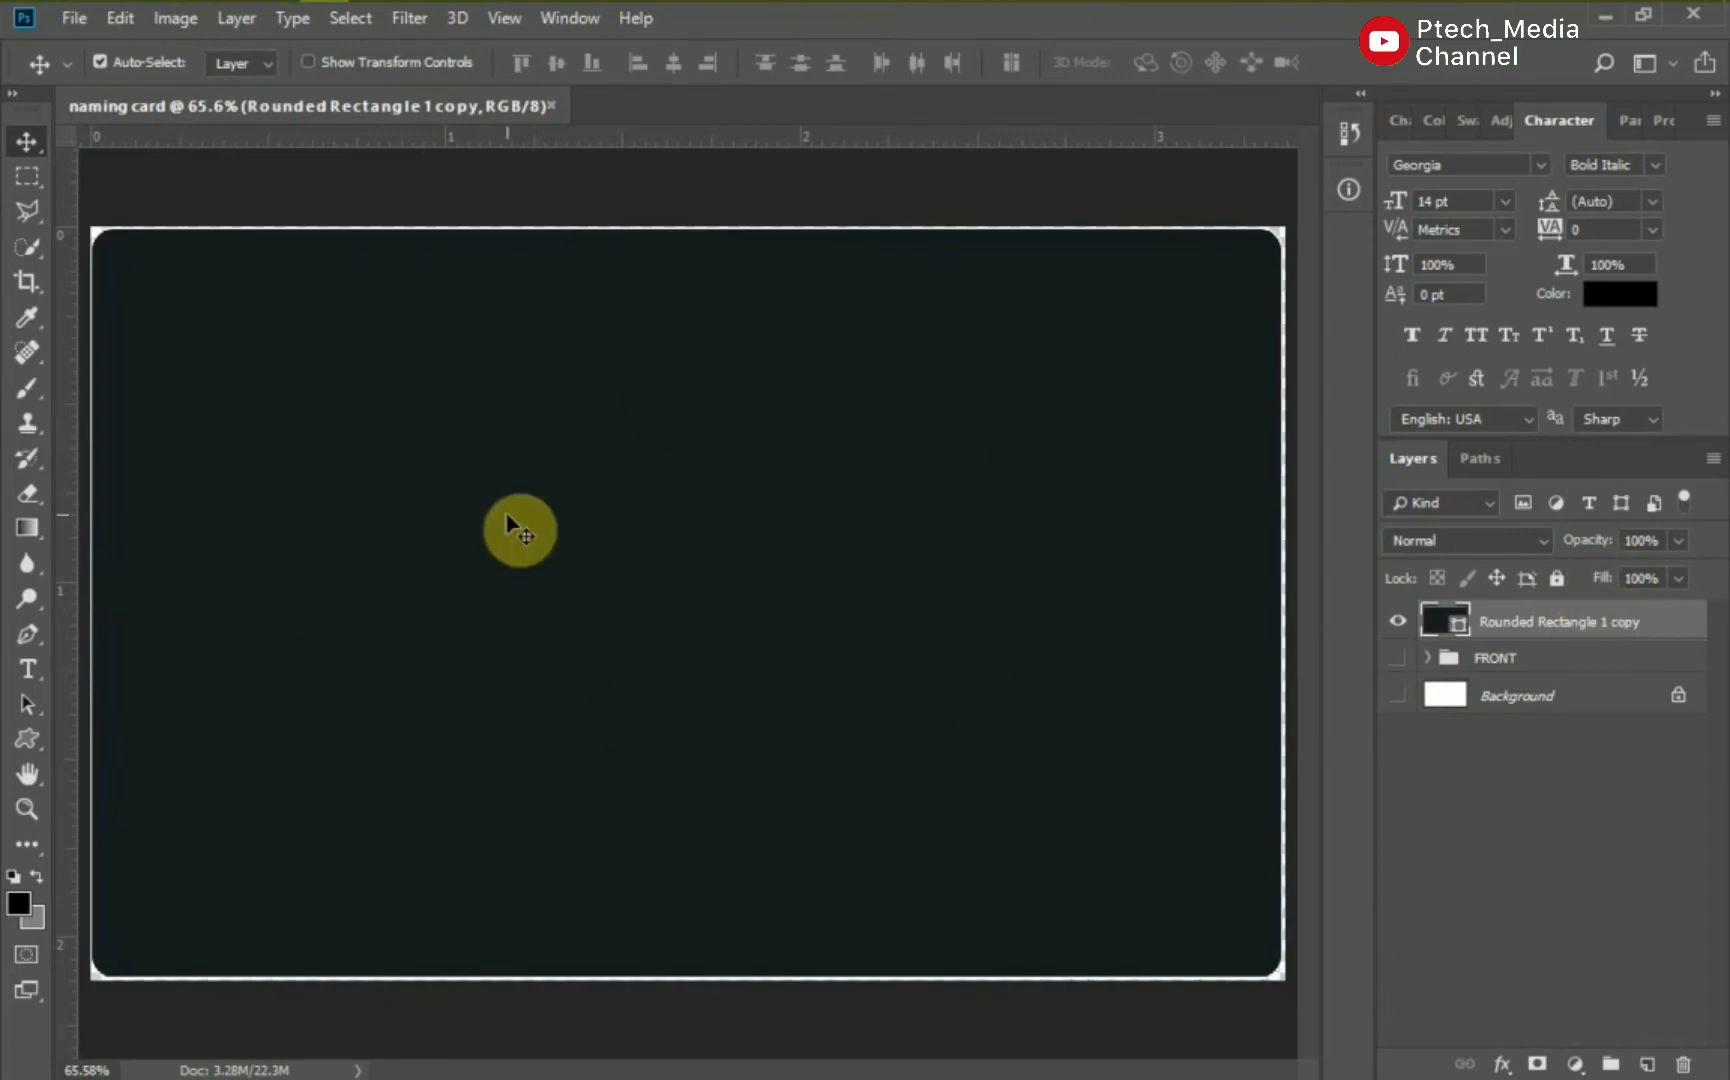
Draw a black stripe, a dark bar, two ffcc00 pill bars and a small yellow box.
{"action": "left_click", "coordinate": [26, 738]}
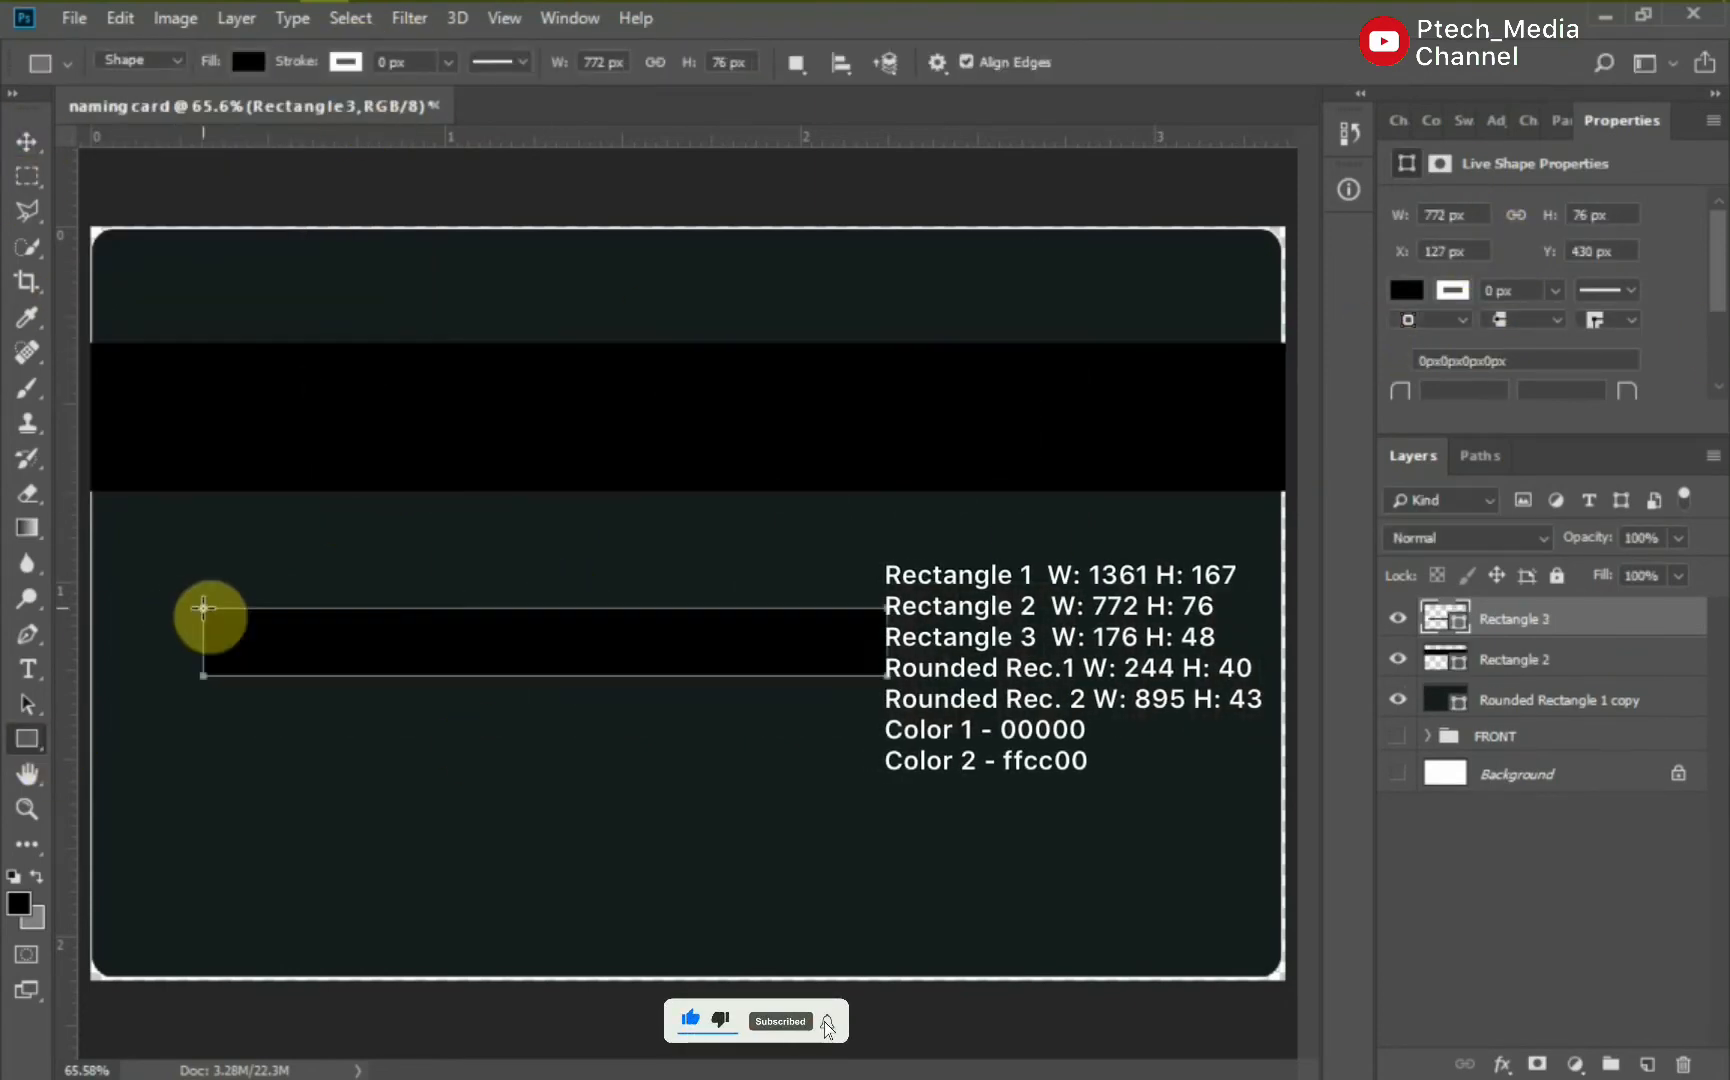
{"action": "left_click", "coordinate": [250, 62]}
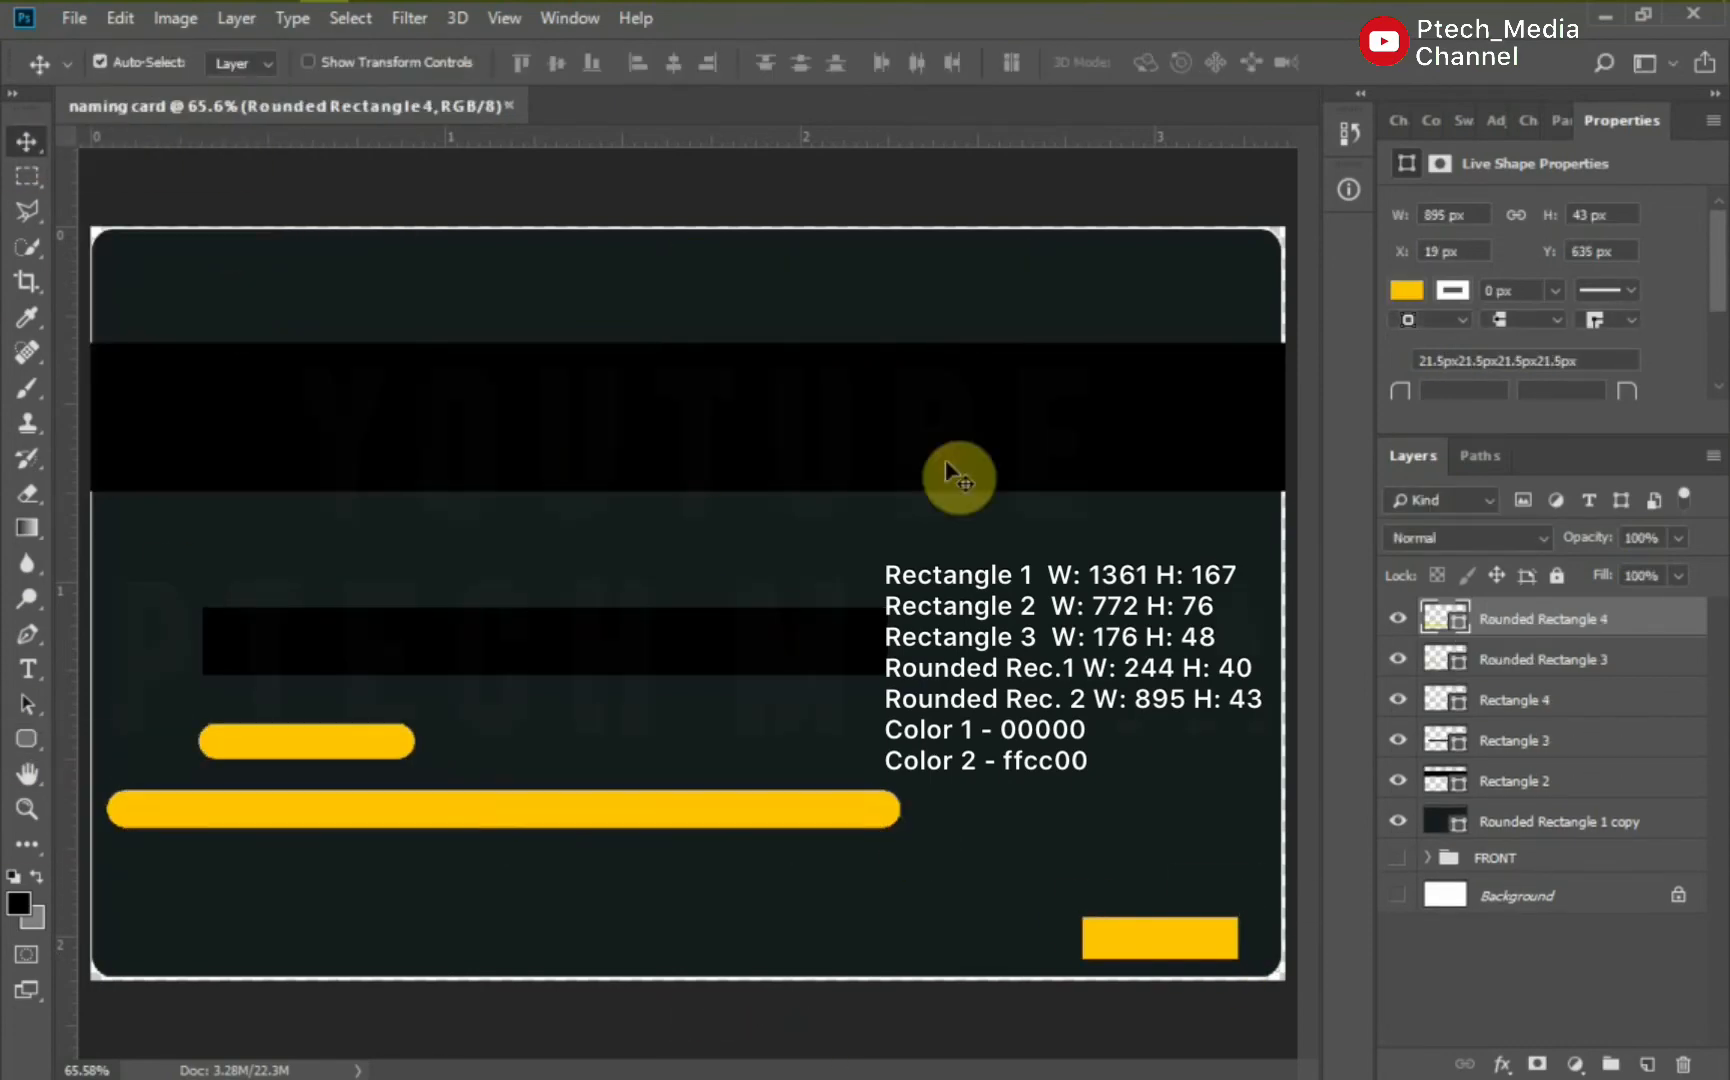
Give Rectangle 3 a textured Bevel & Emboss and add the blessing, thanks and 'My Names Are:' text.
{"action": "double_click", "coordinate": [1514, 740]}
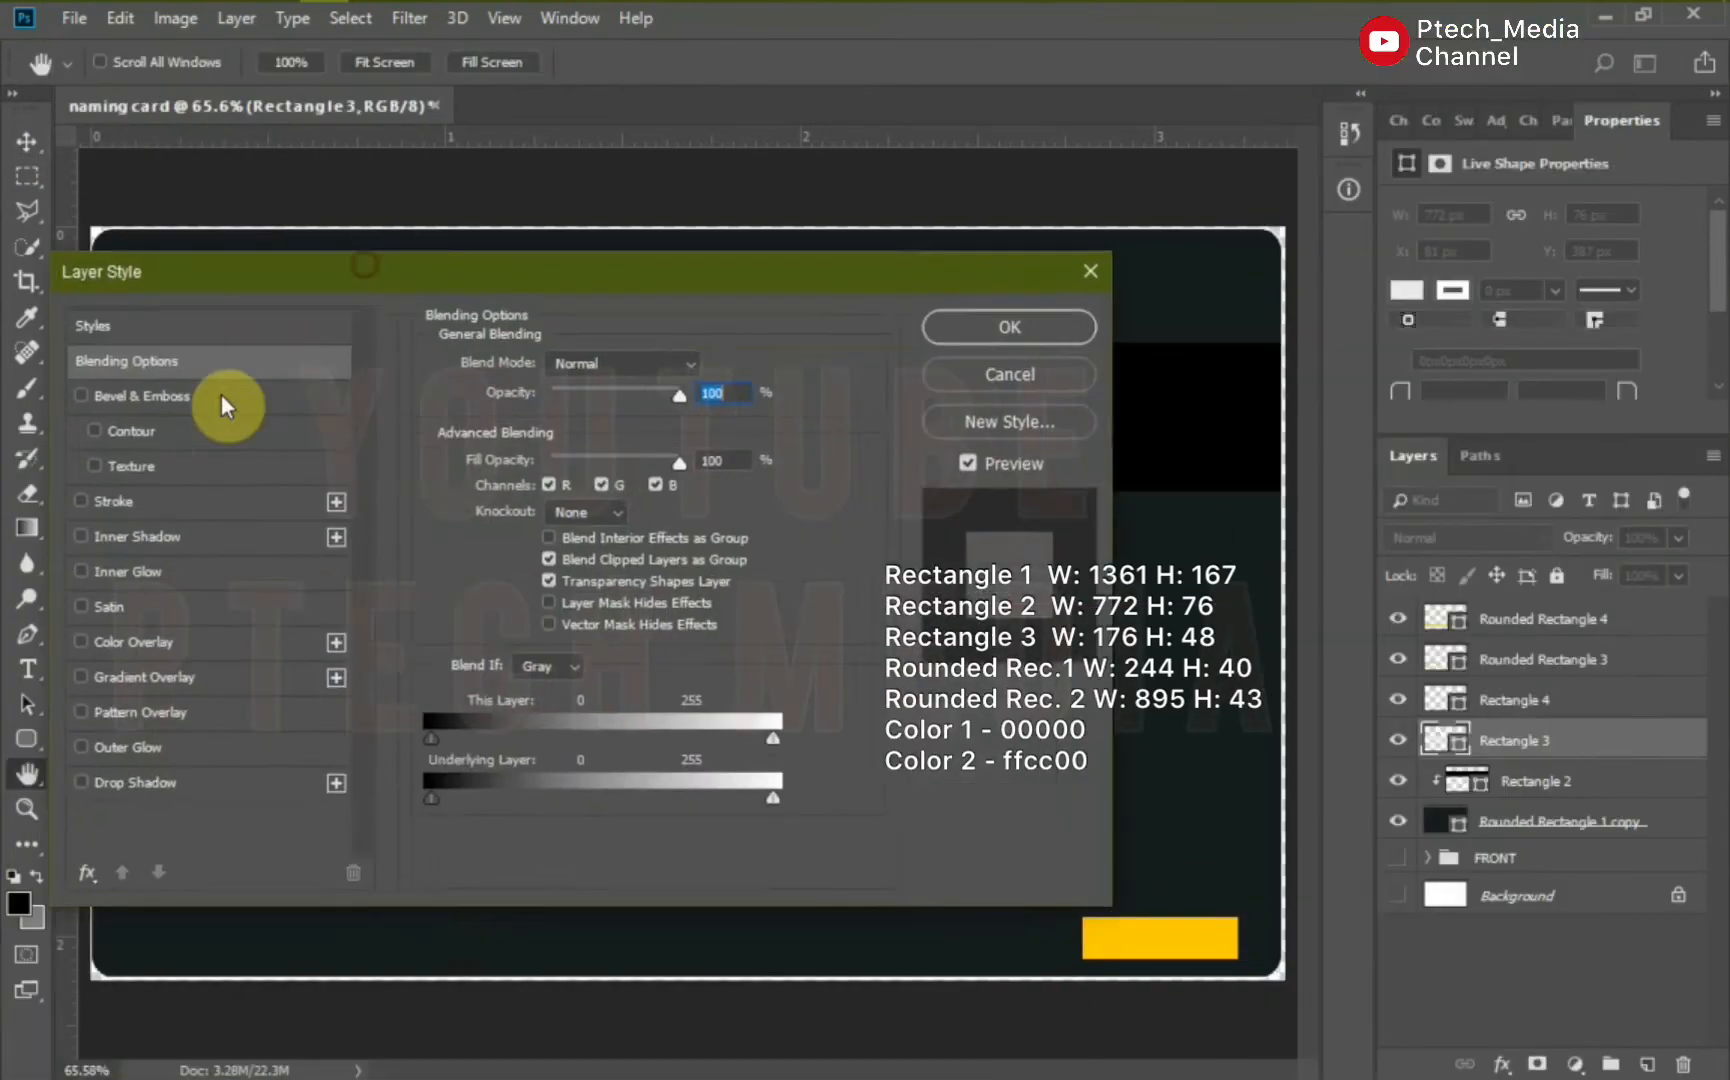
{"action": "left_click", "coordinate": [936, 412]}
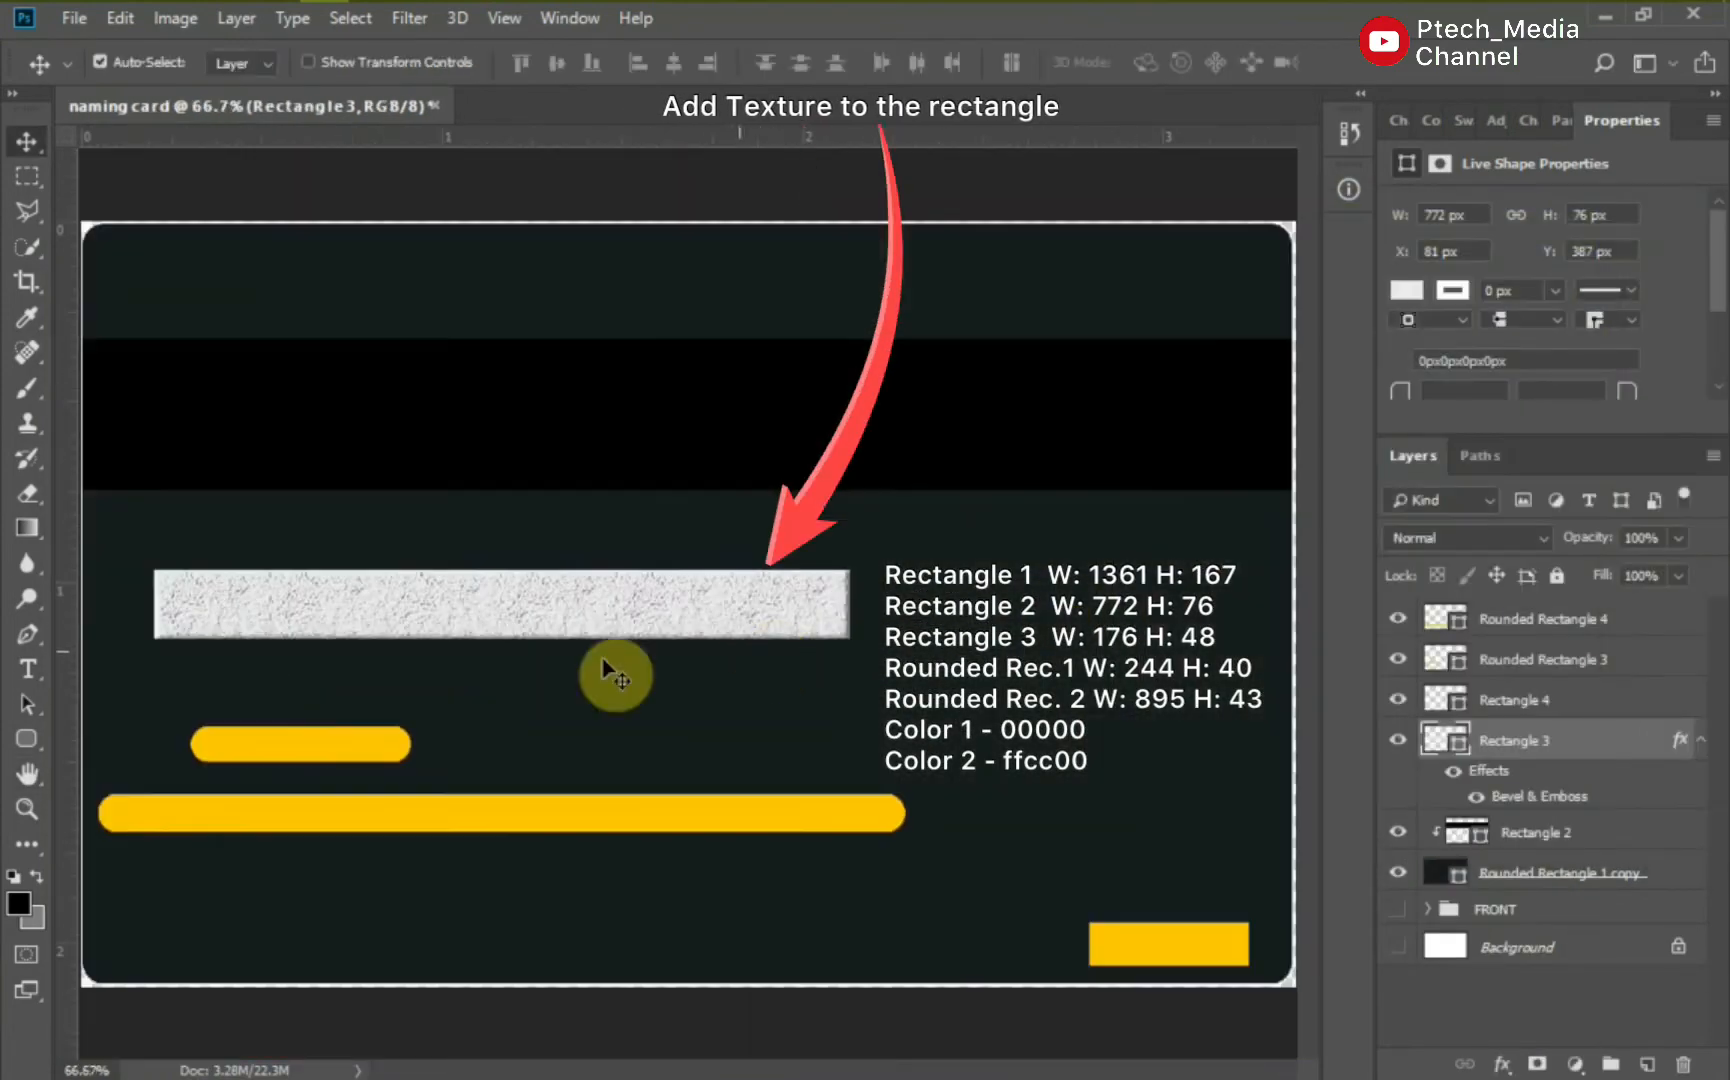
{"action": "left_click", "coordinate": [1534, 698]}
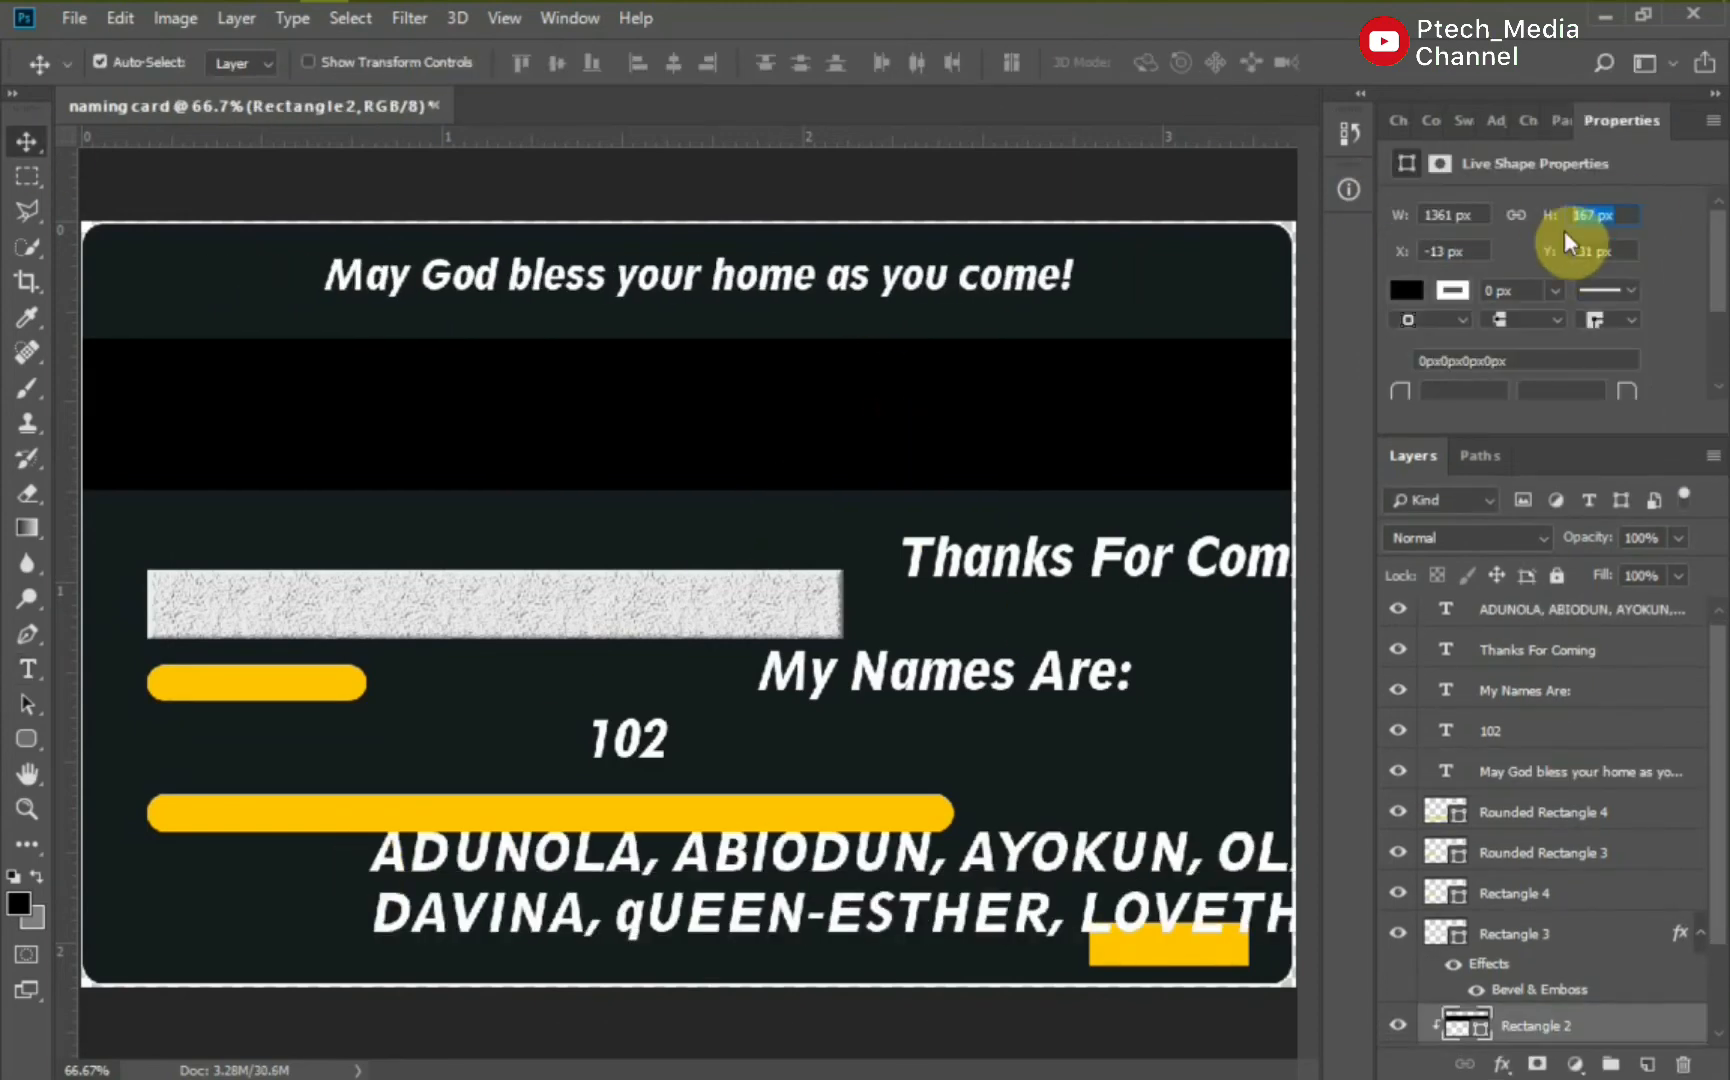
Resize the stripe, set headings in Barley Script, slant the yellow box, and group the back layers.
{"action": "left_click", "coordinate": [1538, 660]}
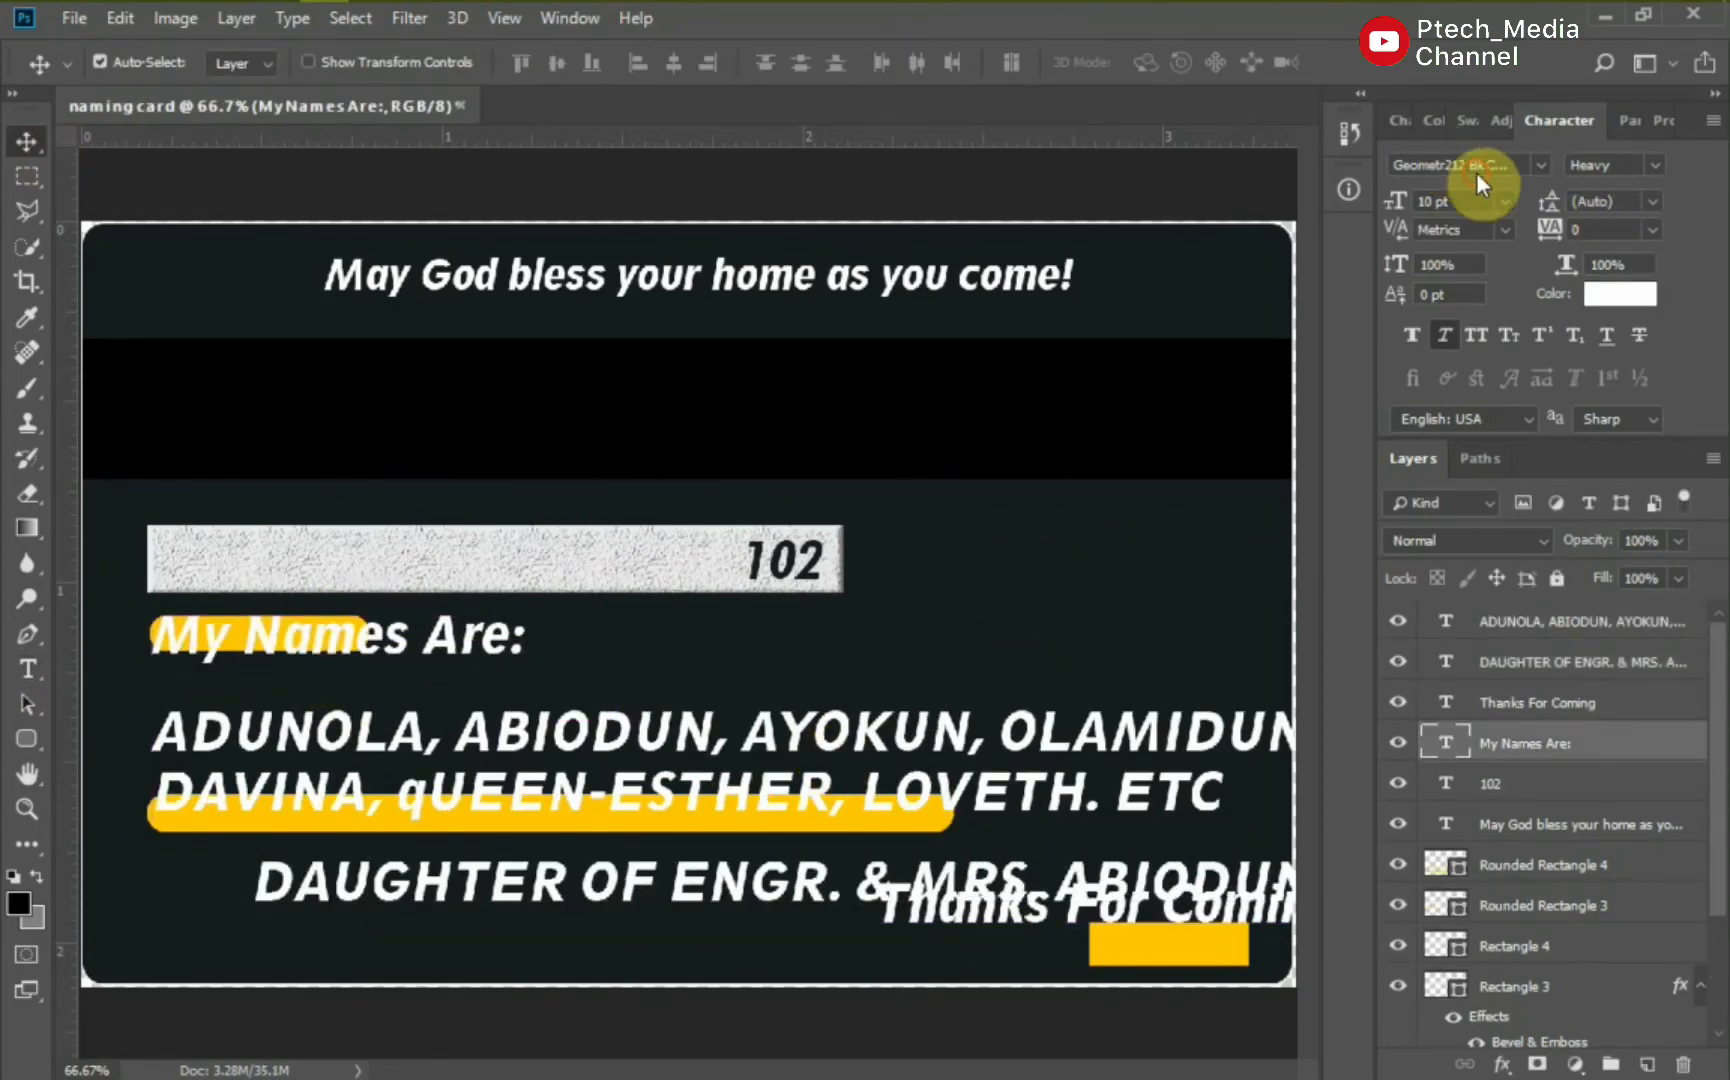
{"action": "left_click", "coordinate": [1460, 164]}
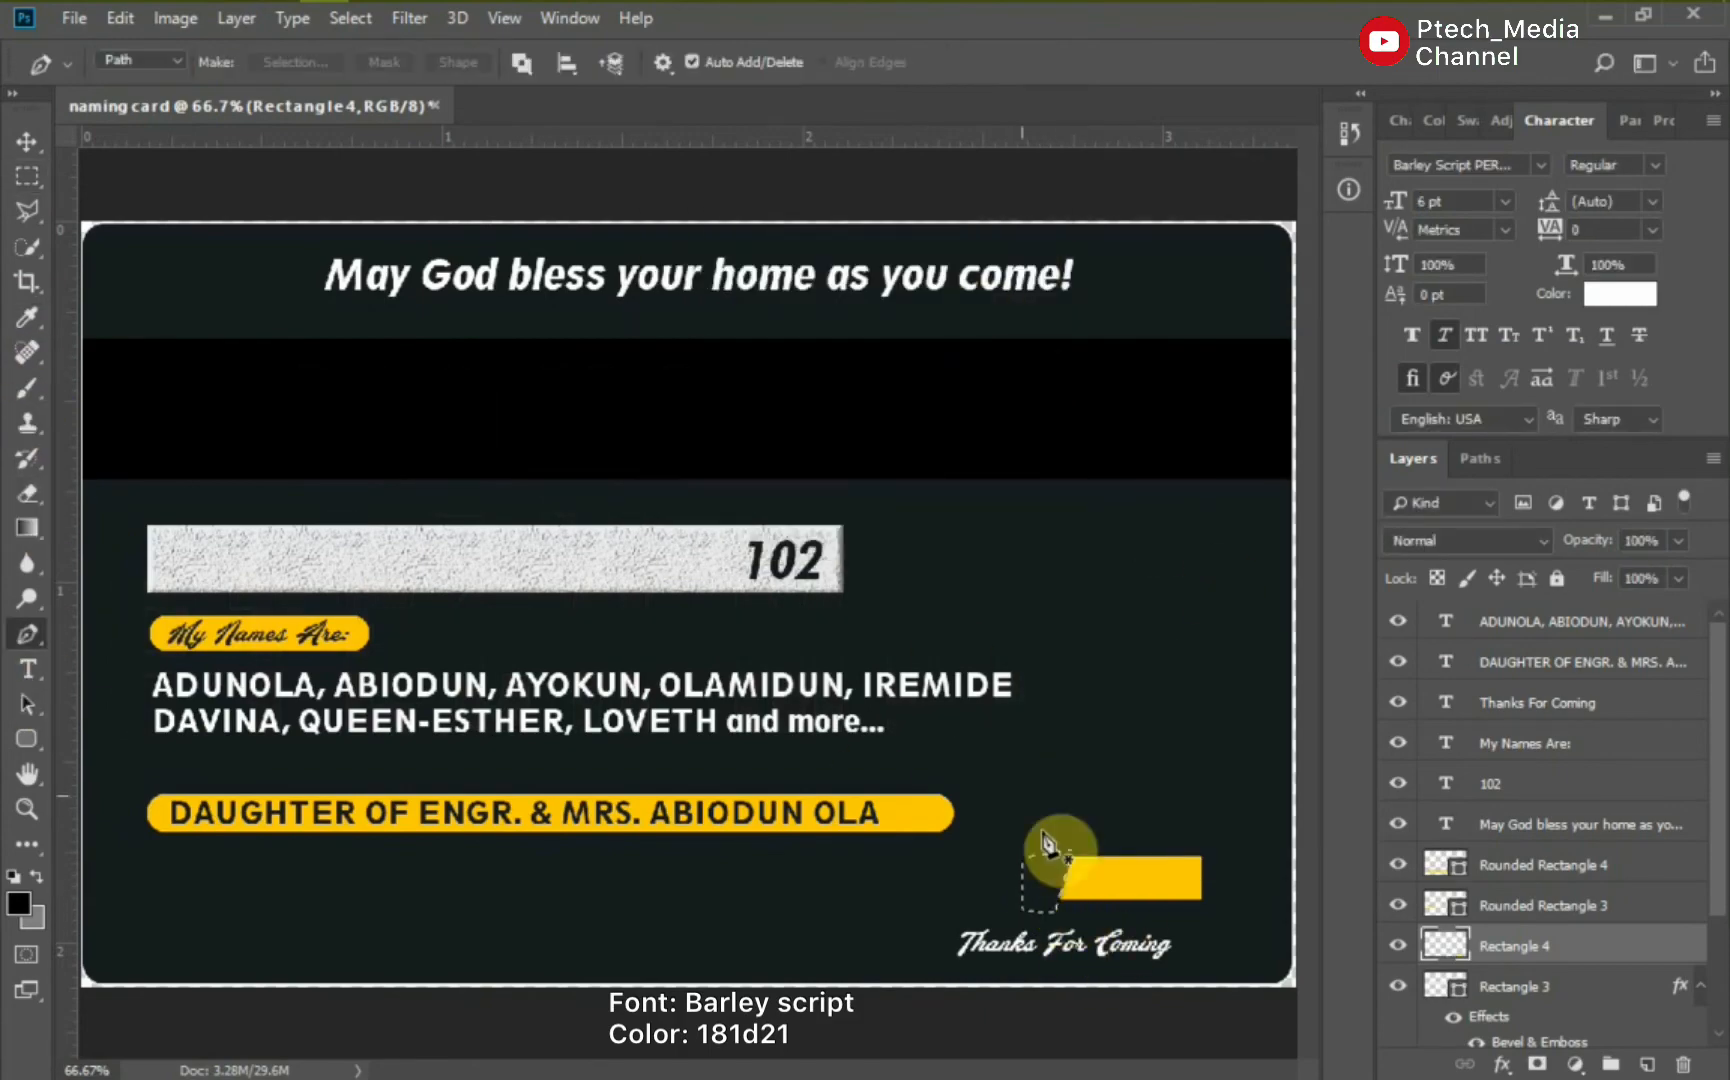
{"action": "left_click", "coordinate": [944, 786]}
{"action": "type", "text": "back"}
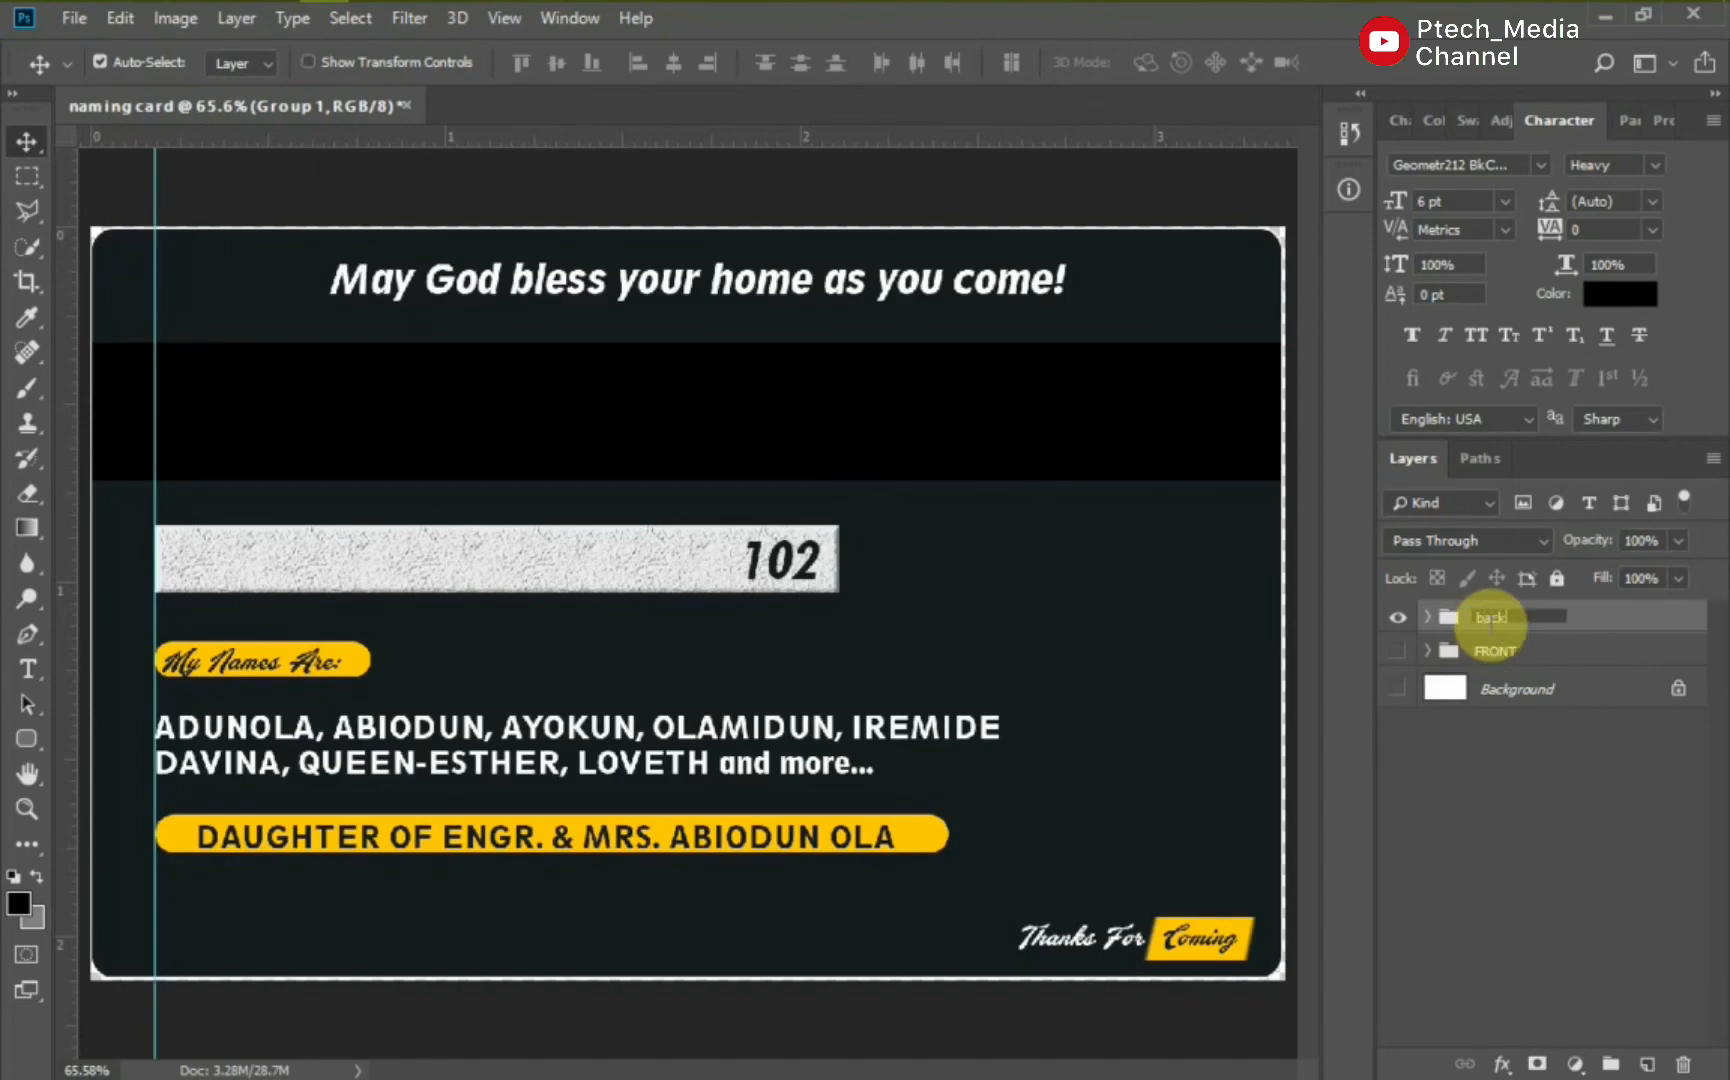
Confirm the back group's name and clip the front layers, baby photo and circle to the card shape.
{"action": "left_click", "coordinate": [1494, 616]}
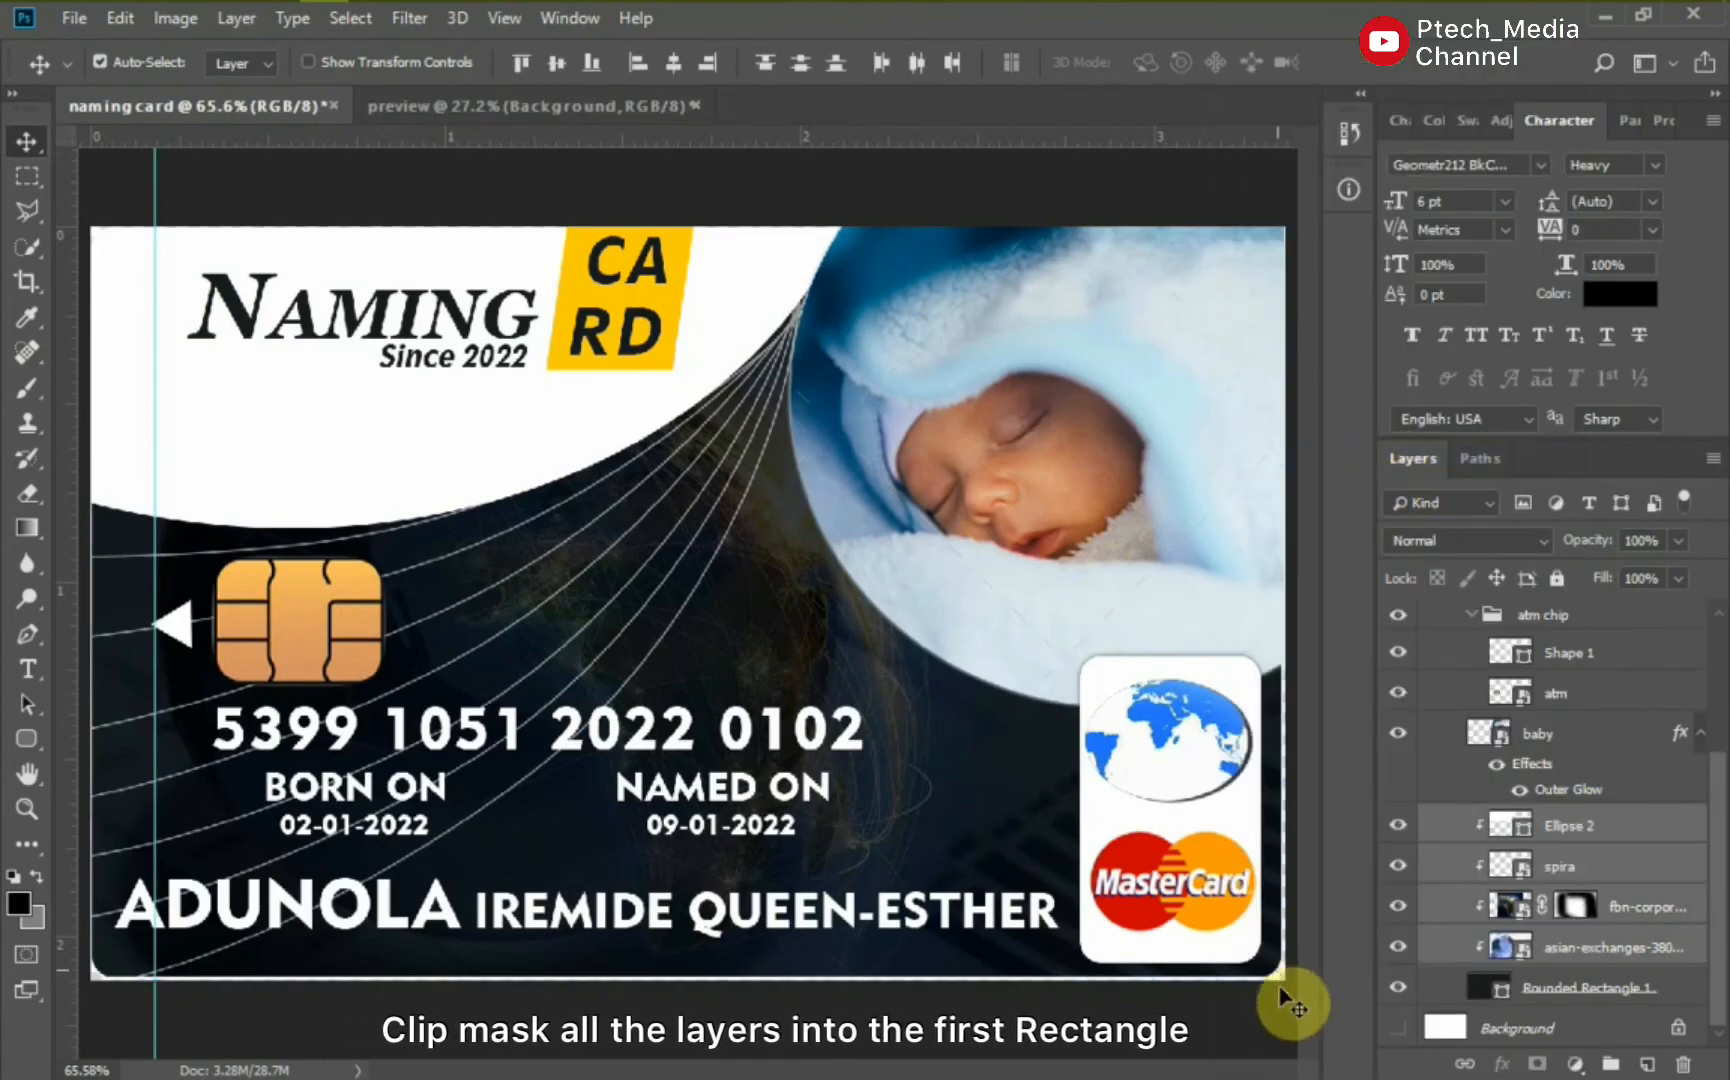
{"action": "left_click", "coordinate": [1556, 732]}
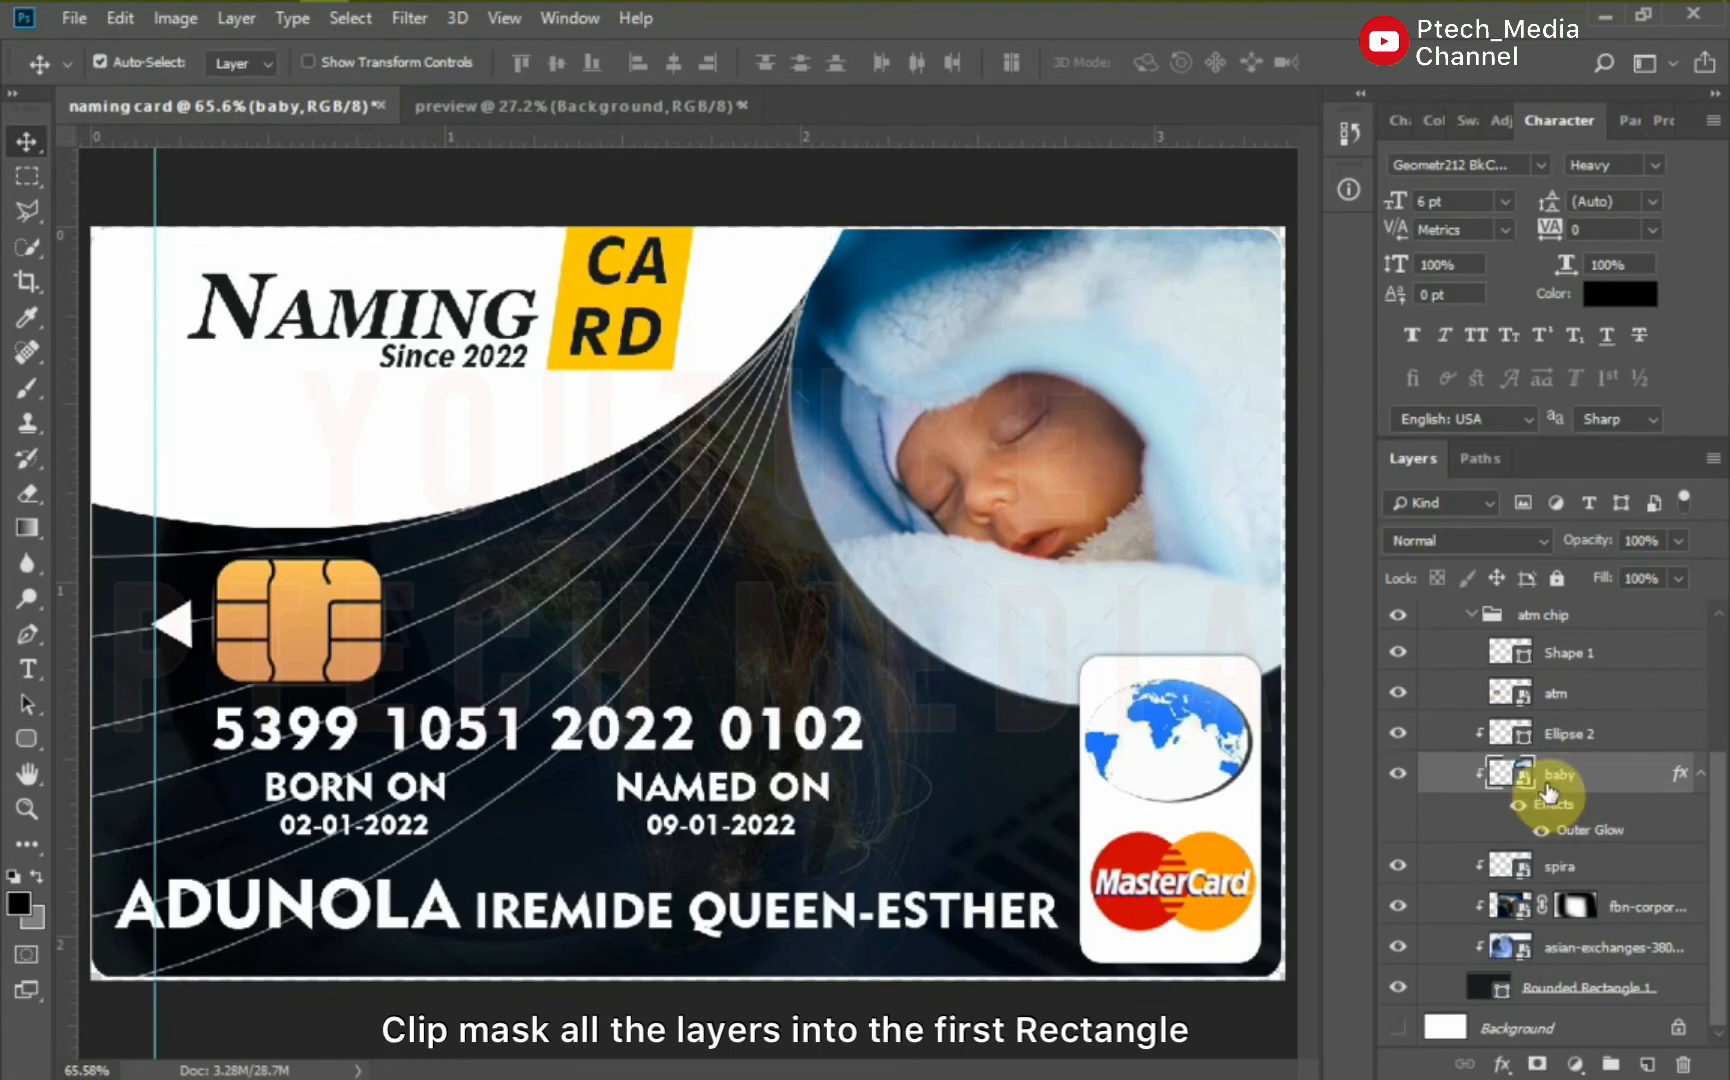
{"action": "left_click", "coordinate": [1566, 732]}
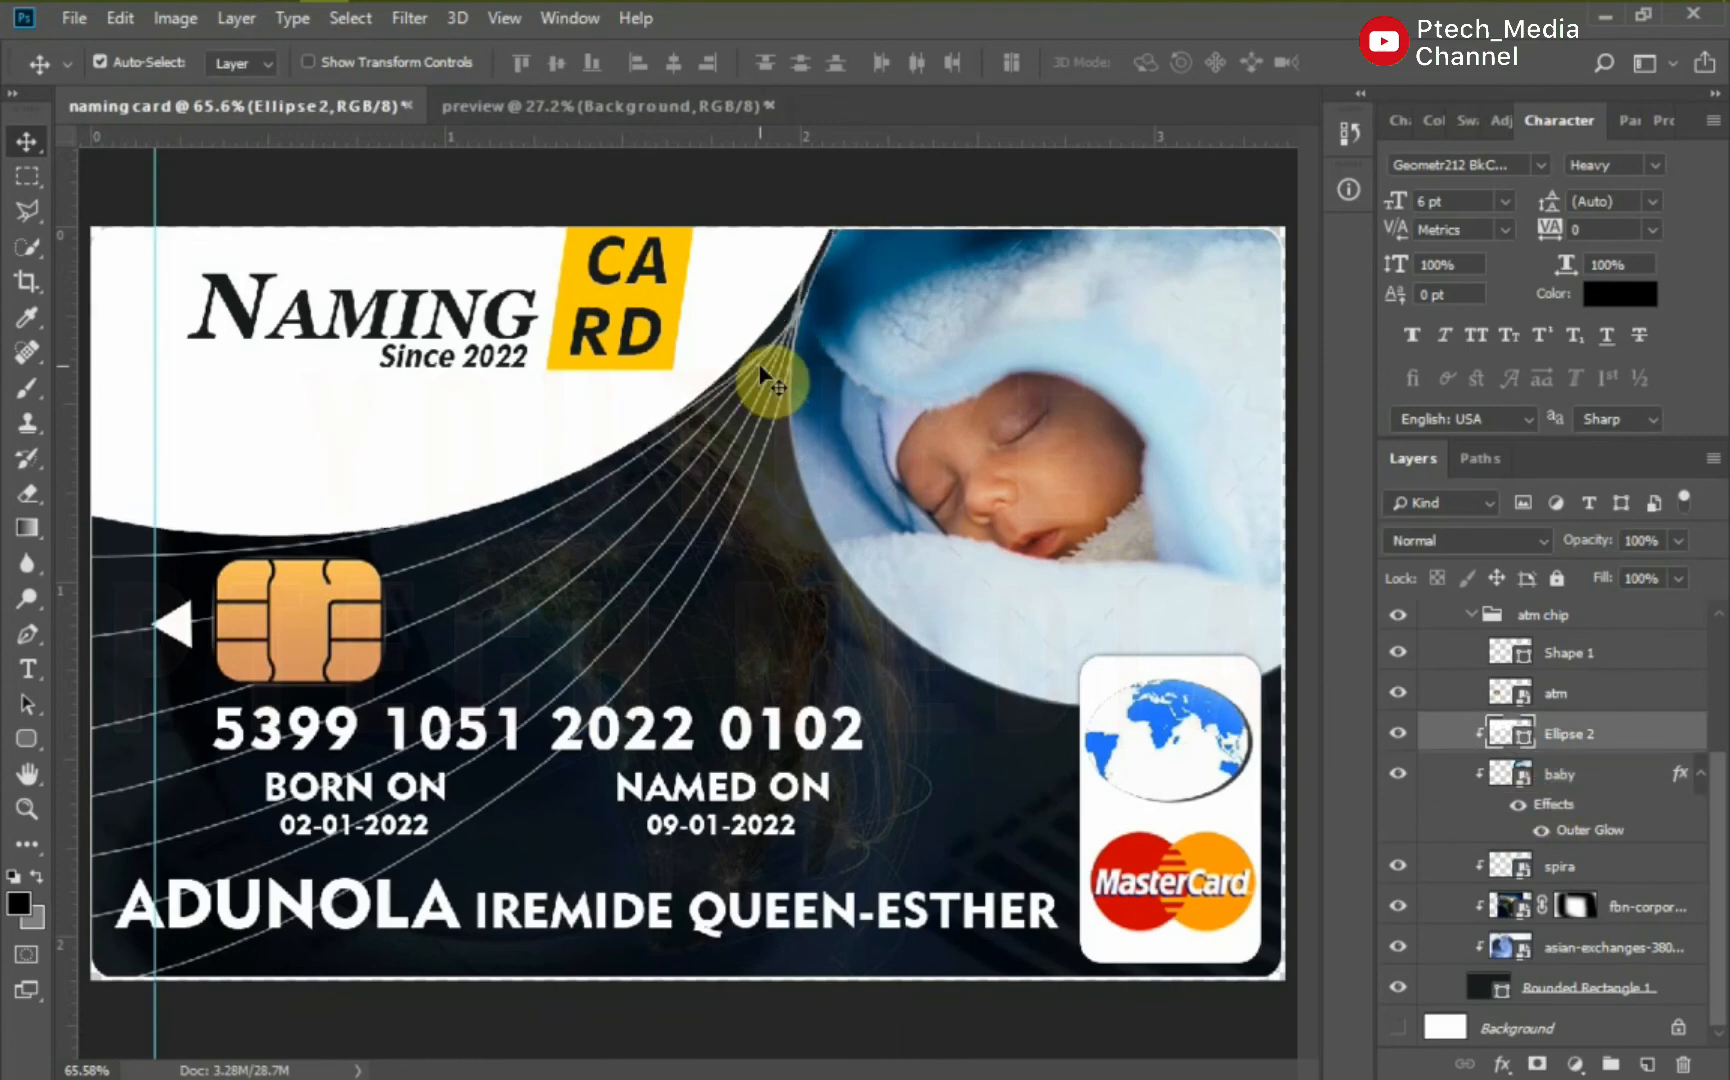
{"action": "left_click", "coordinate": [1560, 866]}
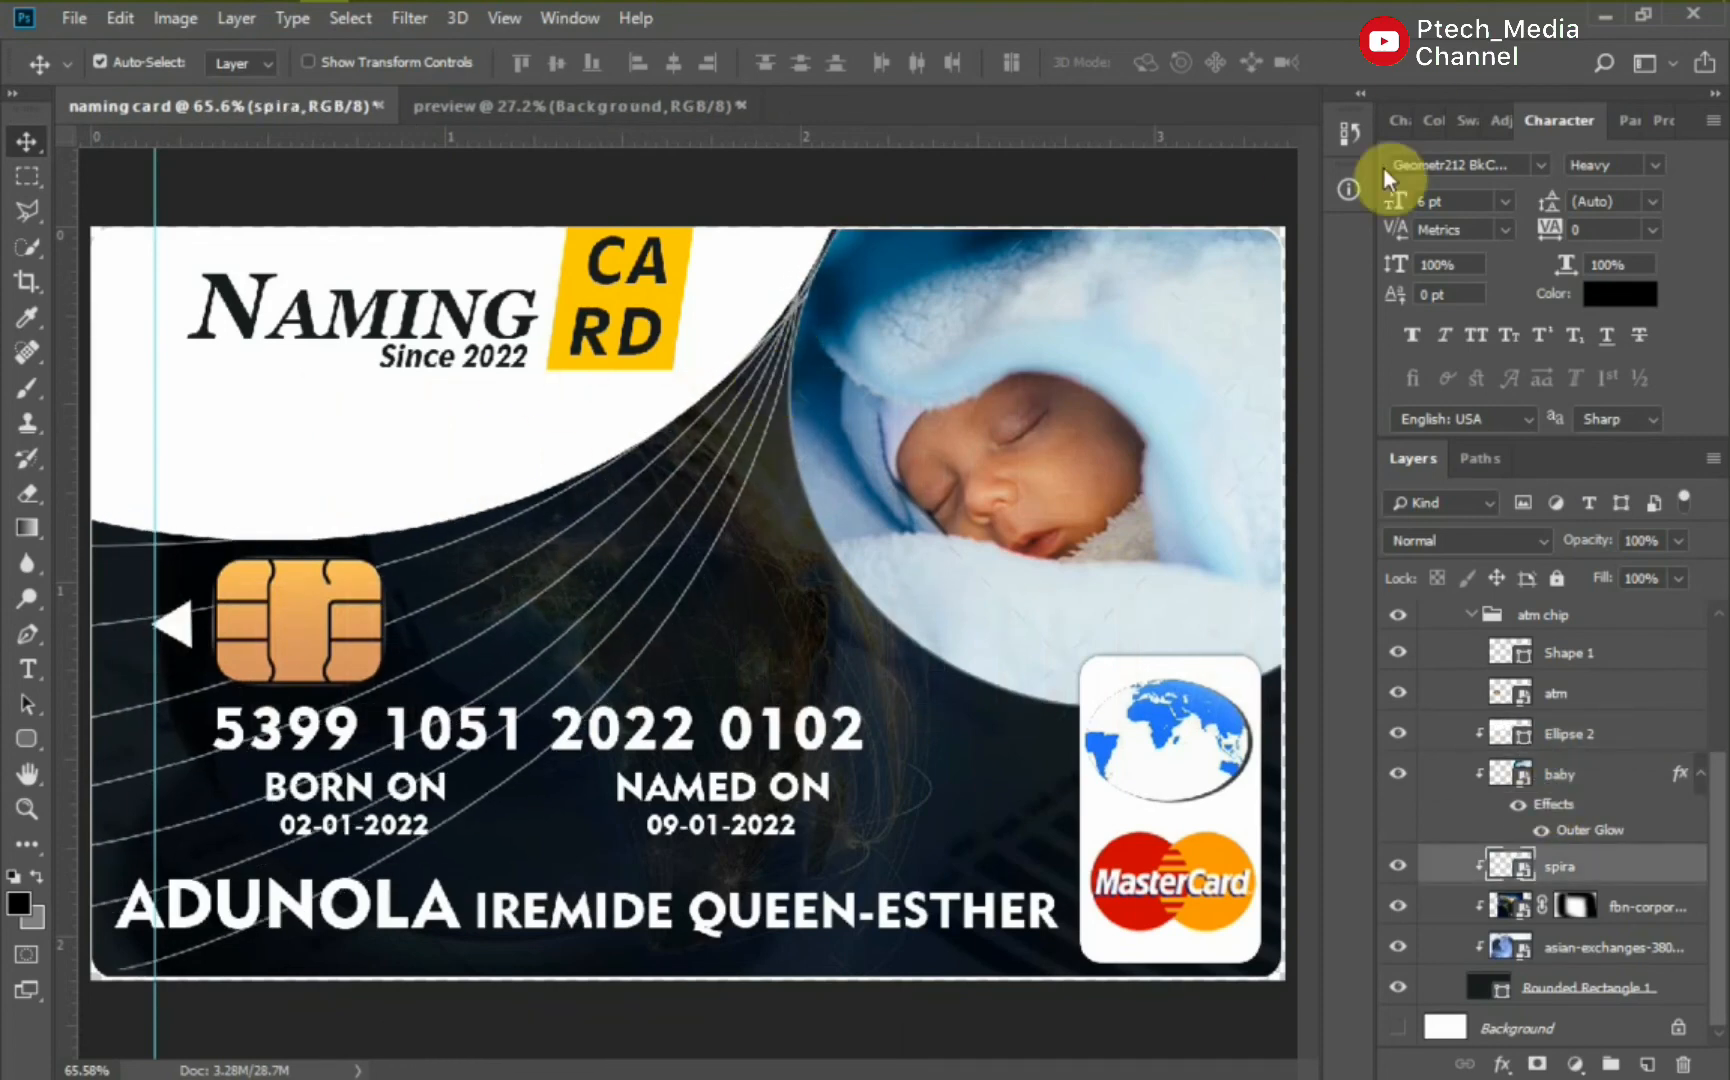
Save the front as a PNG, replacing the old file, and place it into the preview document.
{"action": "left_click", "coordinate": [630, 784]}
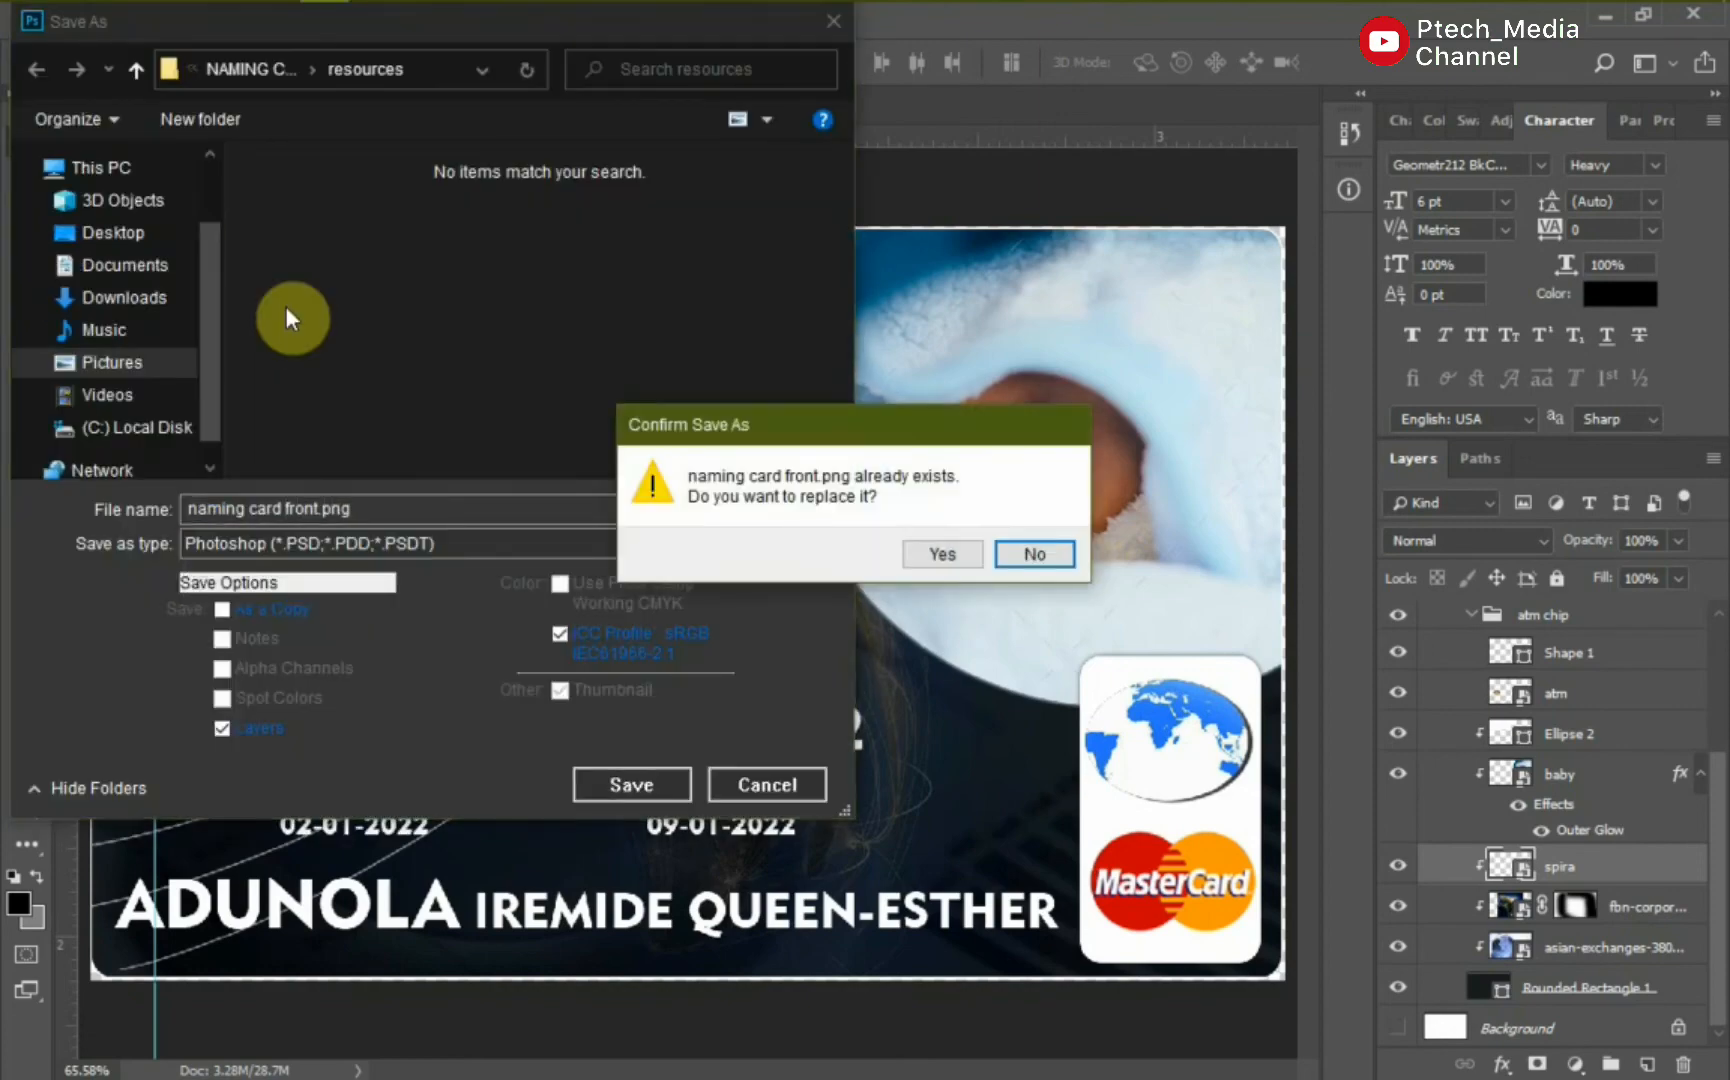
{"action": "left_click", "coordinate": [940, 552]}
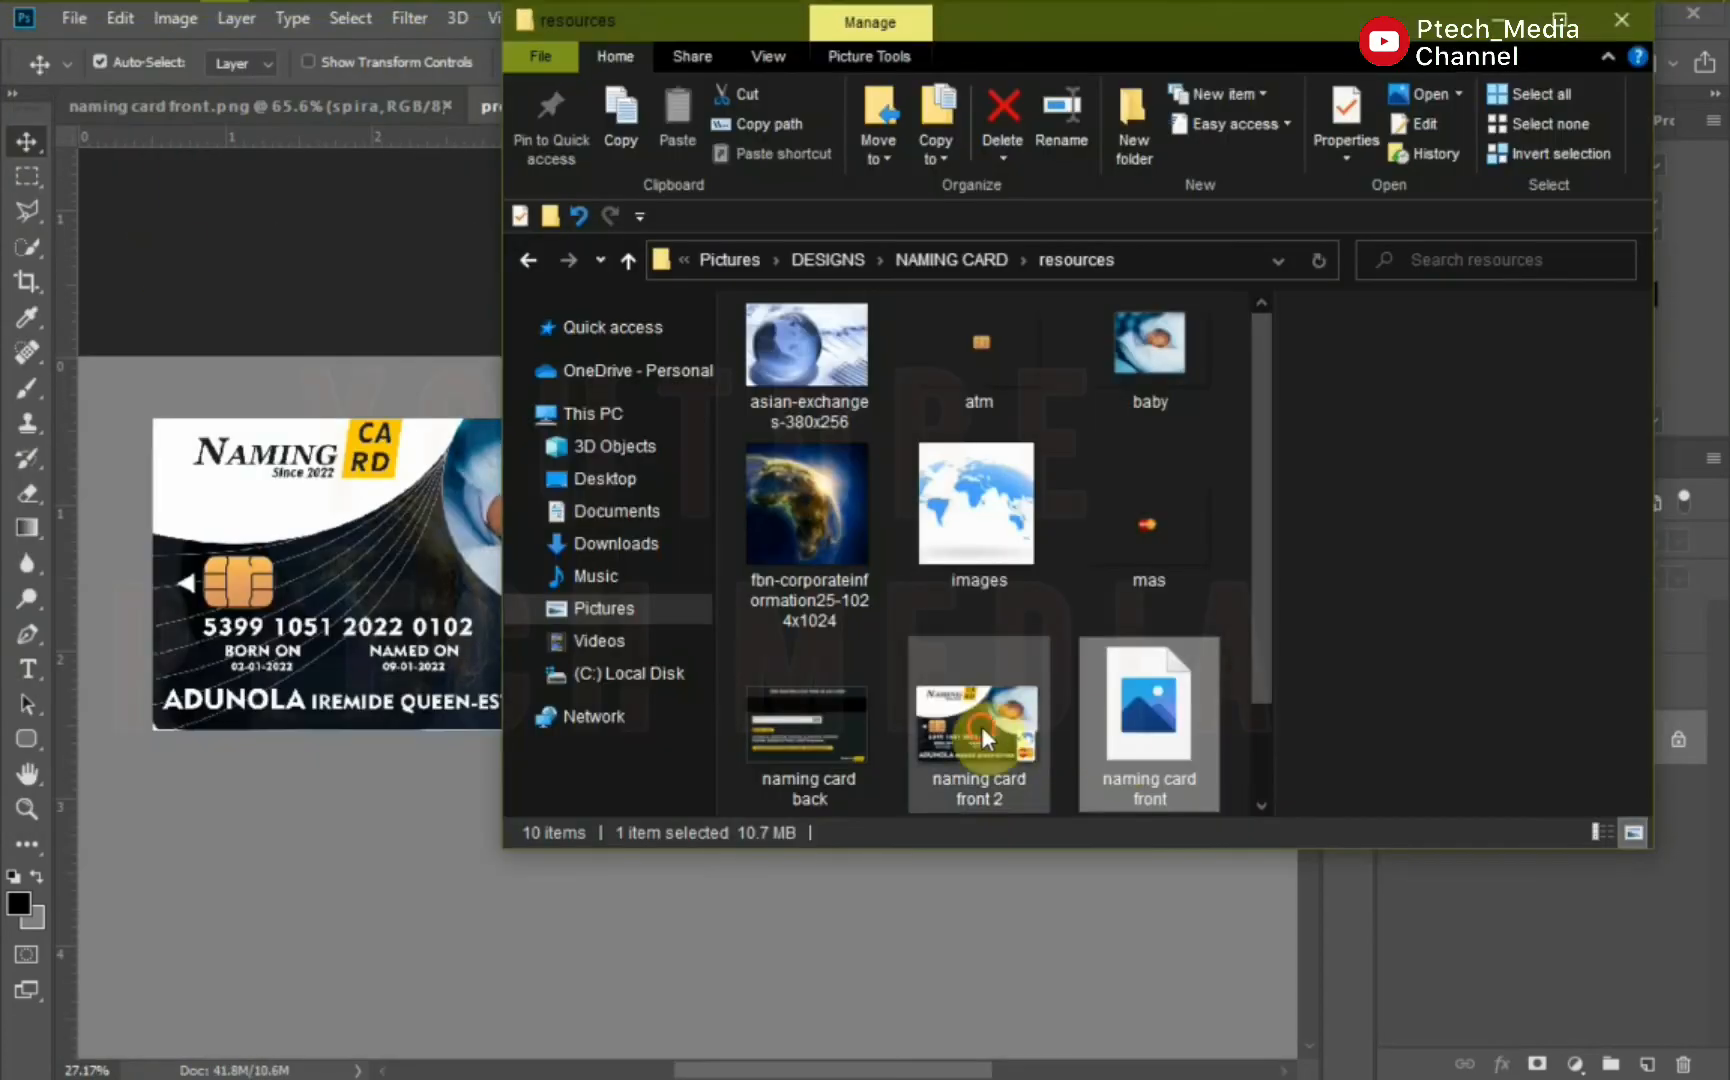
{"action": "double_click", "coordinate": [978, 722]}
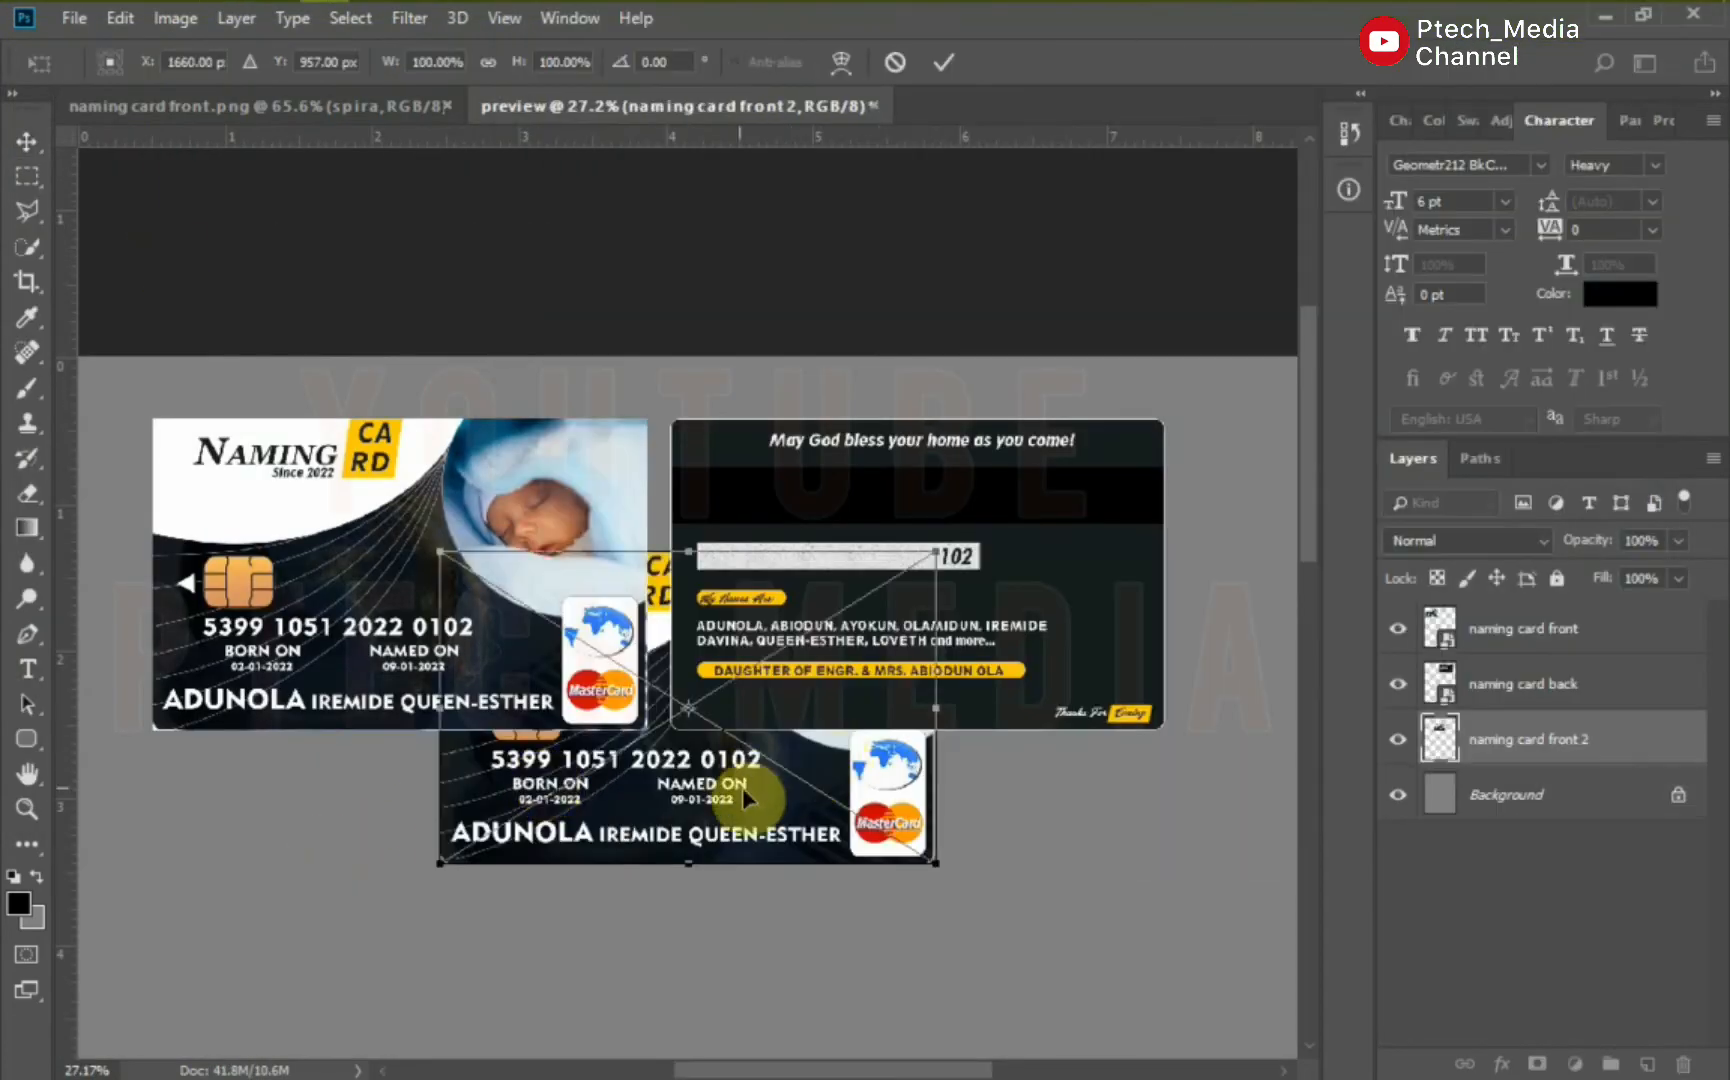